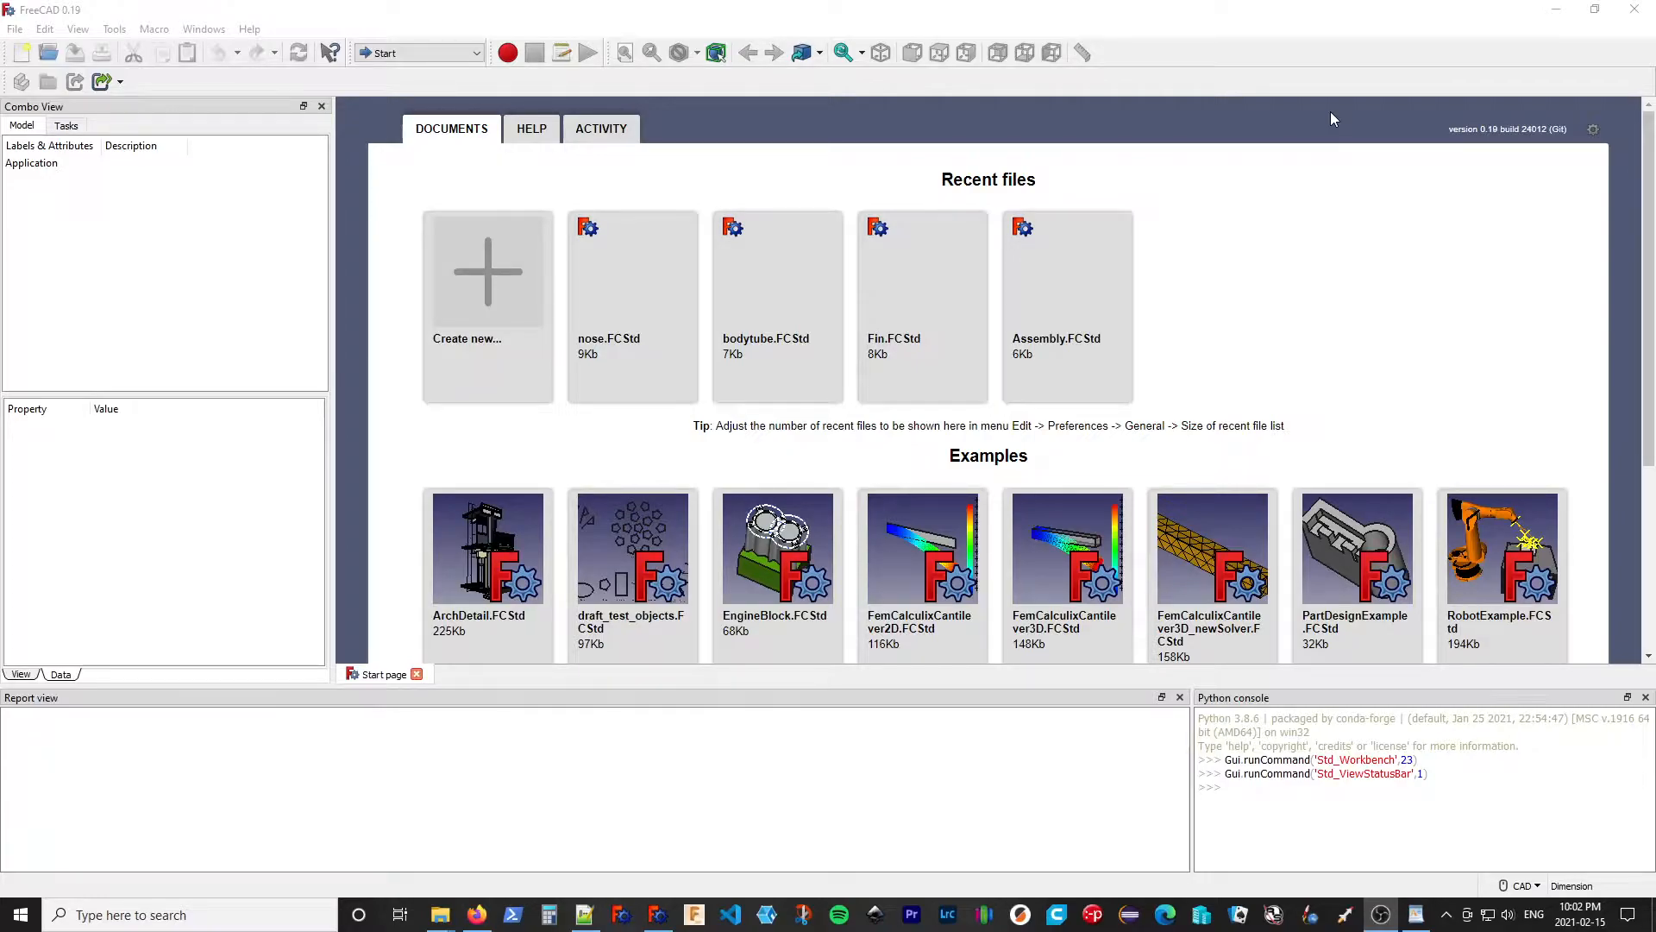
mouse_move(512, 324)
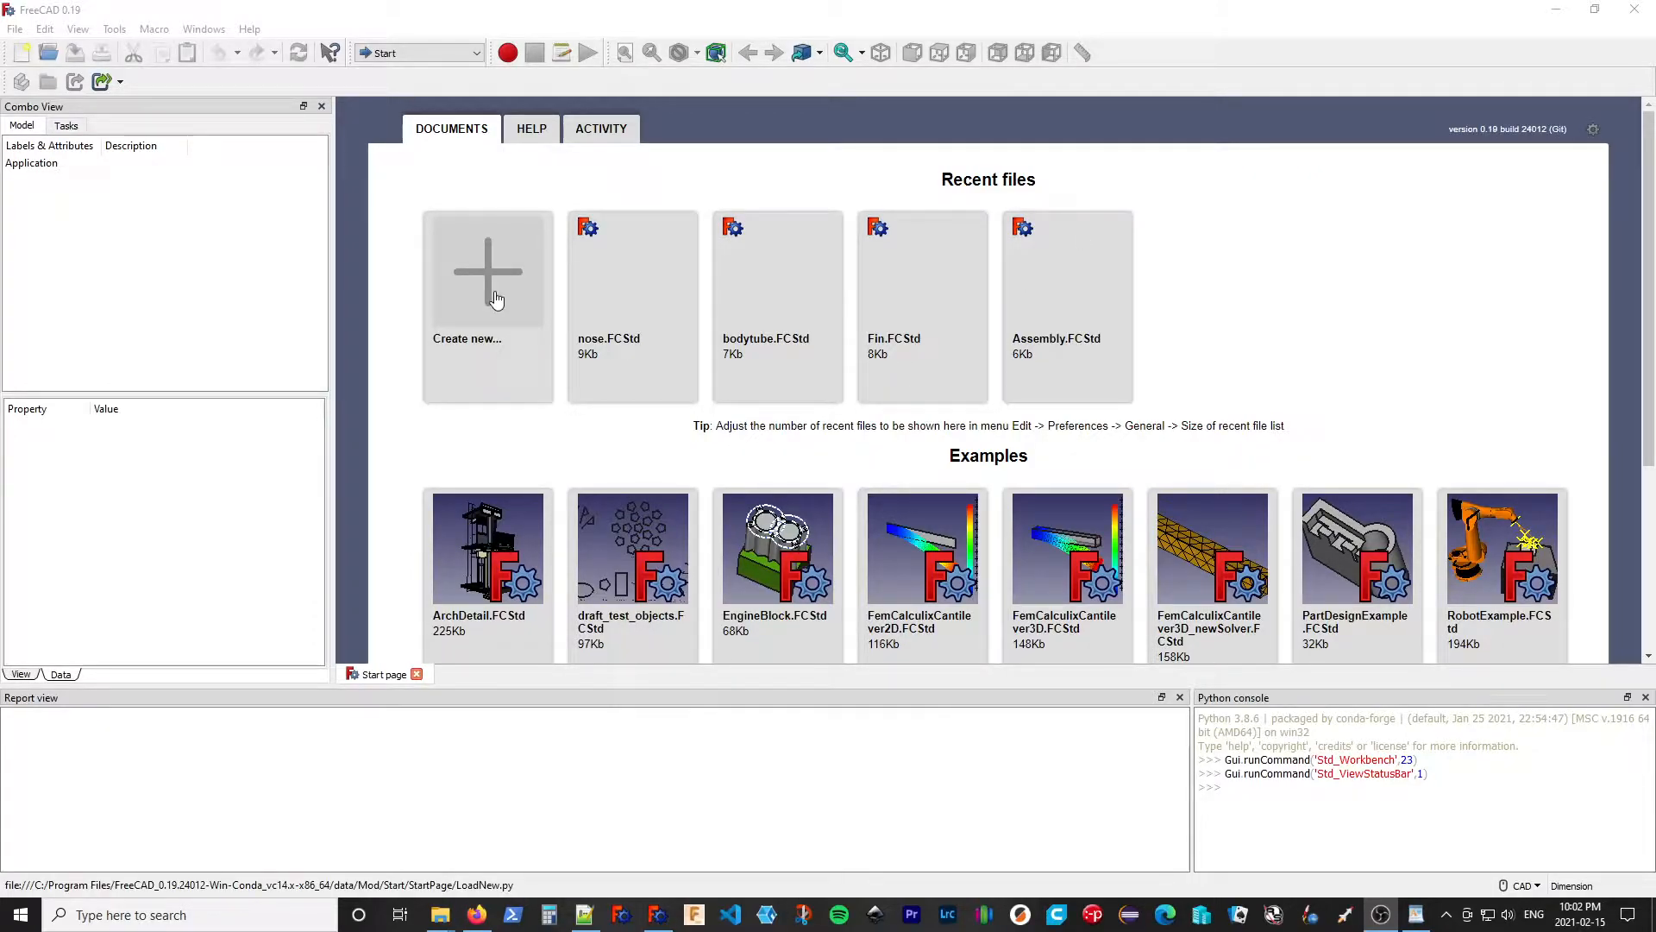
Create a new empty Unnamed document from the Start page
click(486, 270)
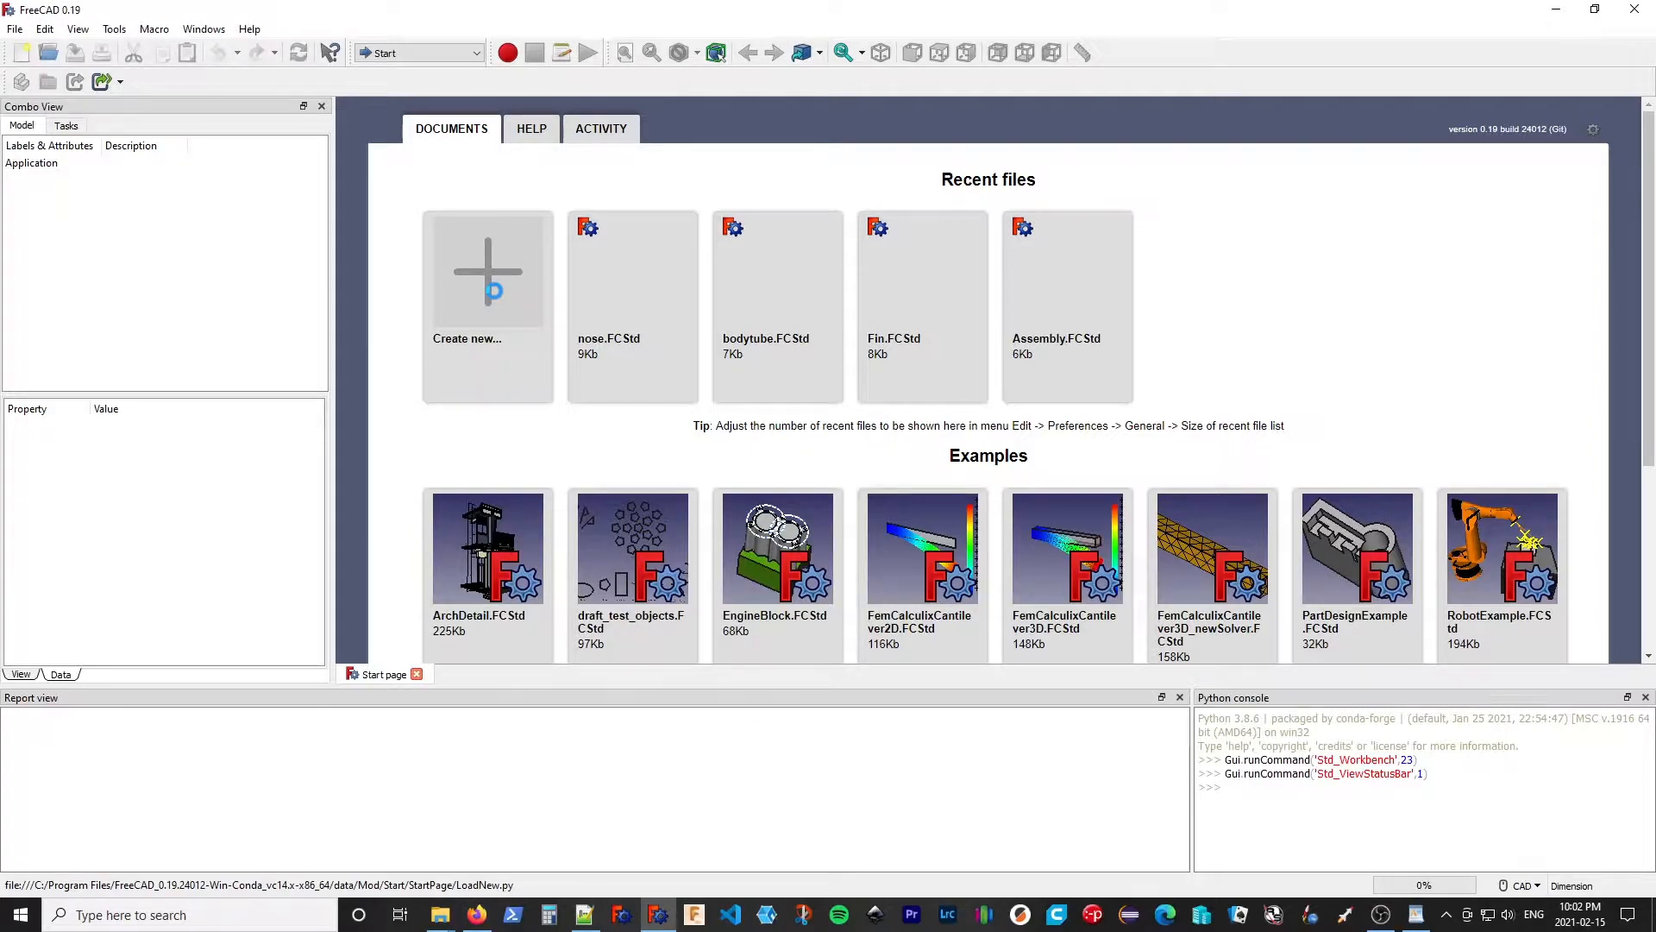
click(486, 270)
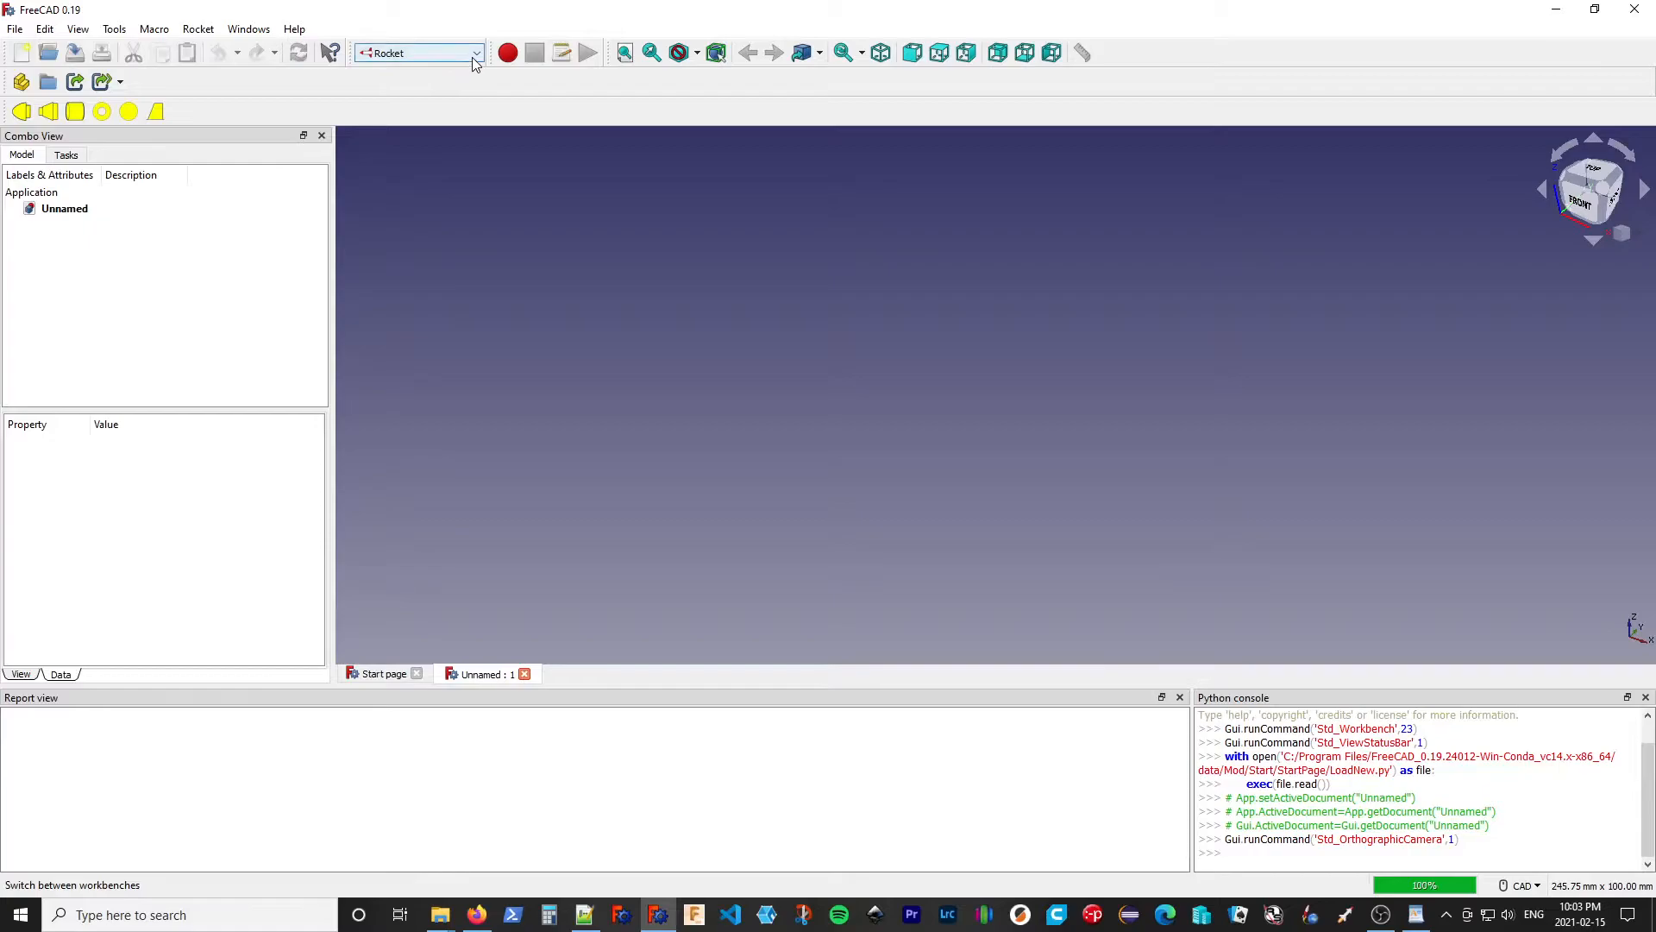
click(474, 52)
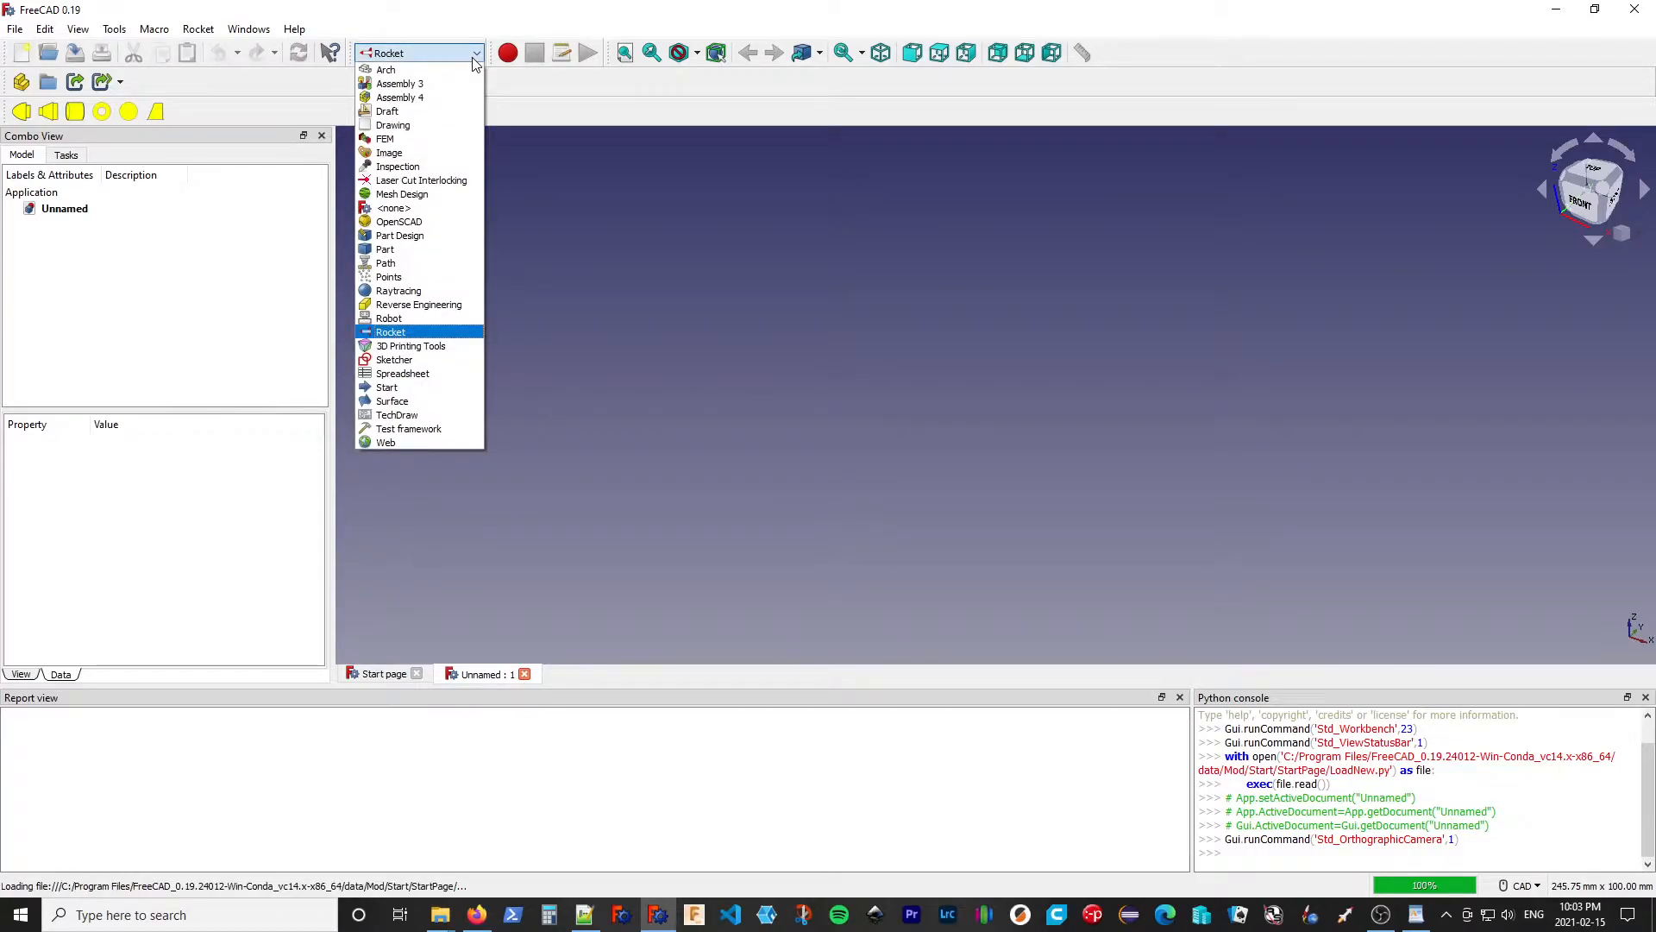
click(390, 331)
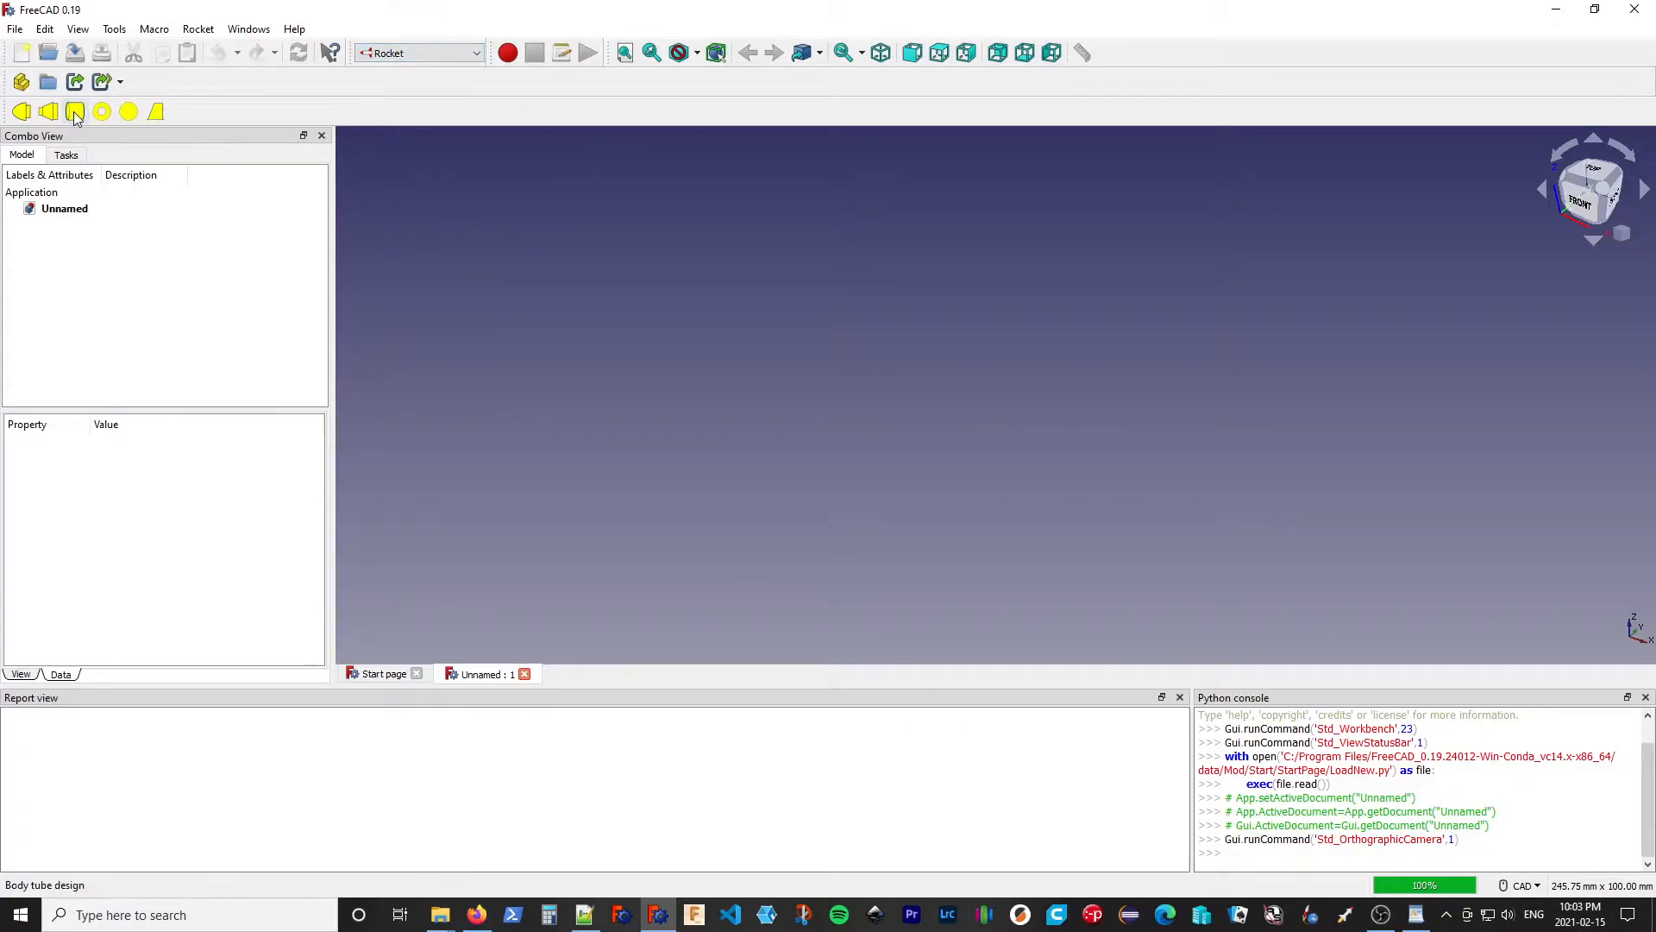
Add a body tube with inner diameter 24.1, outer 24.8 and length 457
click(75, 111)
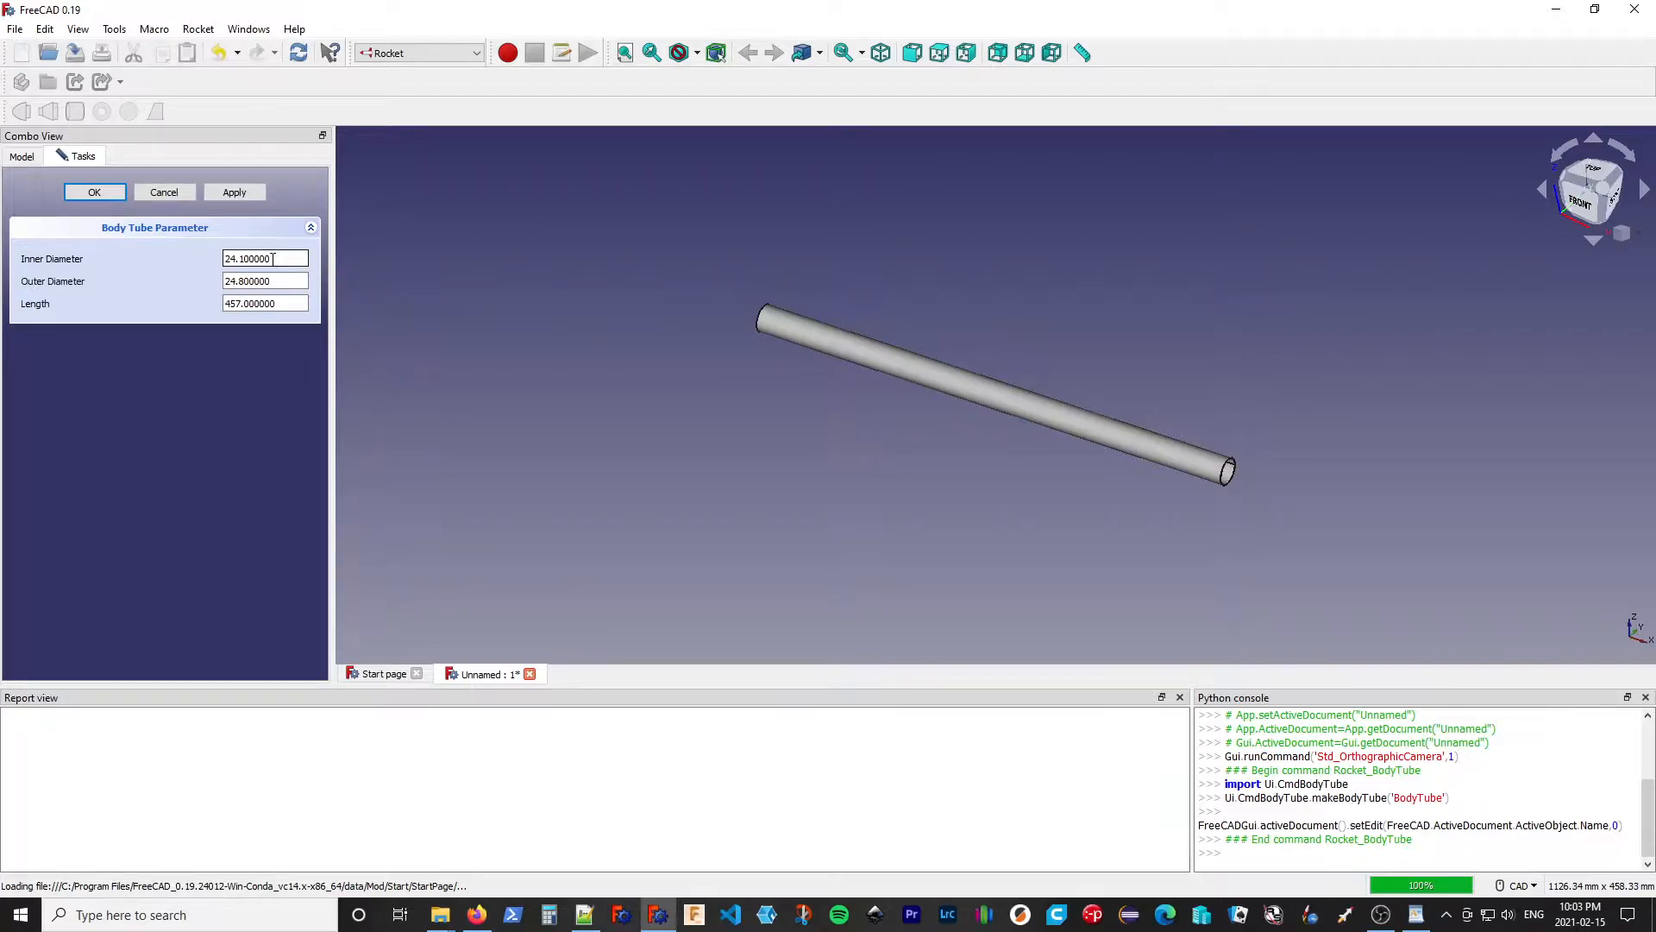
mouse_move(1313, 461)
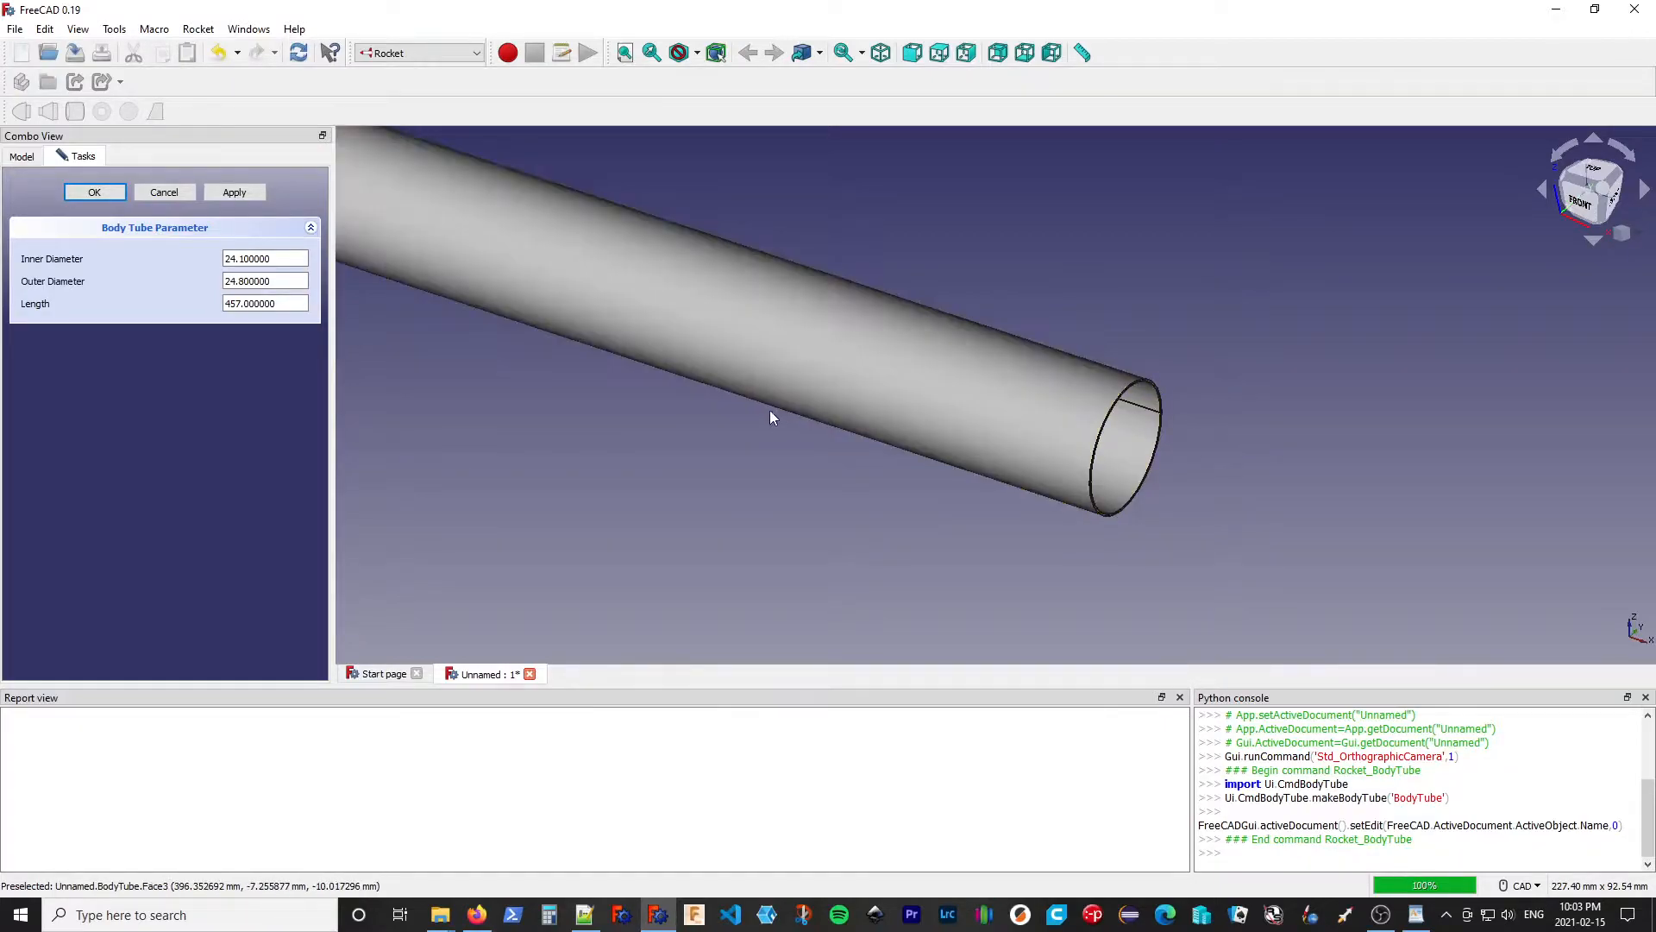
mouse_move(795, 539)
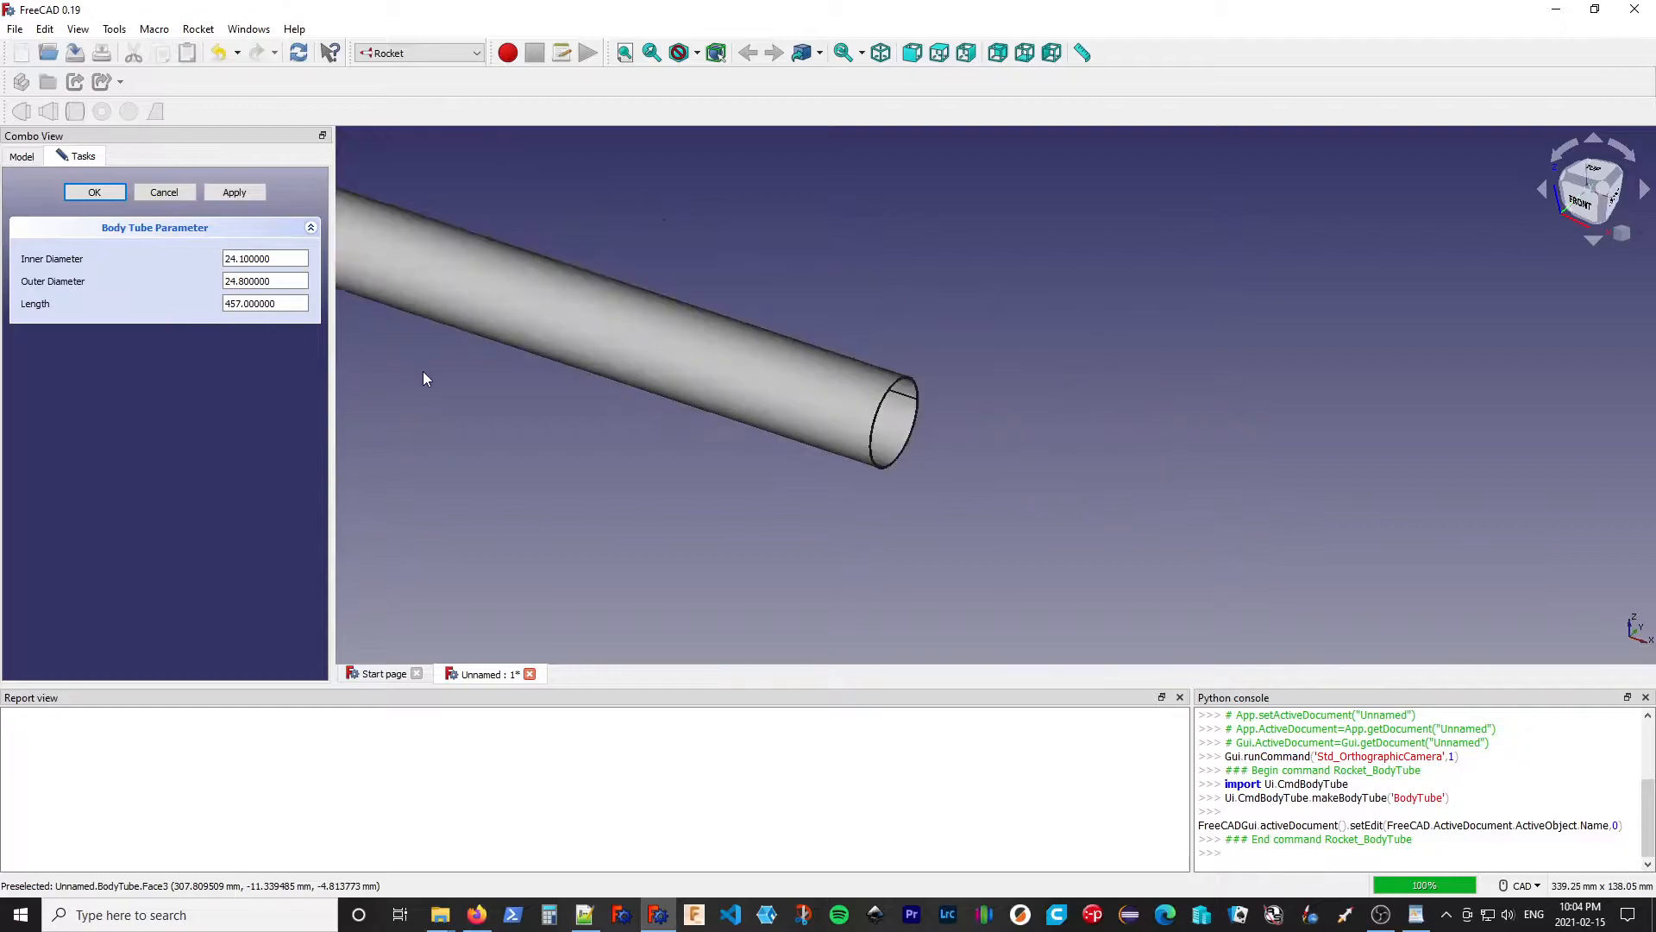
scroll(down, 3)
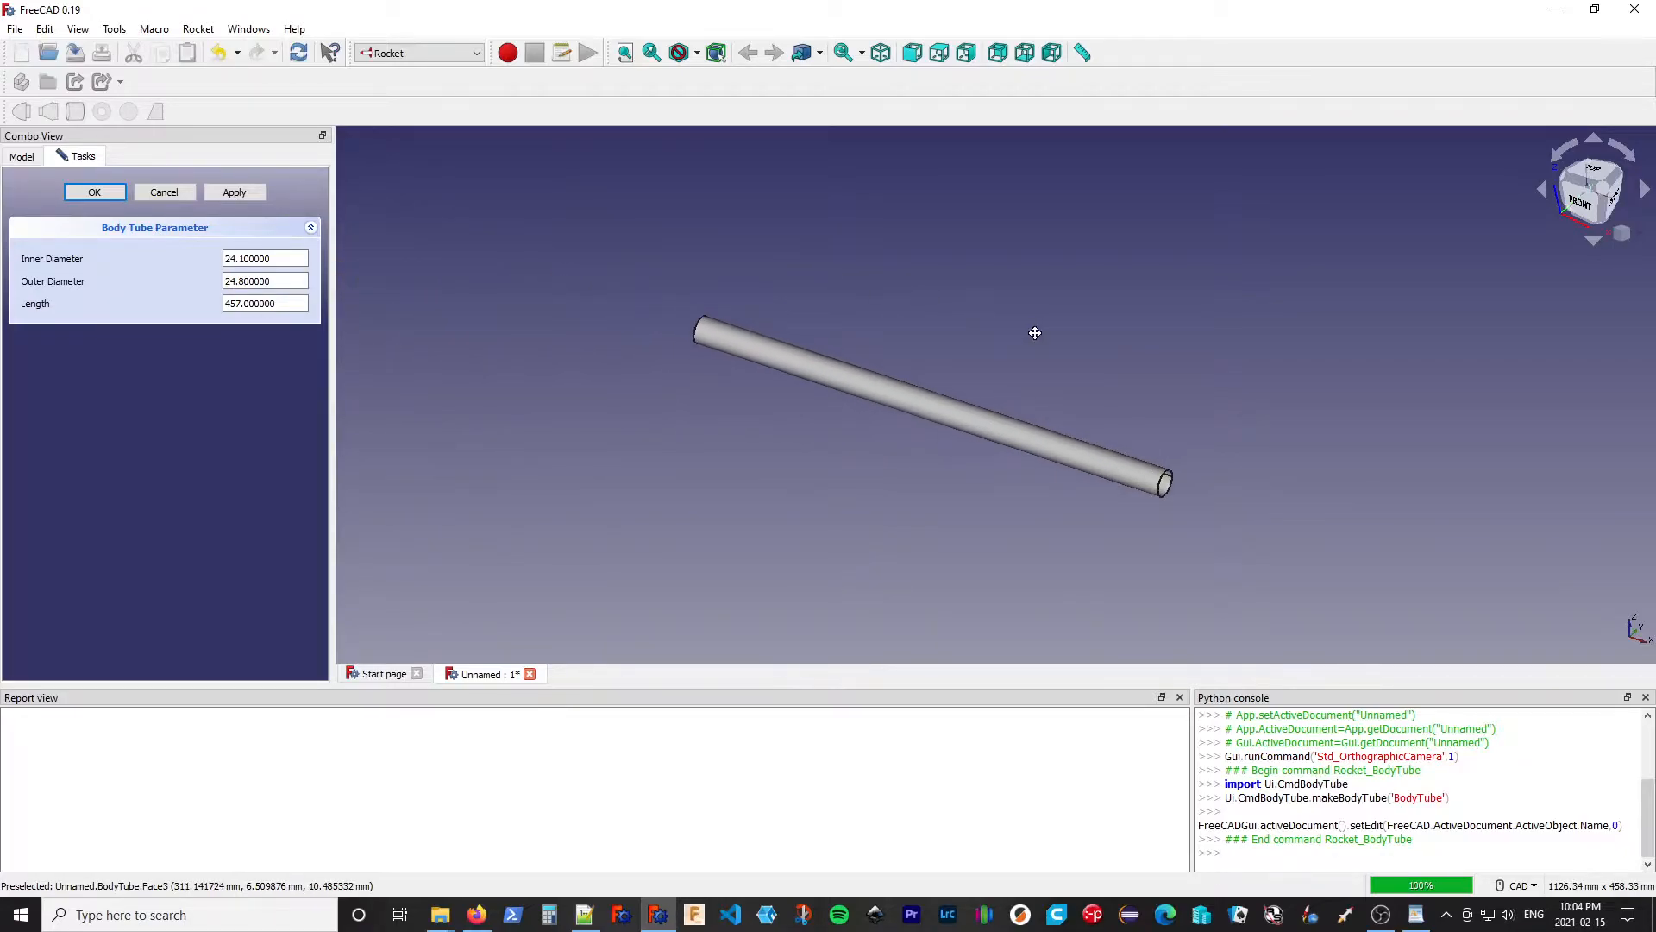
Add a centering ring with default diameter 25, thickness 2 and 10 center hole
click(94, 192)
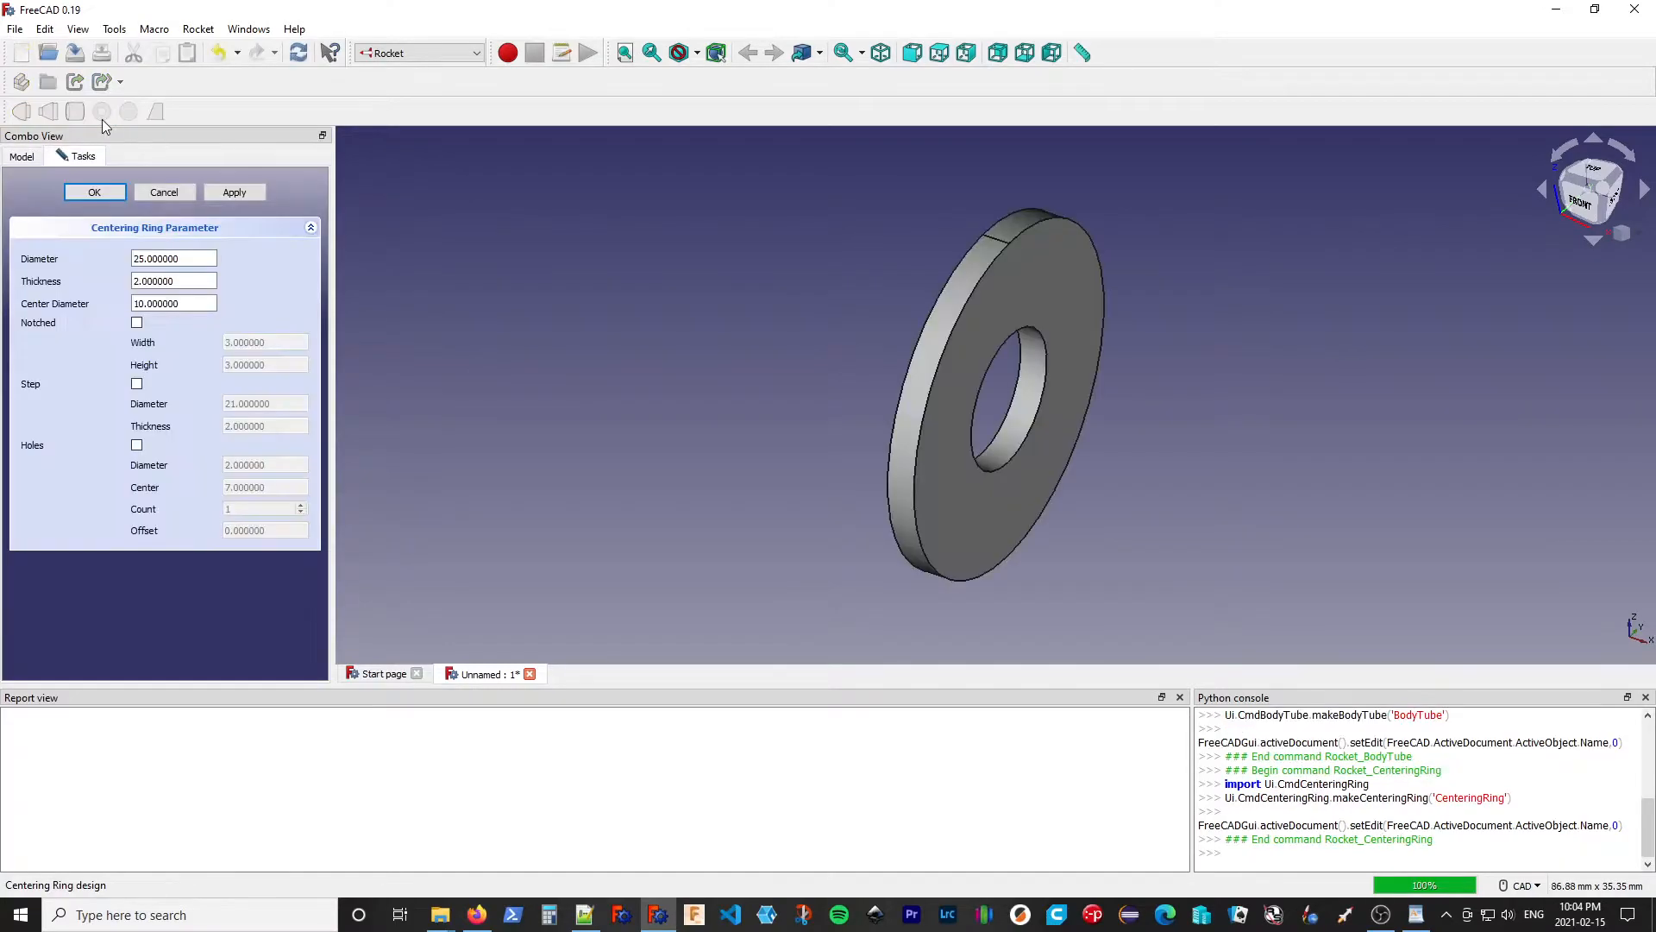
mouse_move(781, 480)
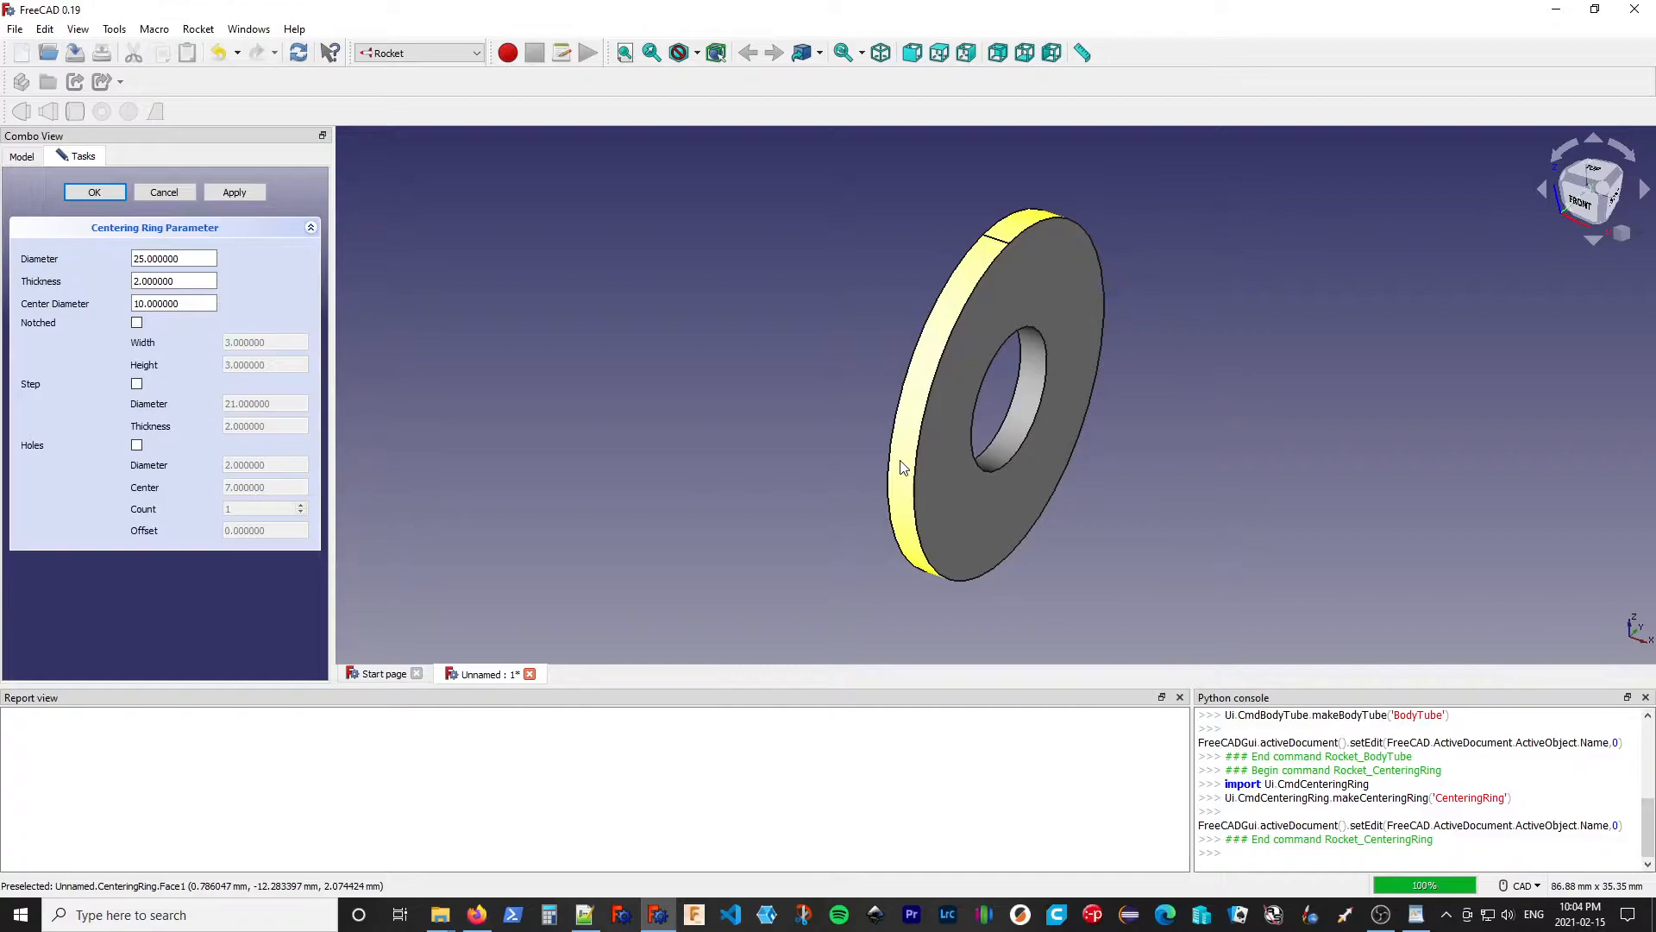
mouse_move(903, 468)
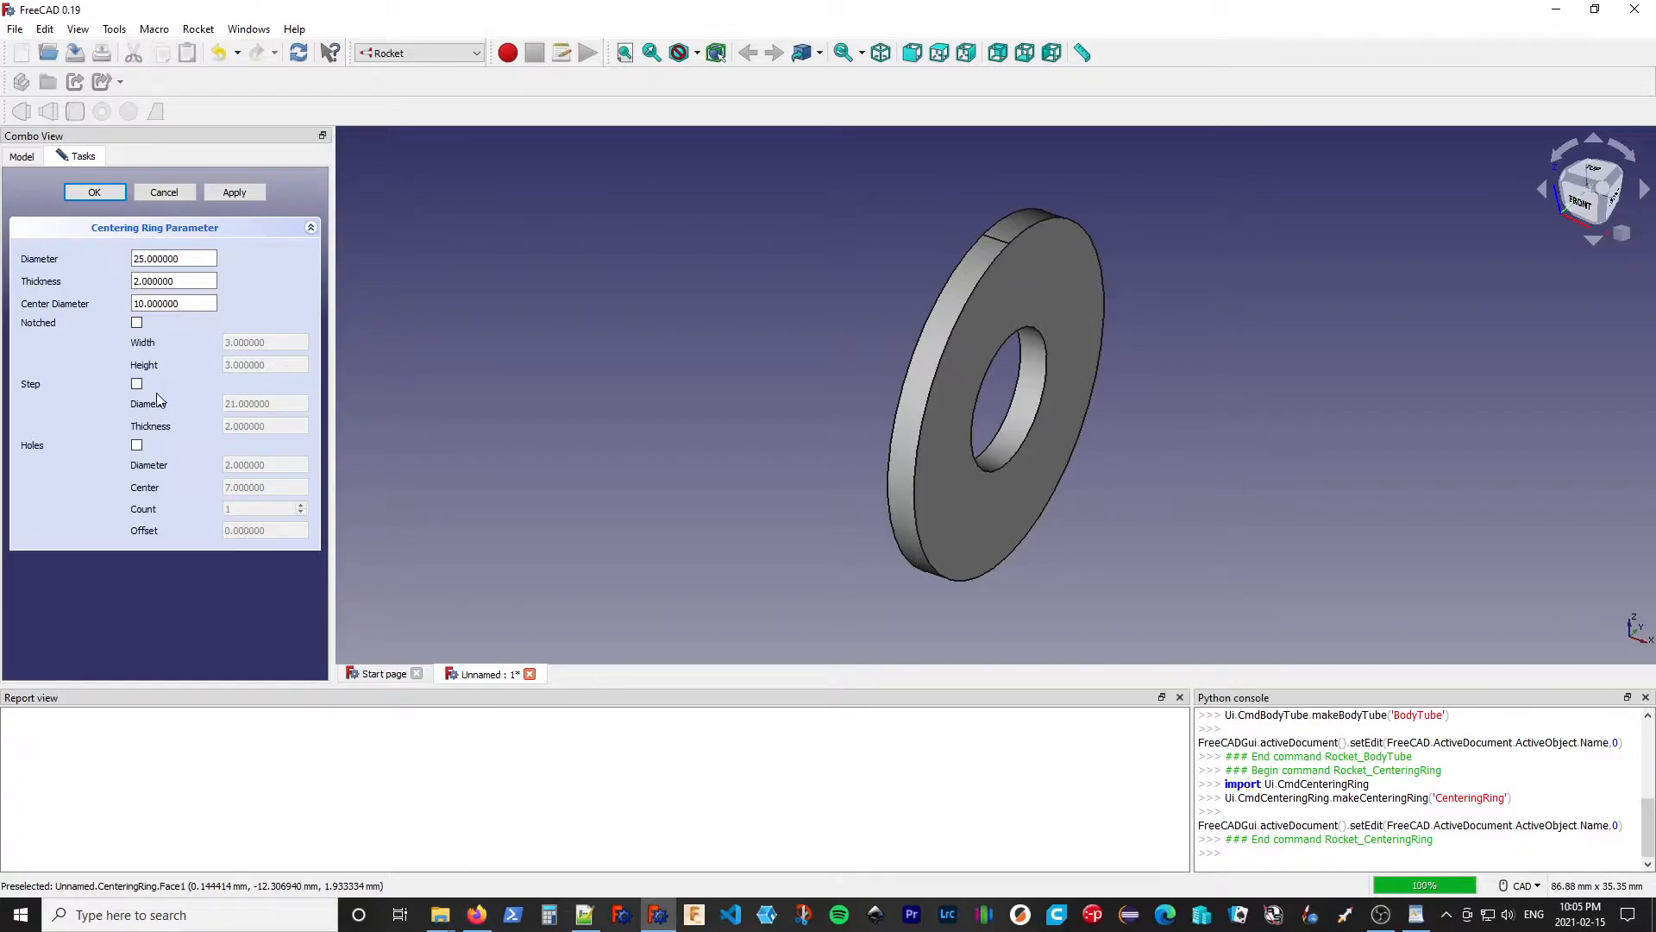
click(137, 383)
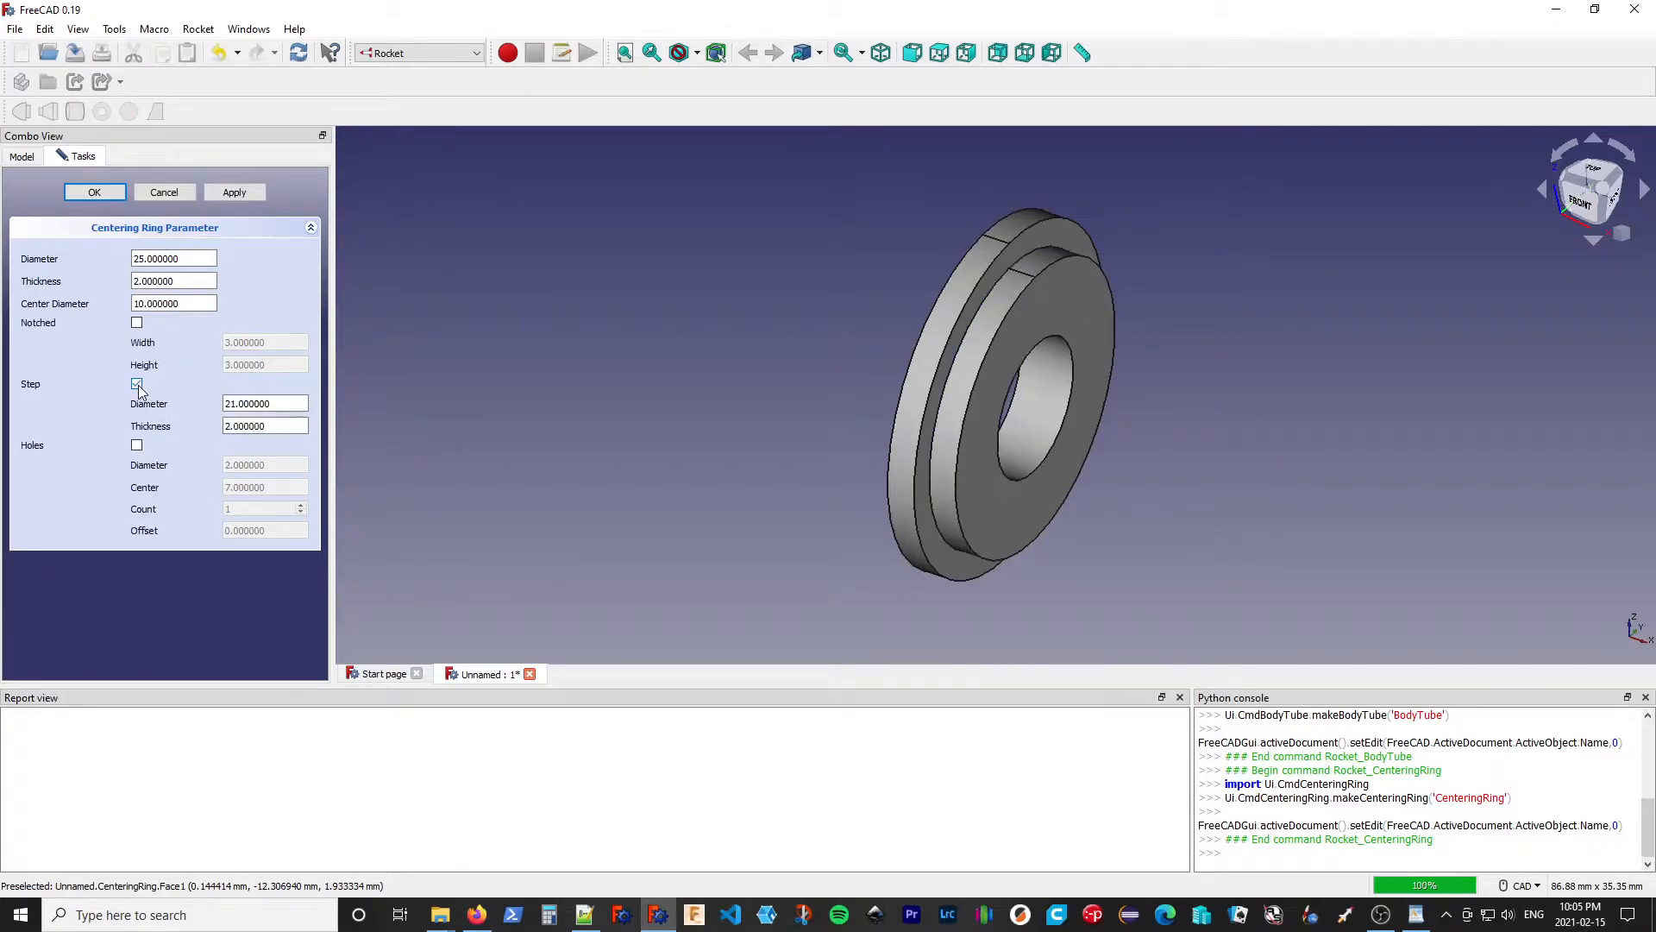
click(136, 383)
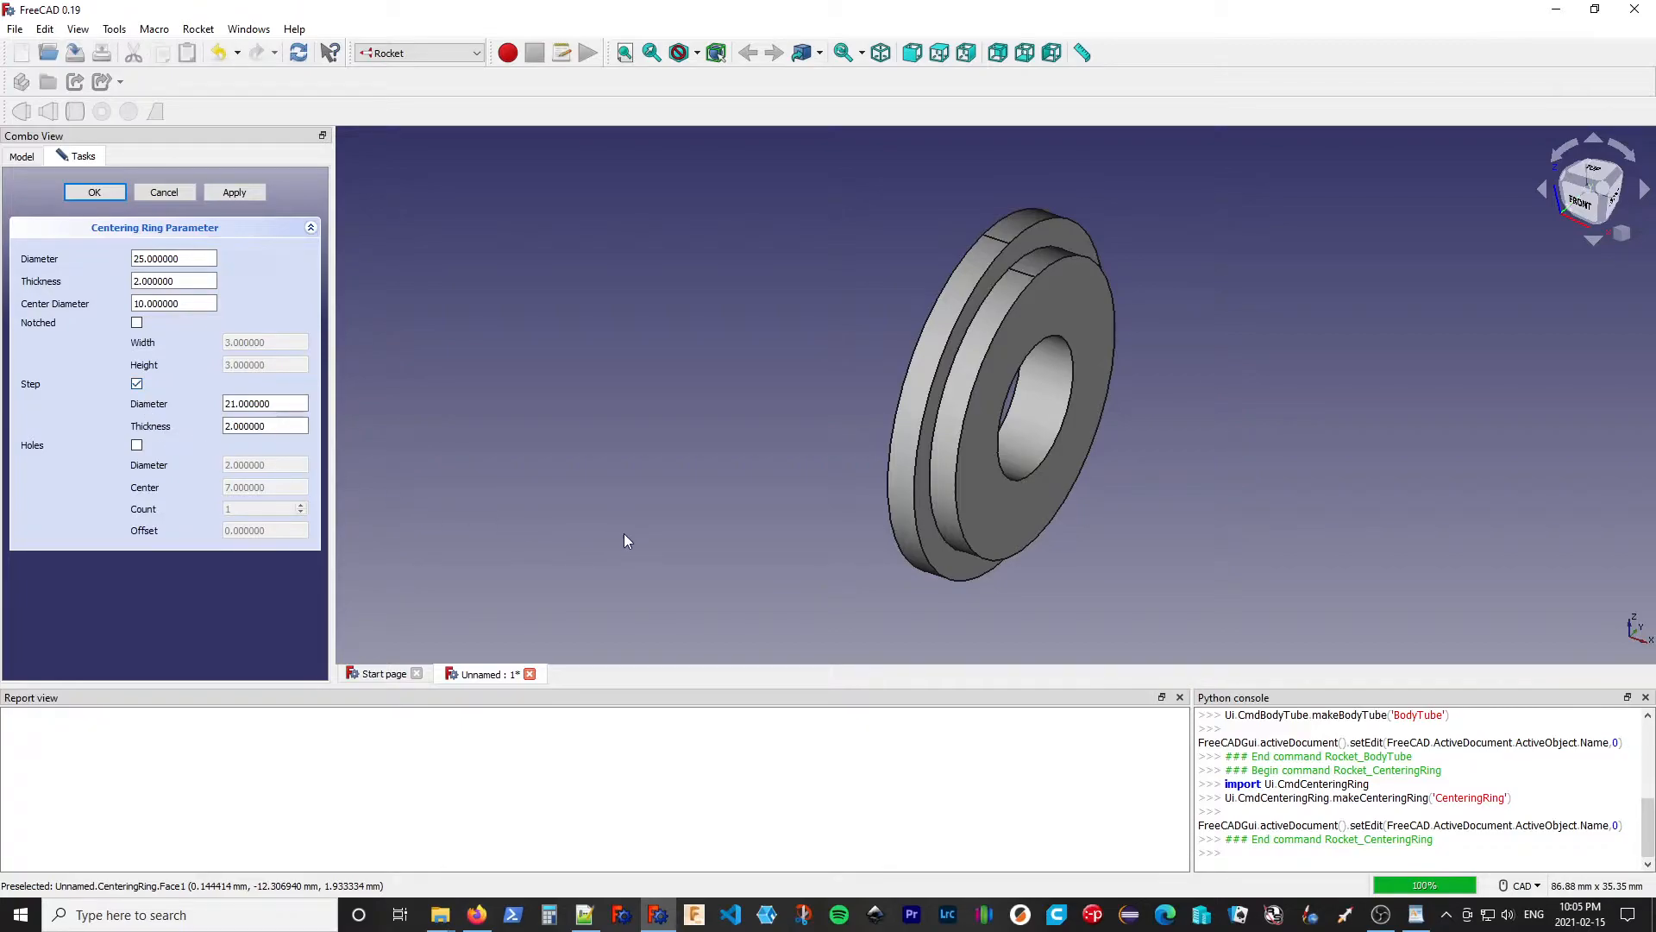
mouse_move(652, 549)
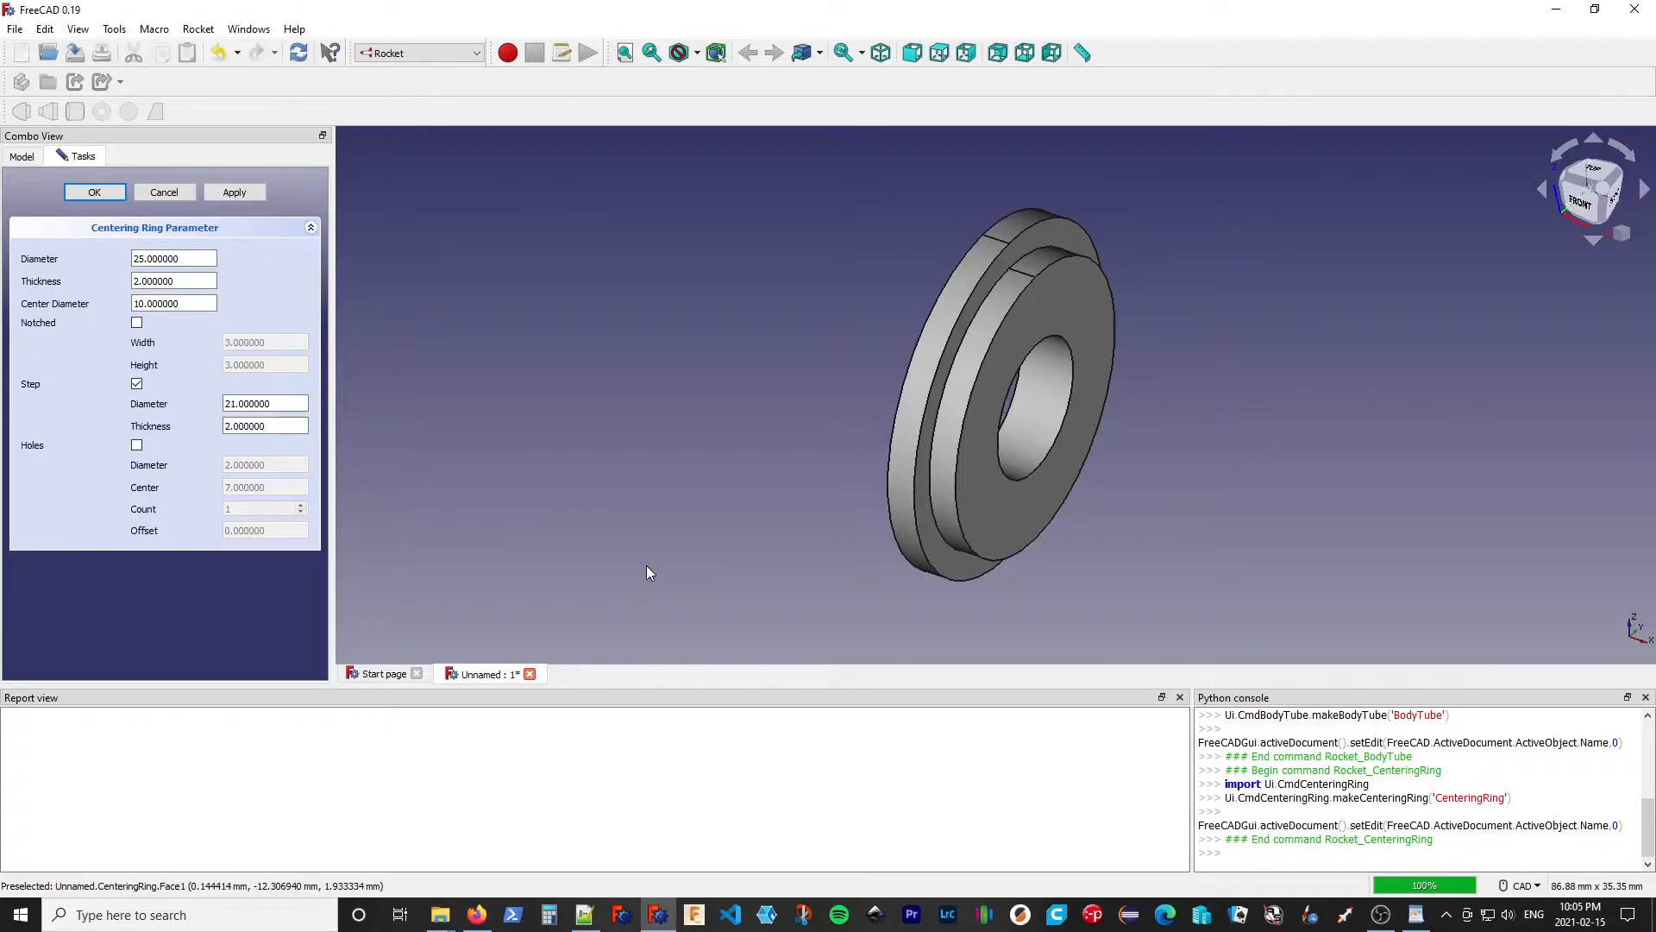
mouse_move(924, 467)
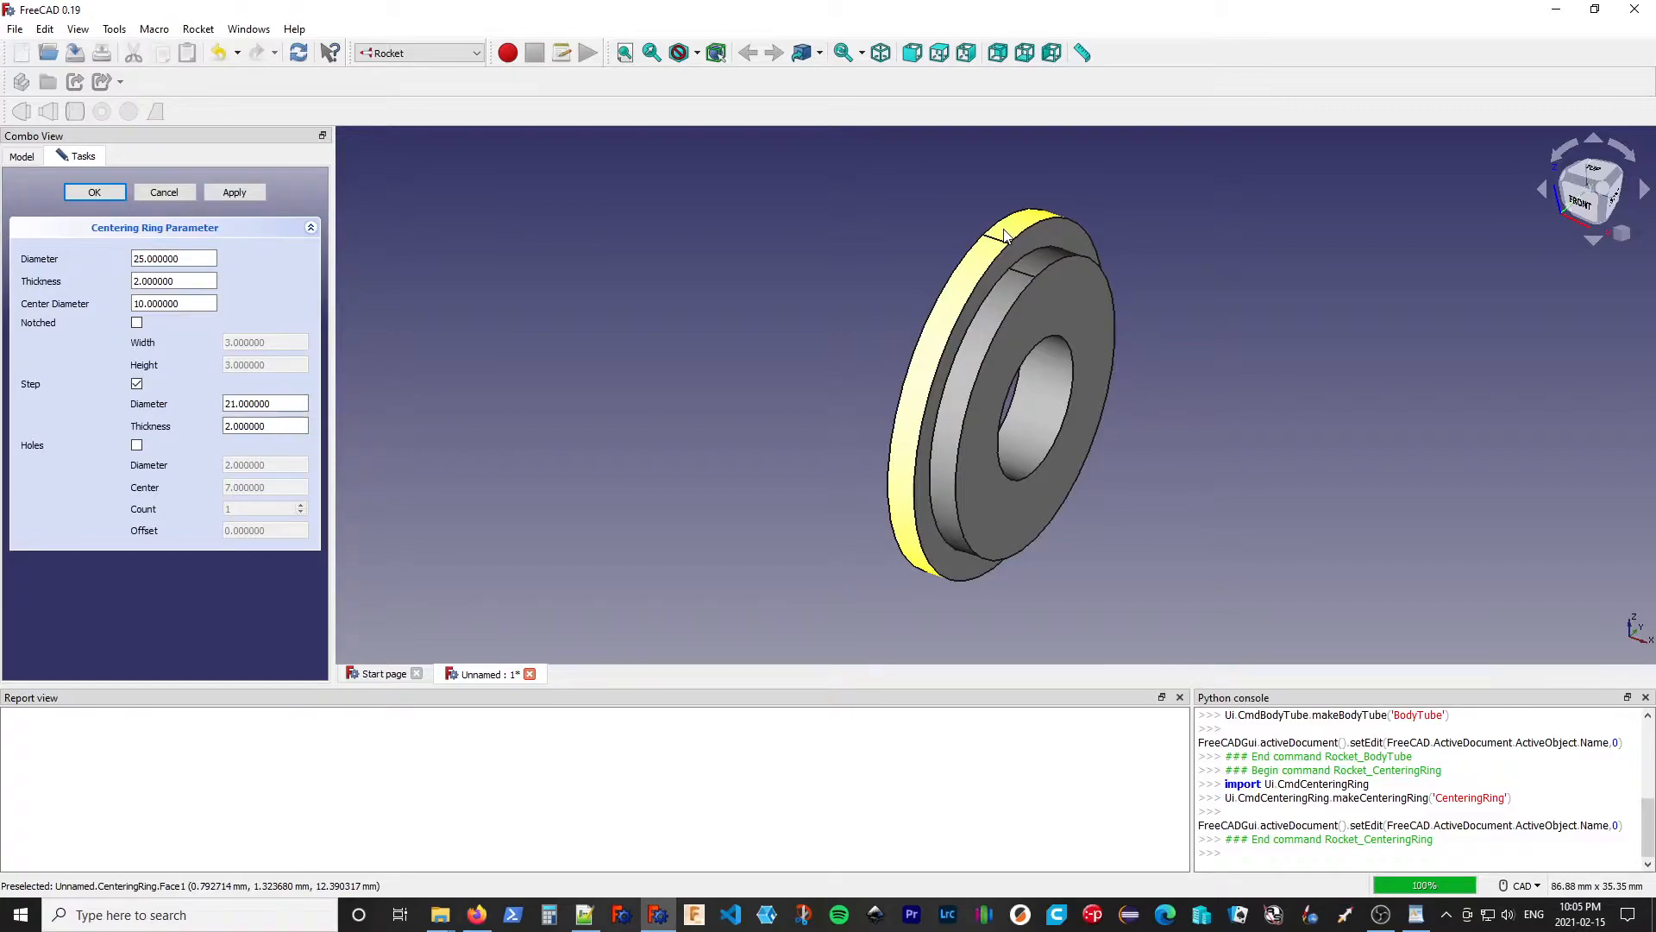
mouse_move(1020, 287)
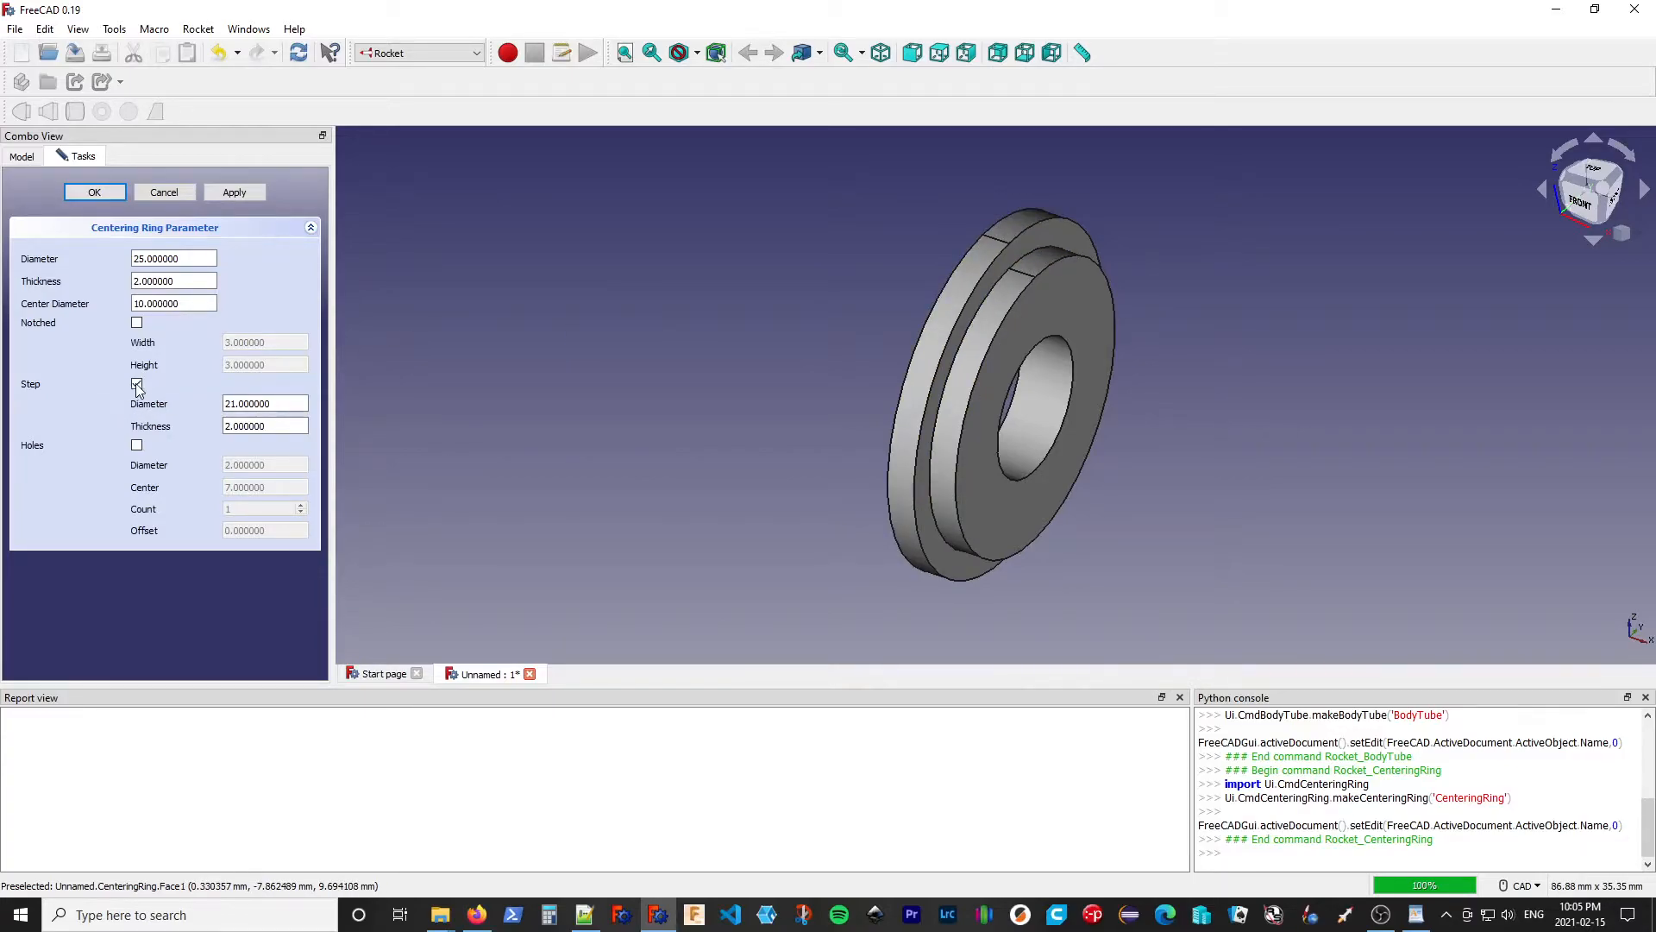
click(136, 385)
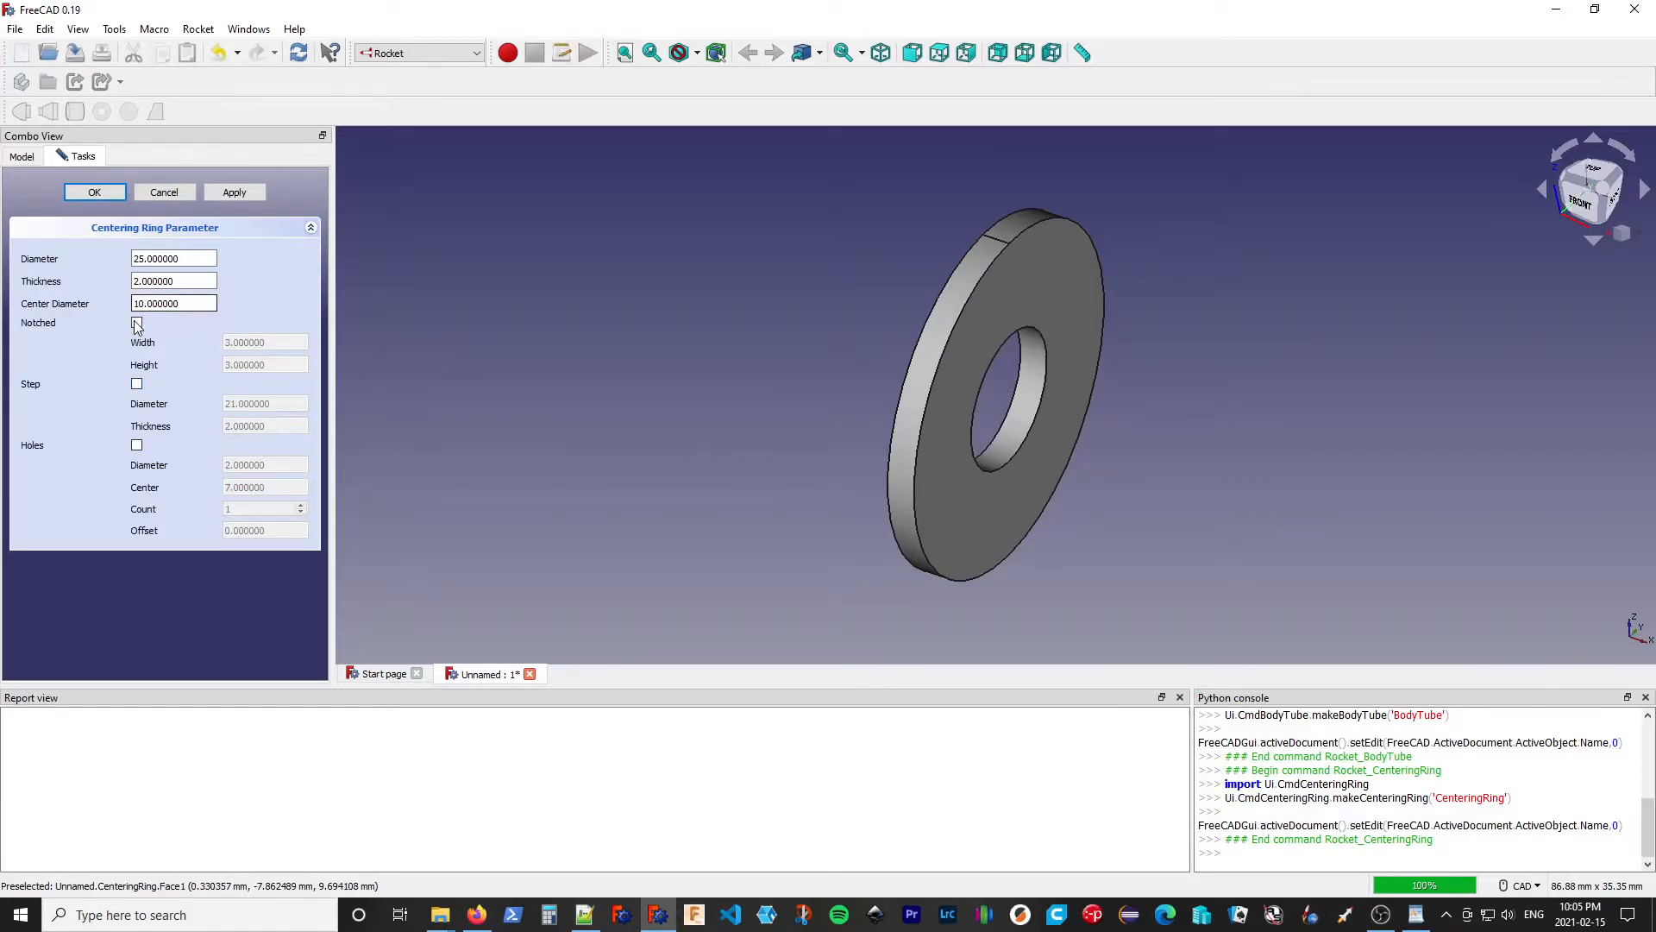
Notch the ring 3×3, inspect from front, right and isometric views, then enable holes
click(136, 321)
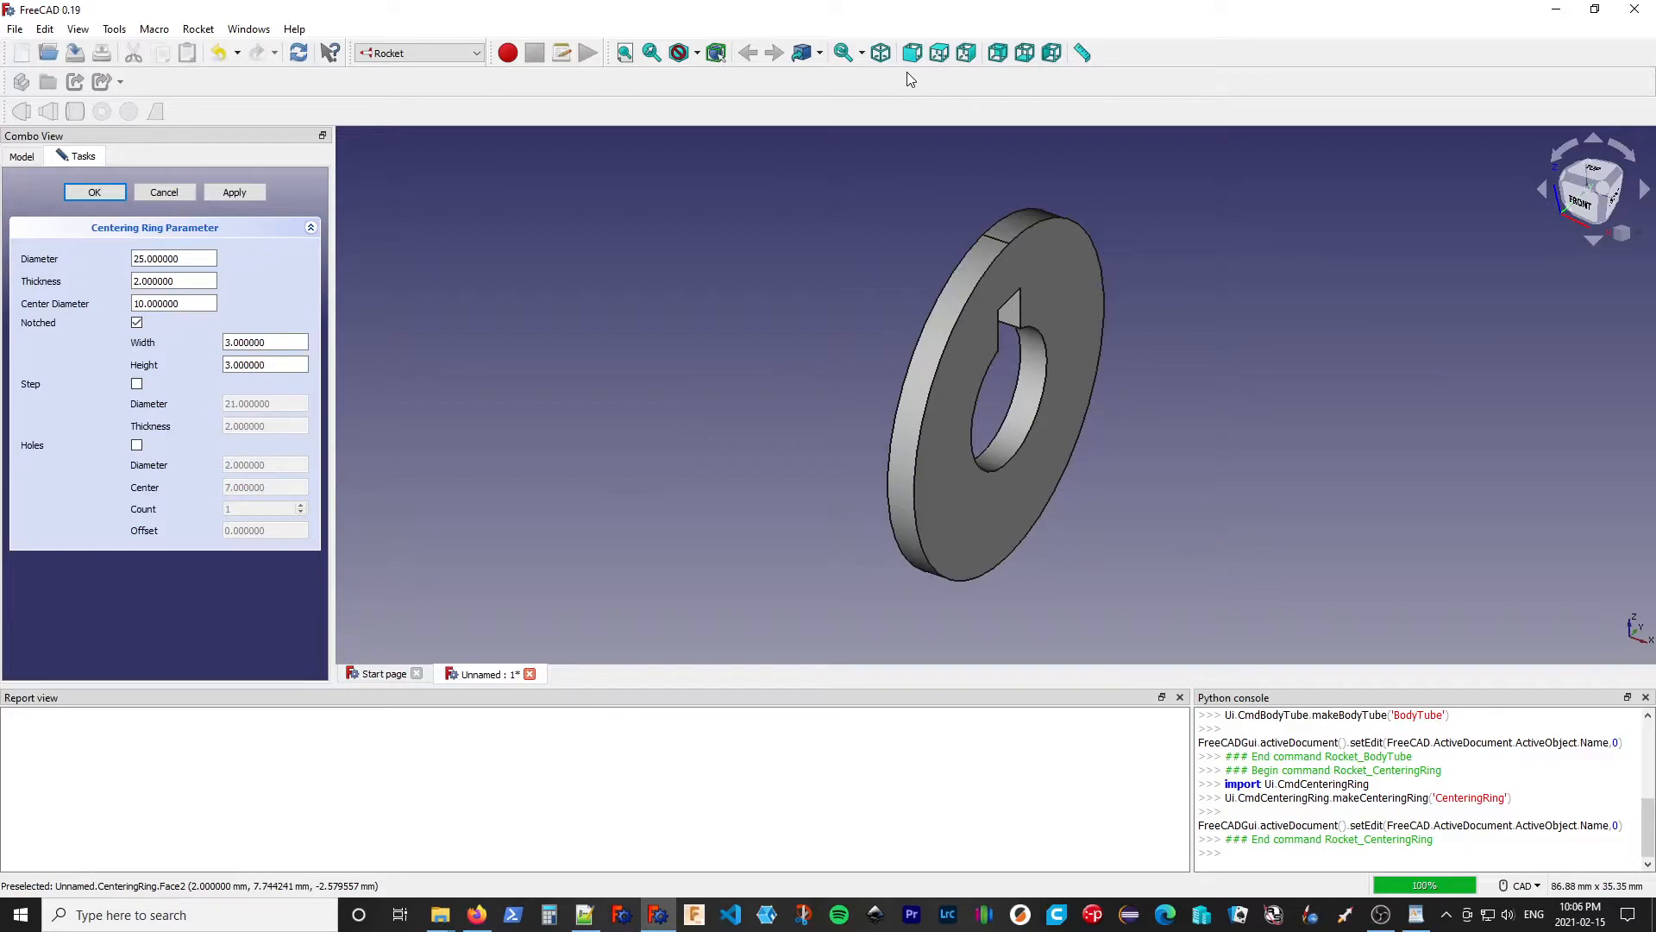
click(964, 53)
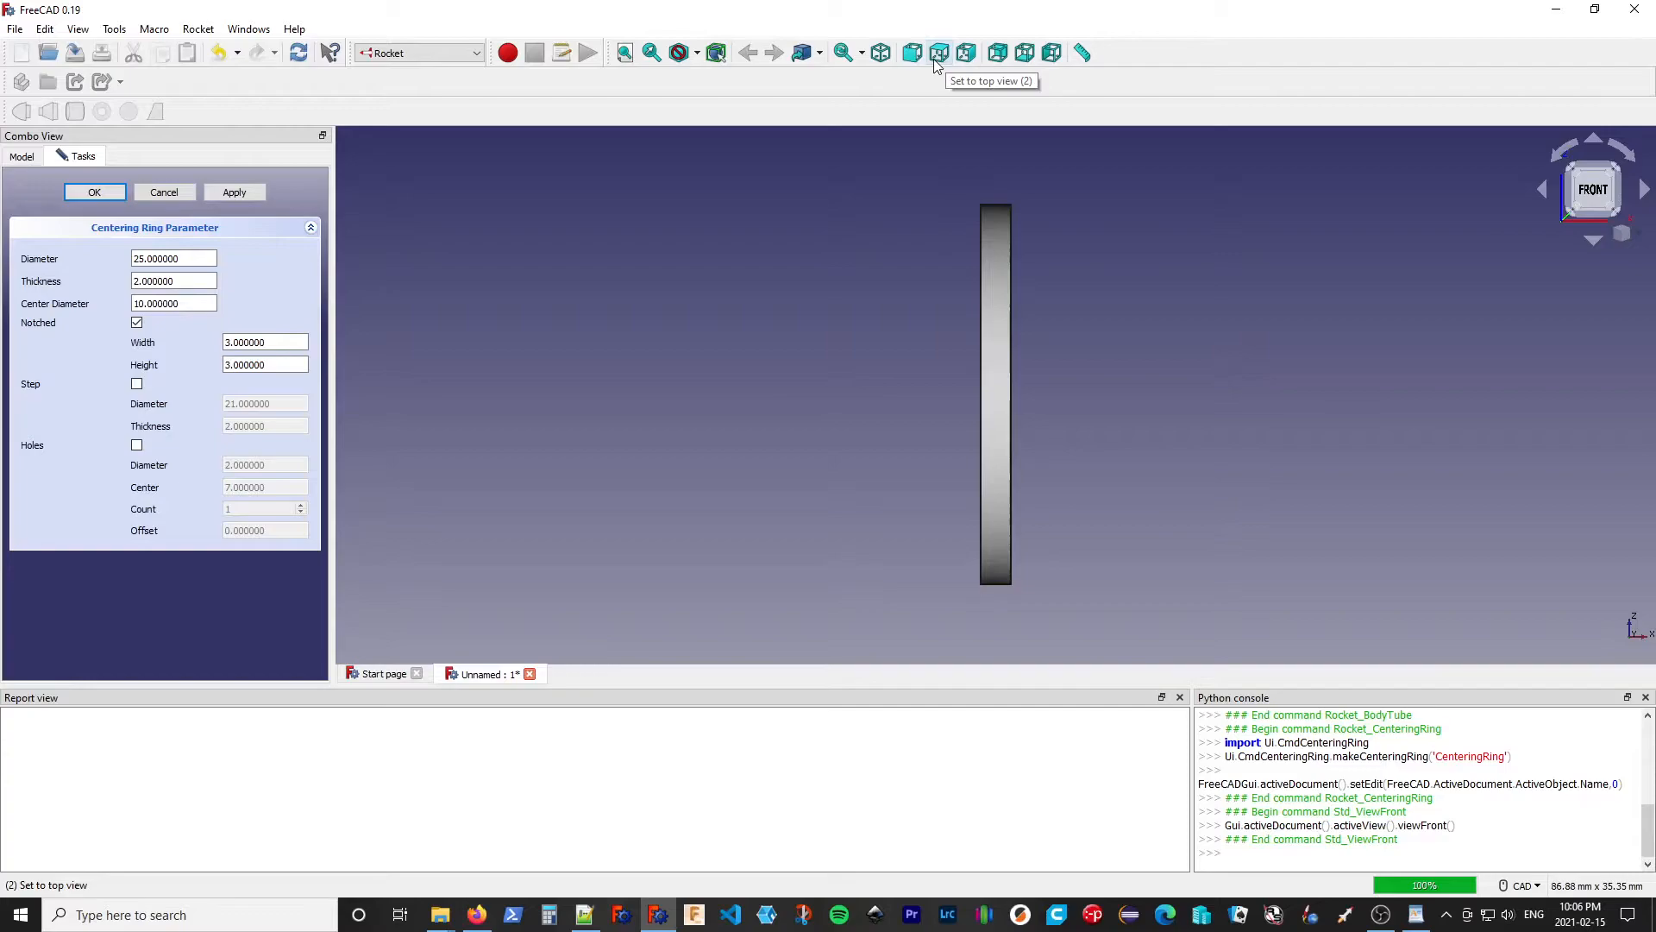
click(963, 51)
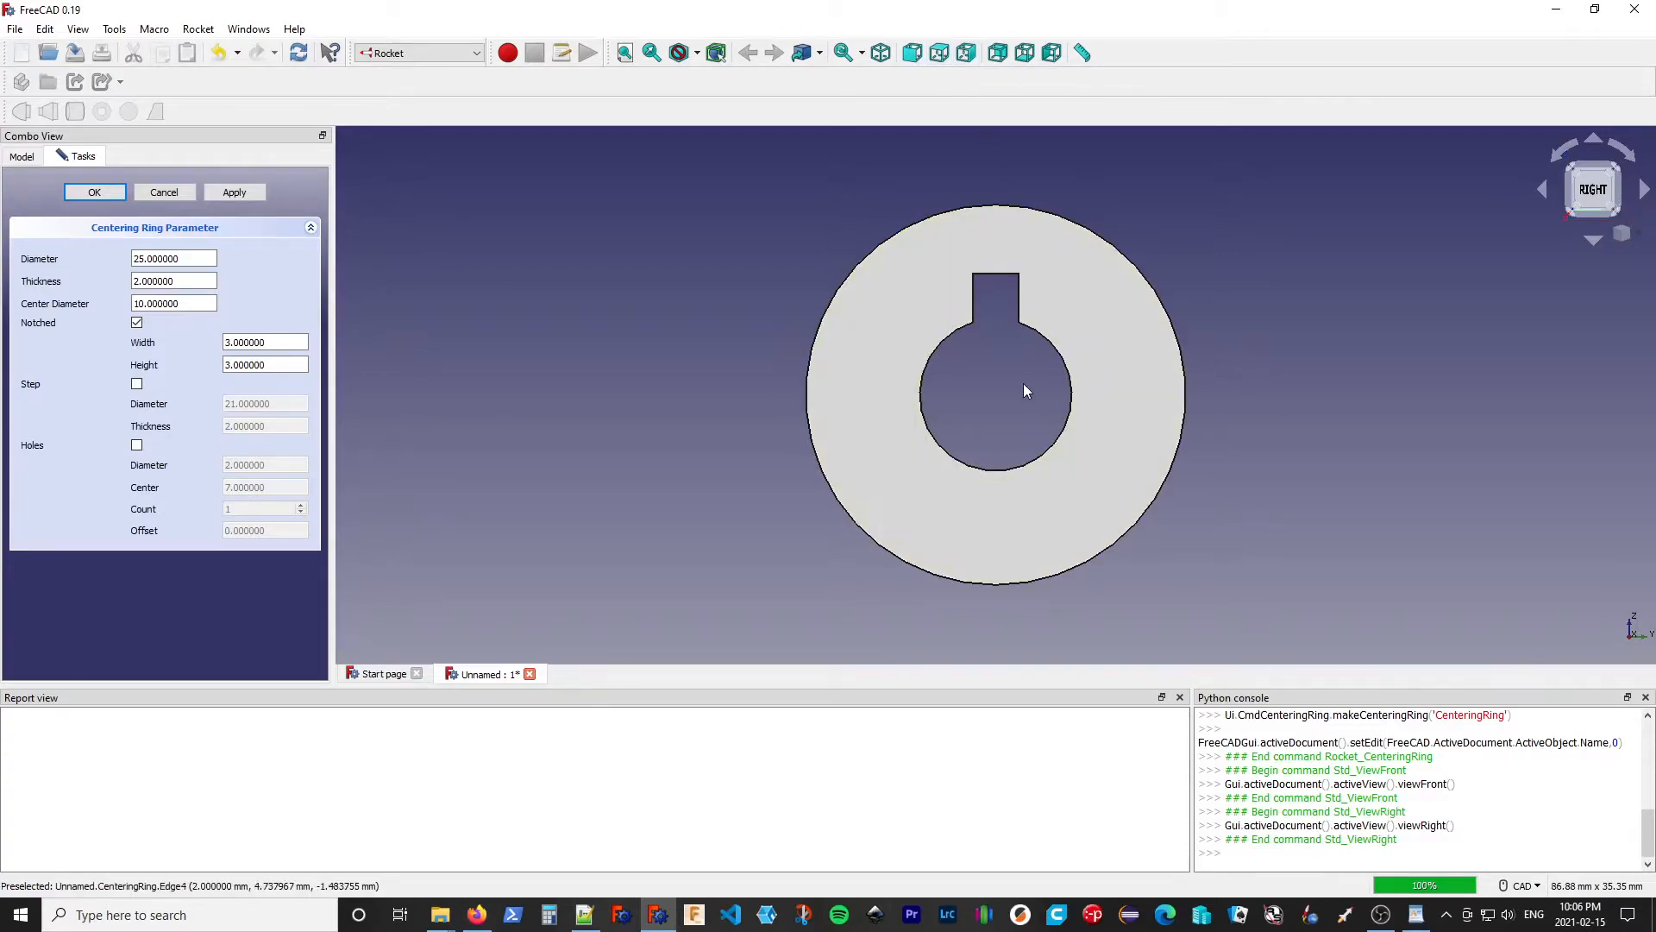
mouse_move(990, 333)
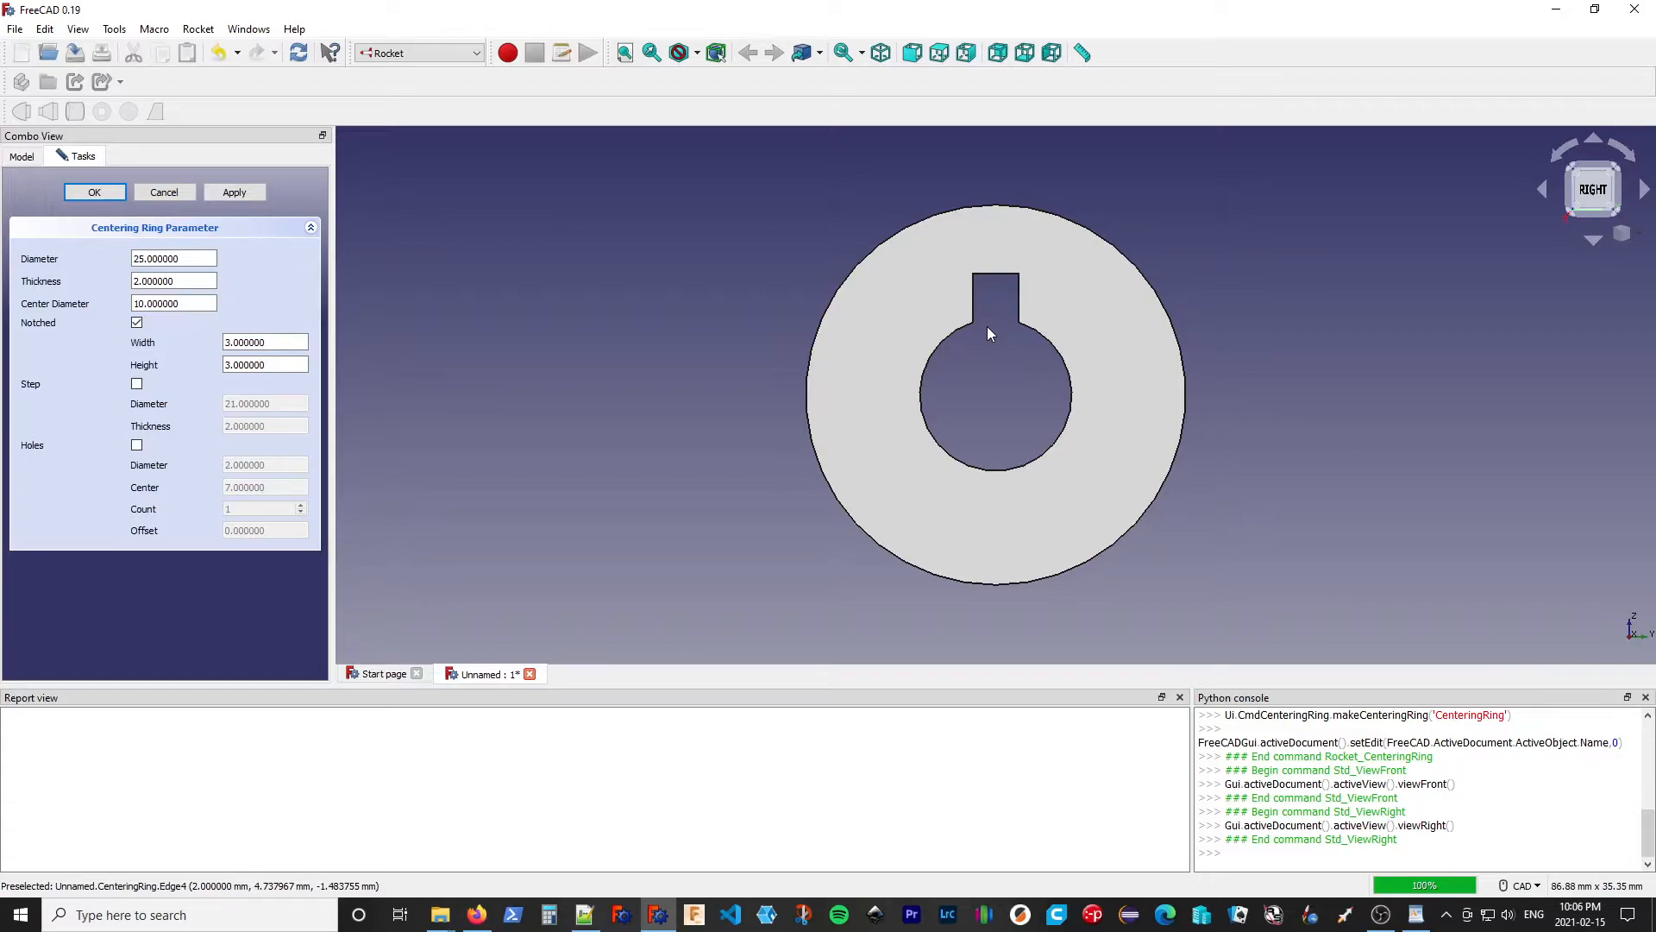
mouse_move(983, 314)
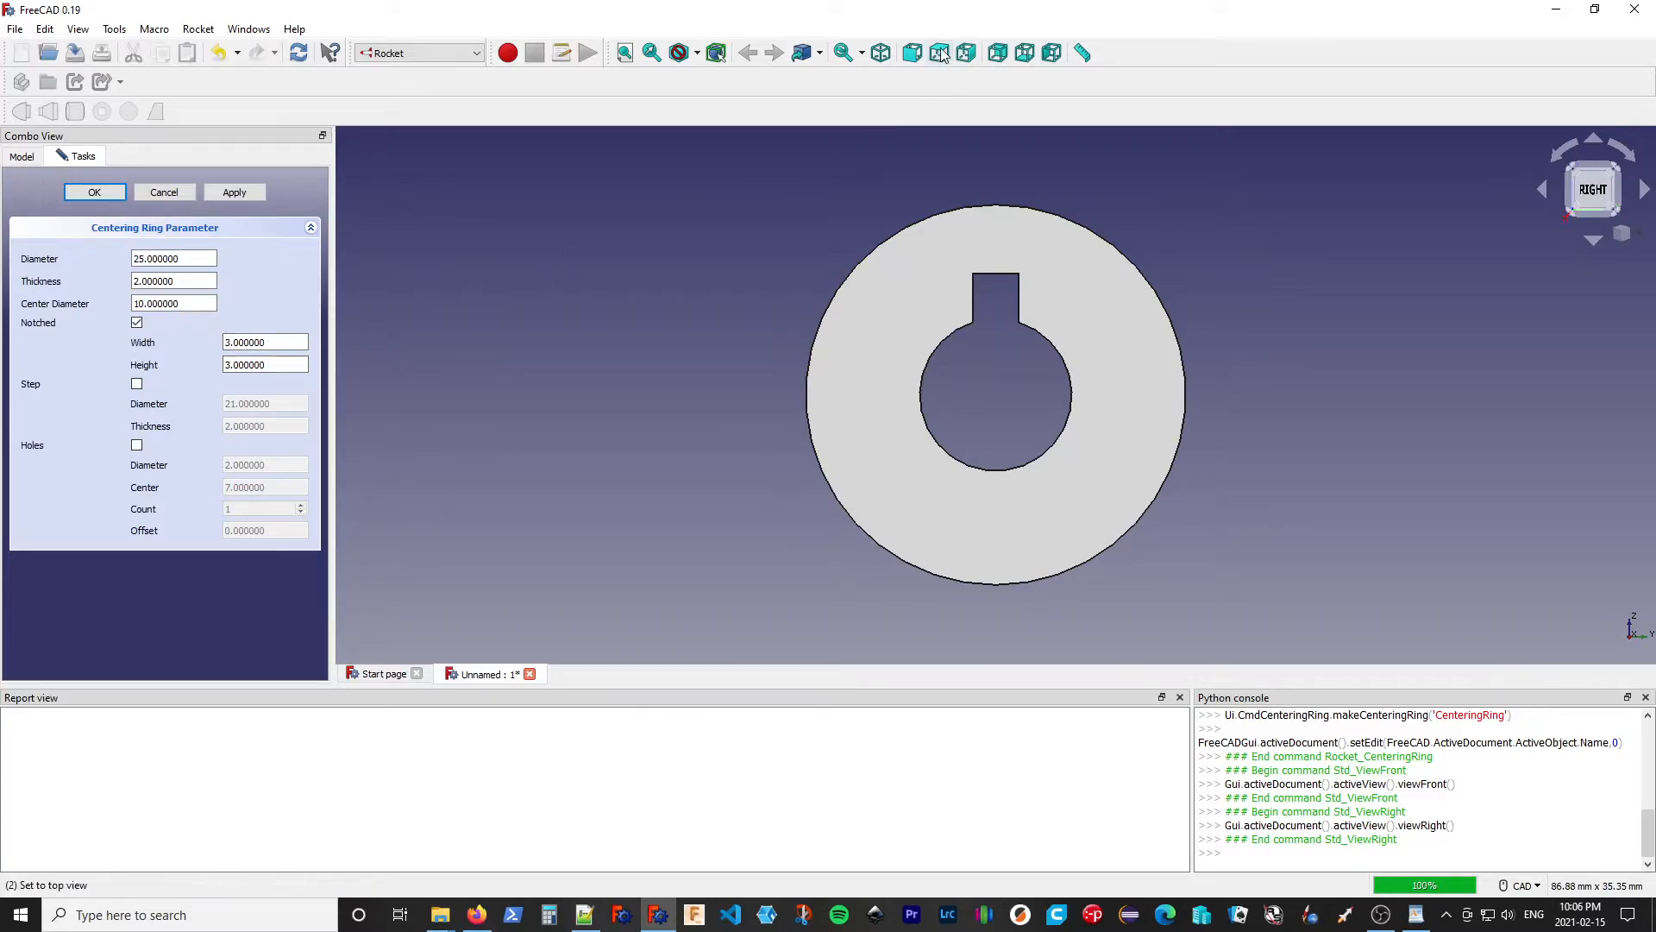
click(879, 53)
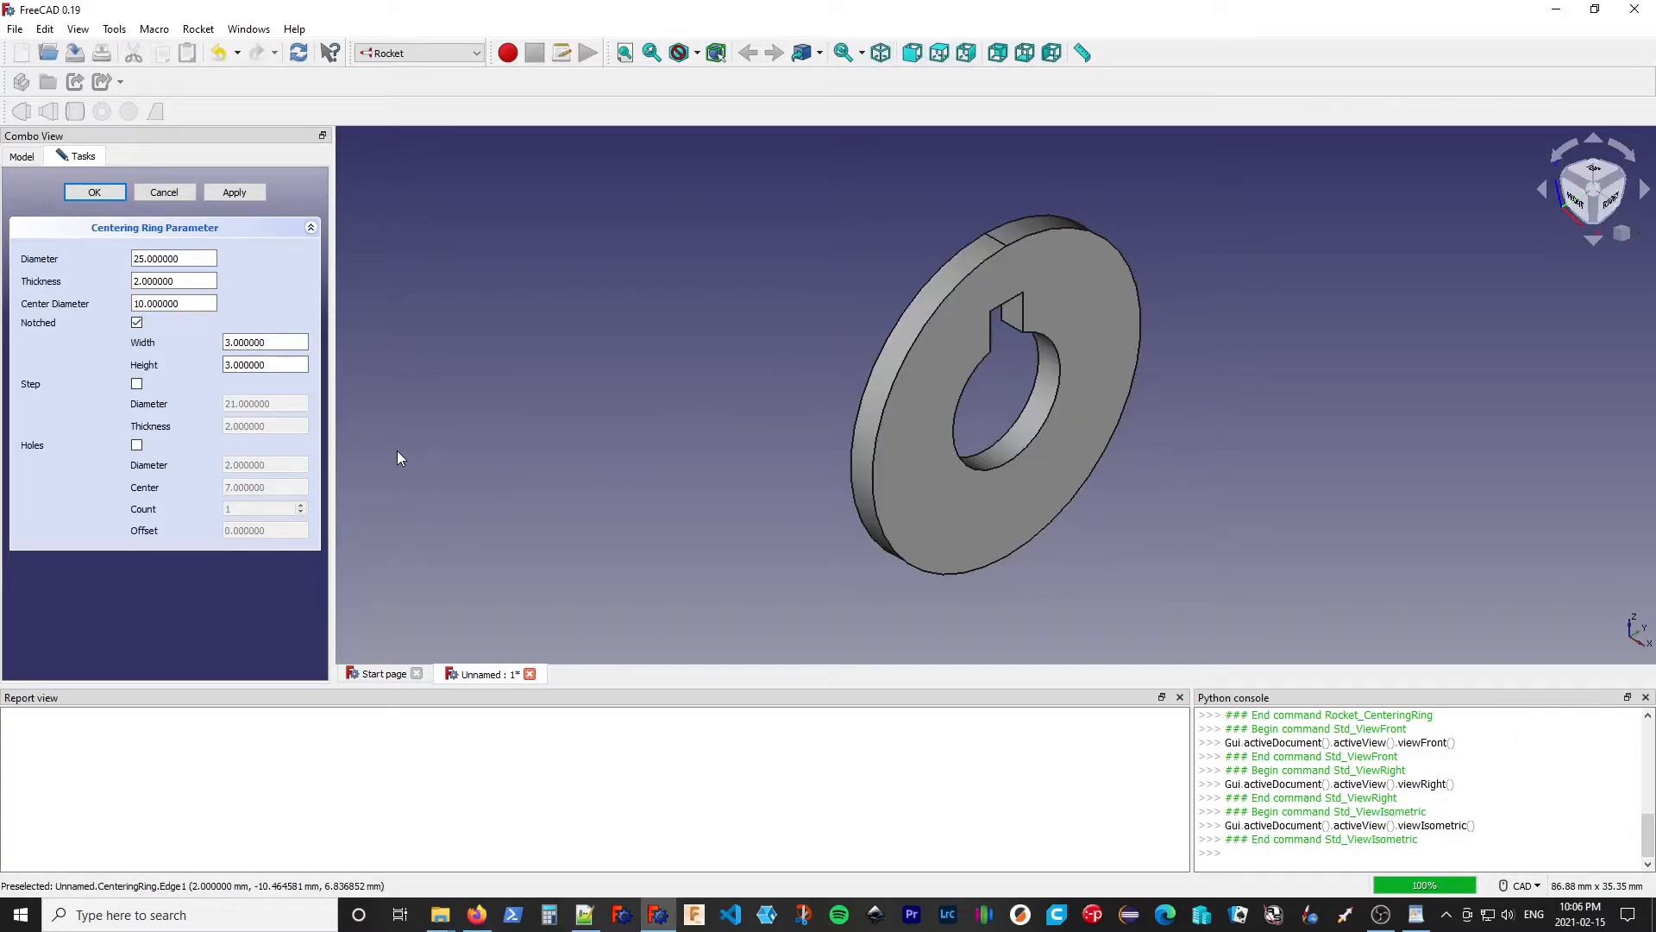
click(136, 445)
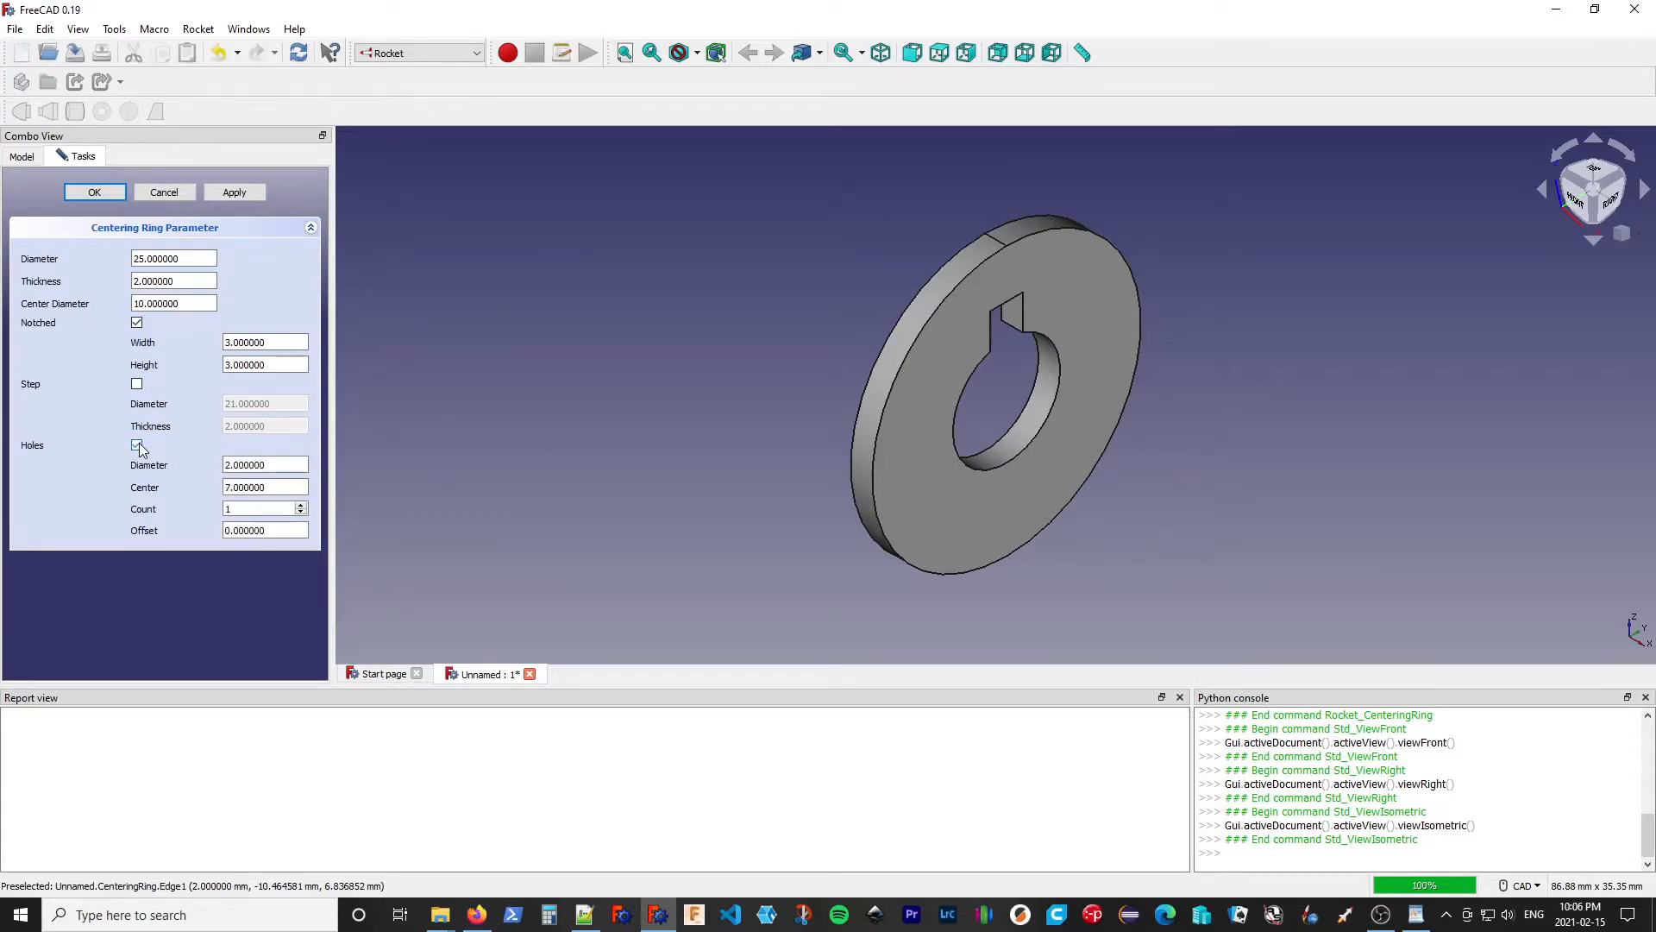
Toggle the notch off and on, set hole offset to 30, and raise the count to five
click(136, 445)
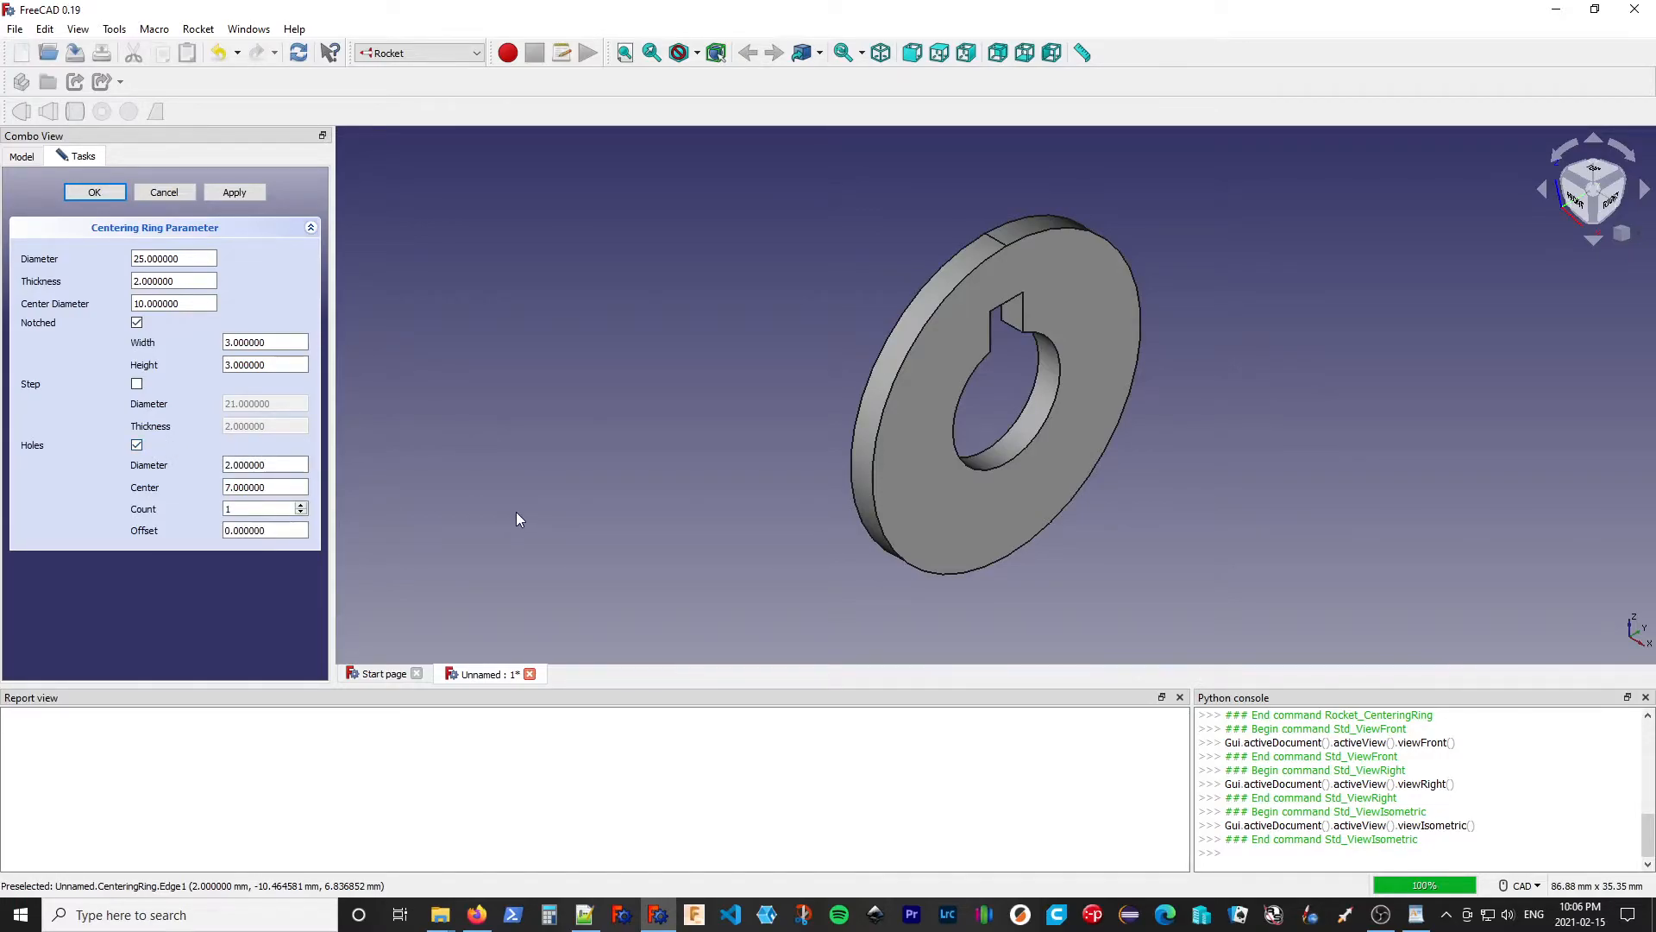
mouse_move(1079, 278)
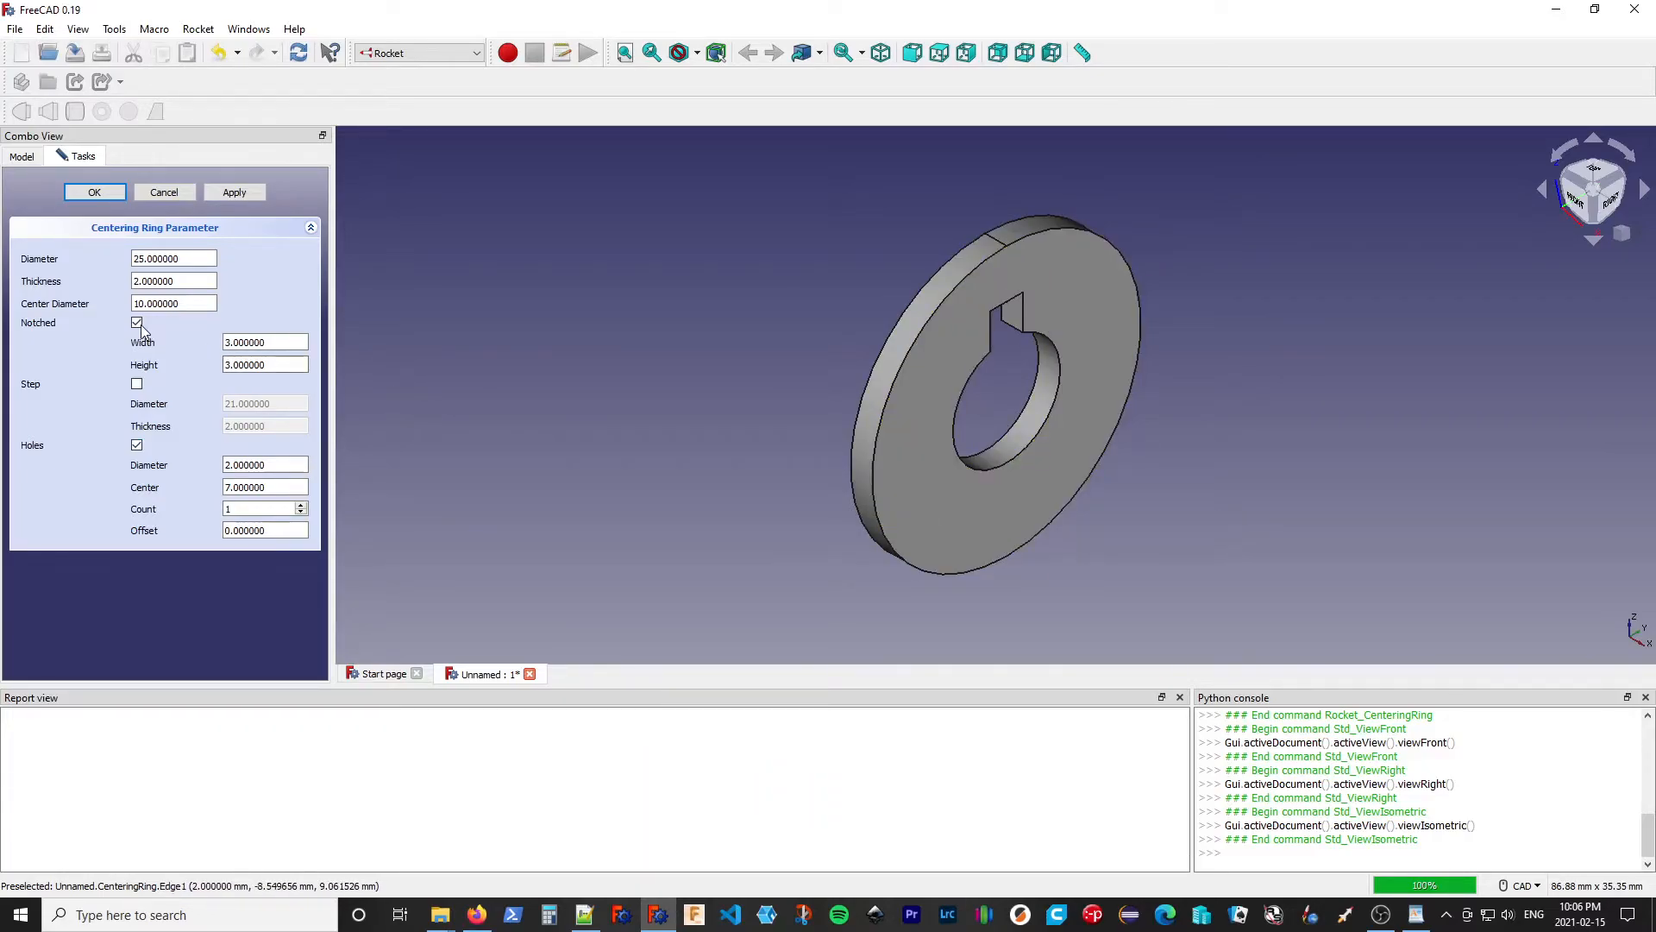
click(136, 322)
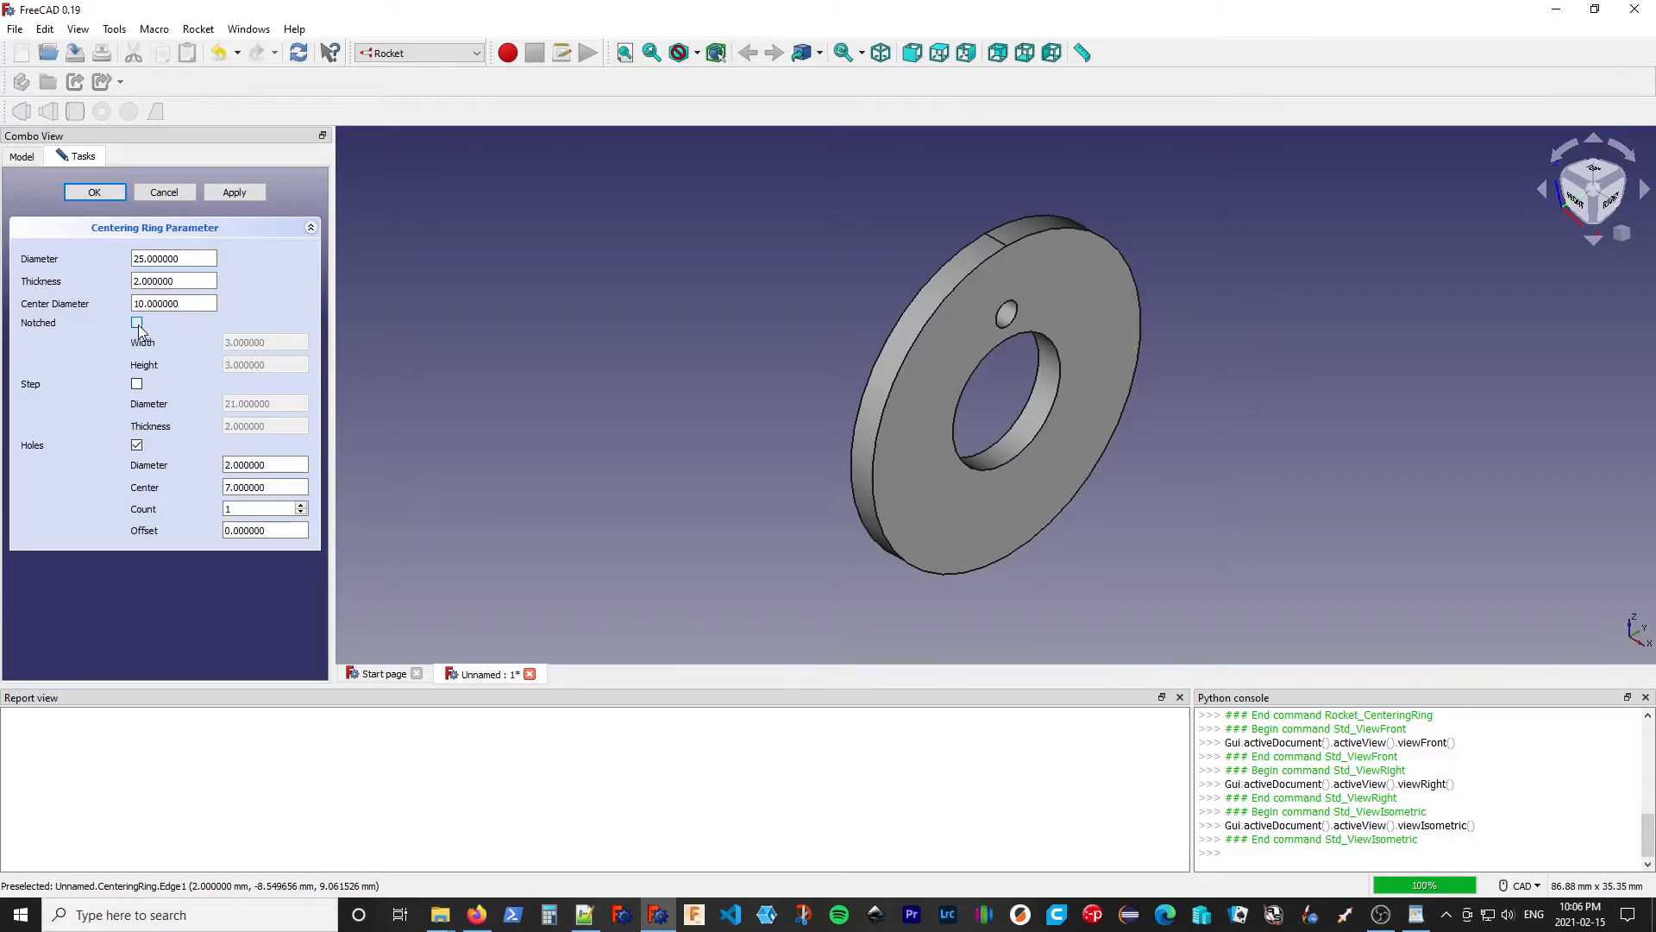
click(136, 322)
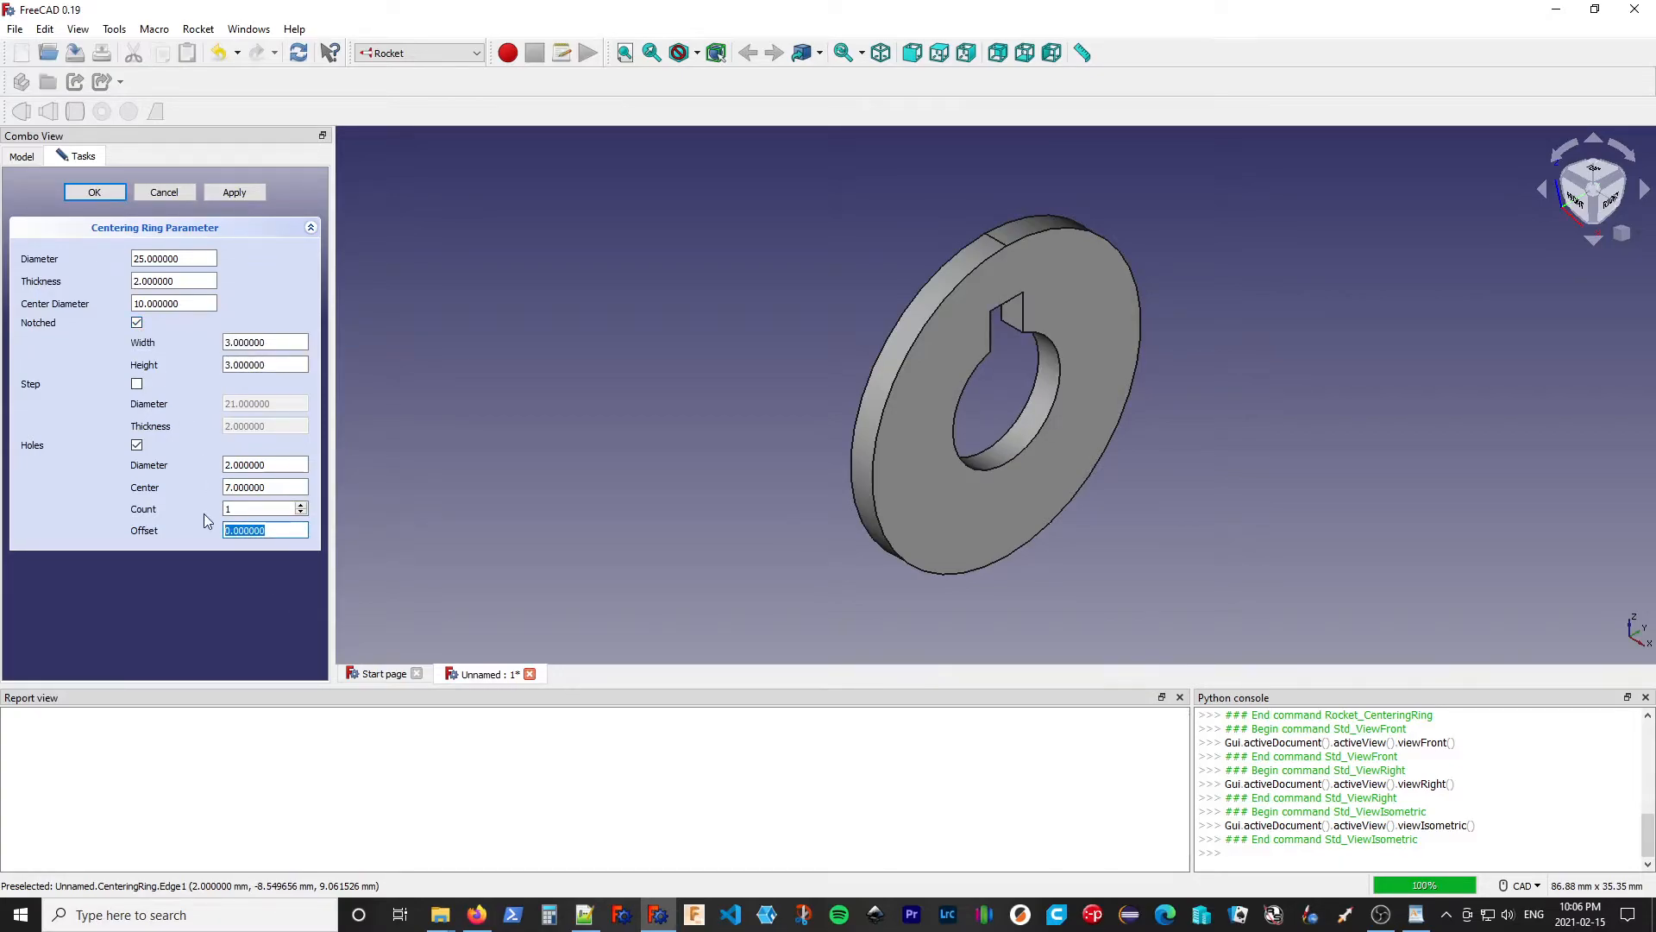
text(30)
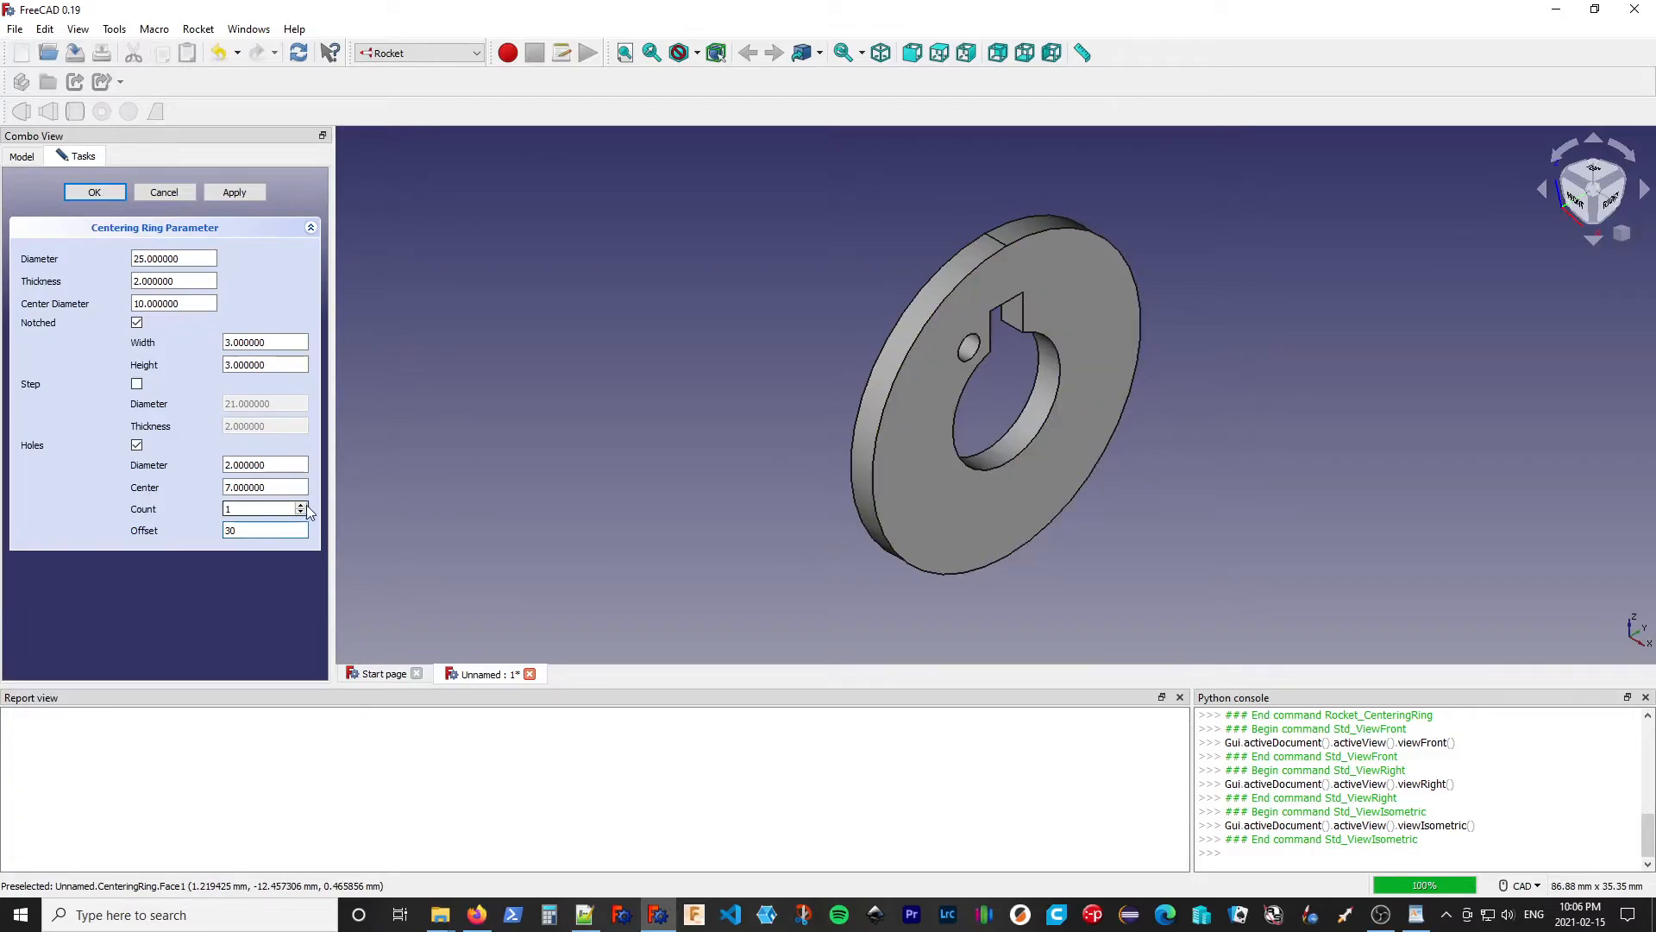
click(301, 504)
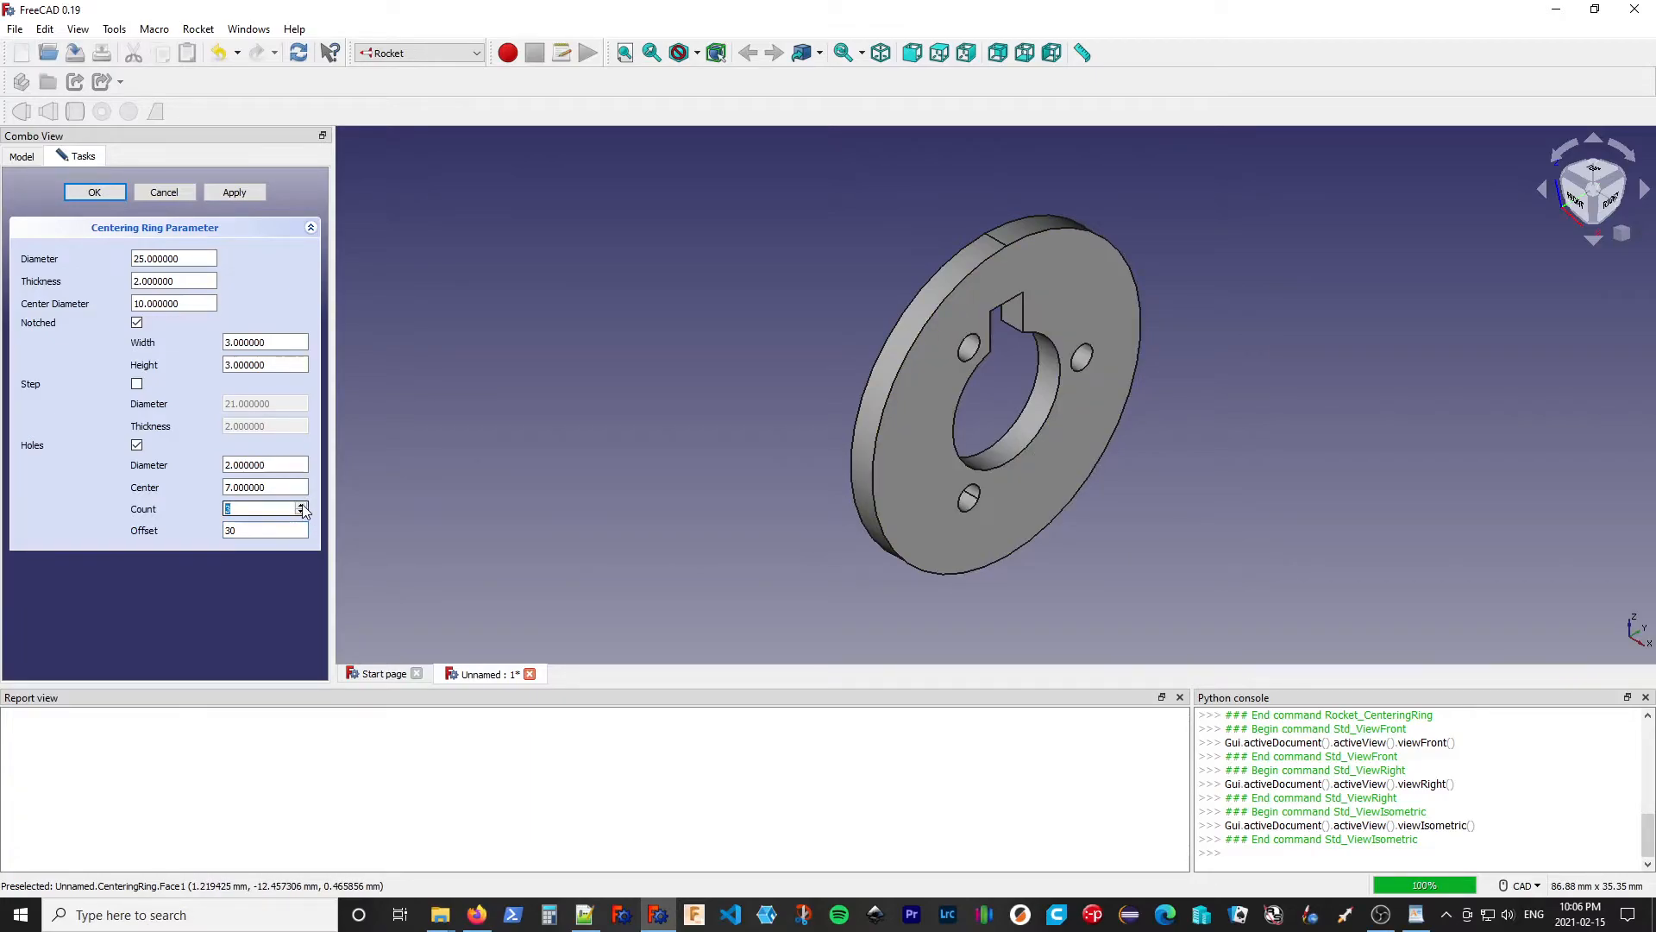
click(303, 504)
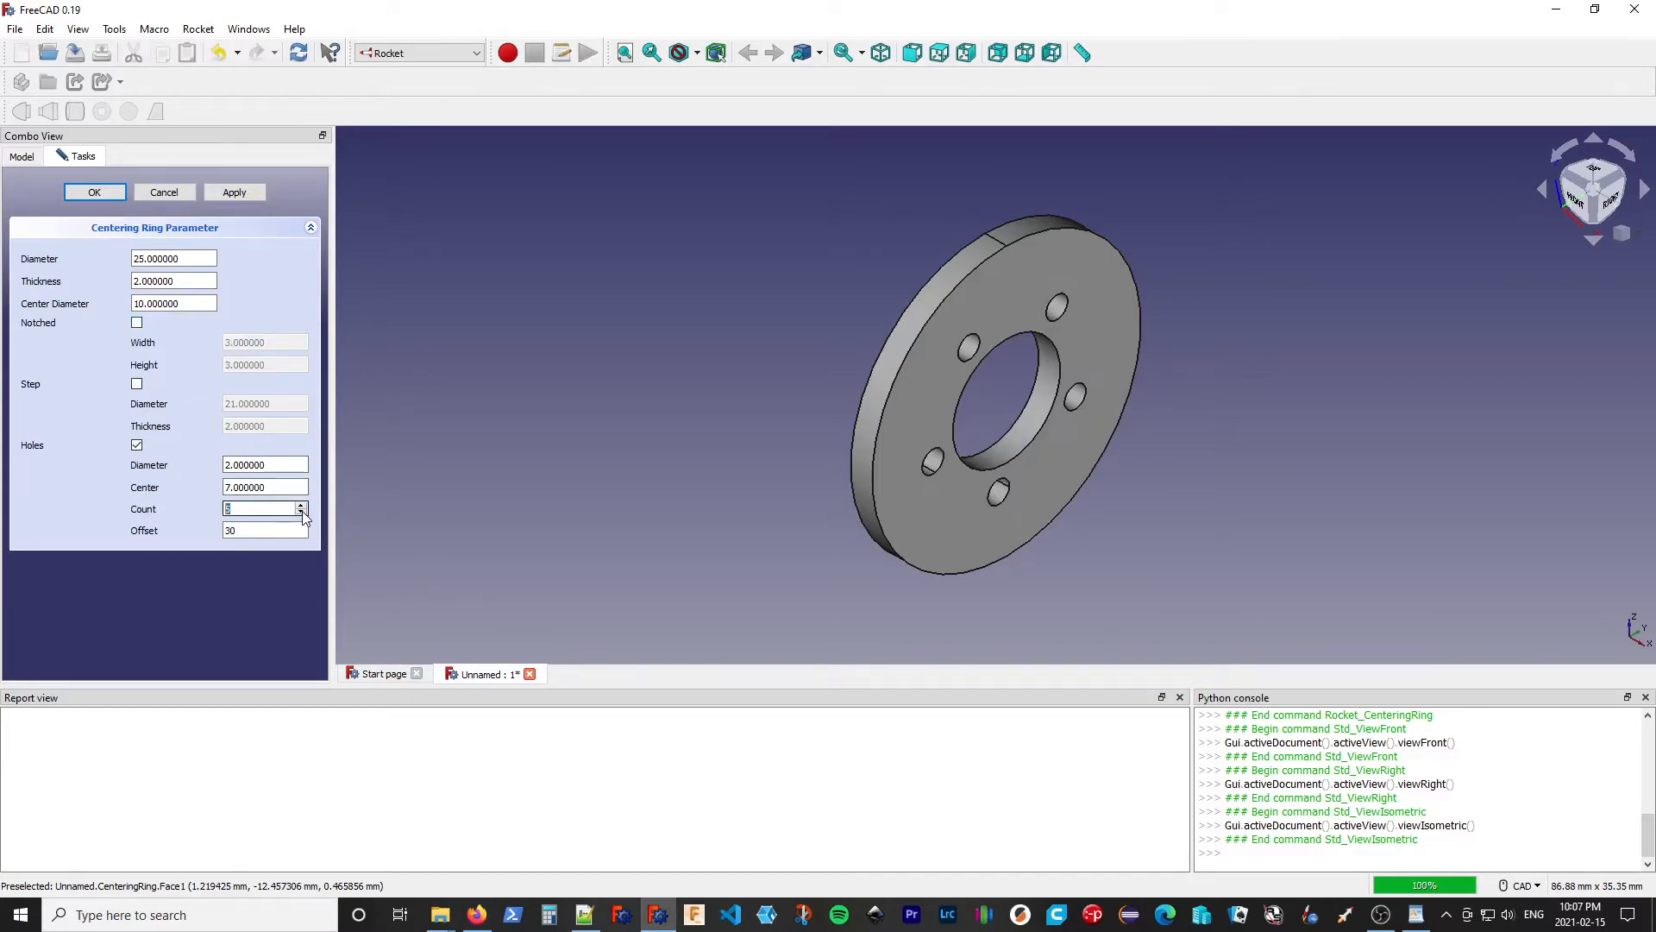
Reduce the ring to four holes with diameter 5 and hole center 9
click(301, 514)
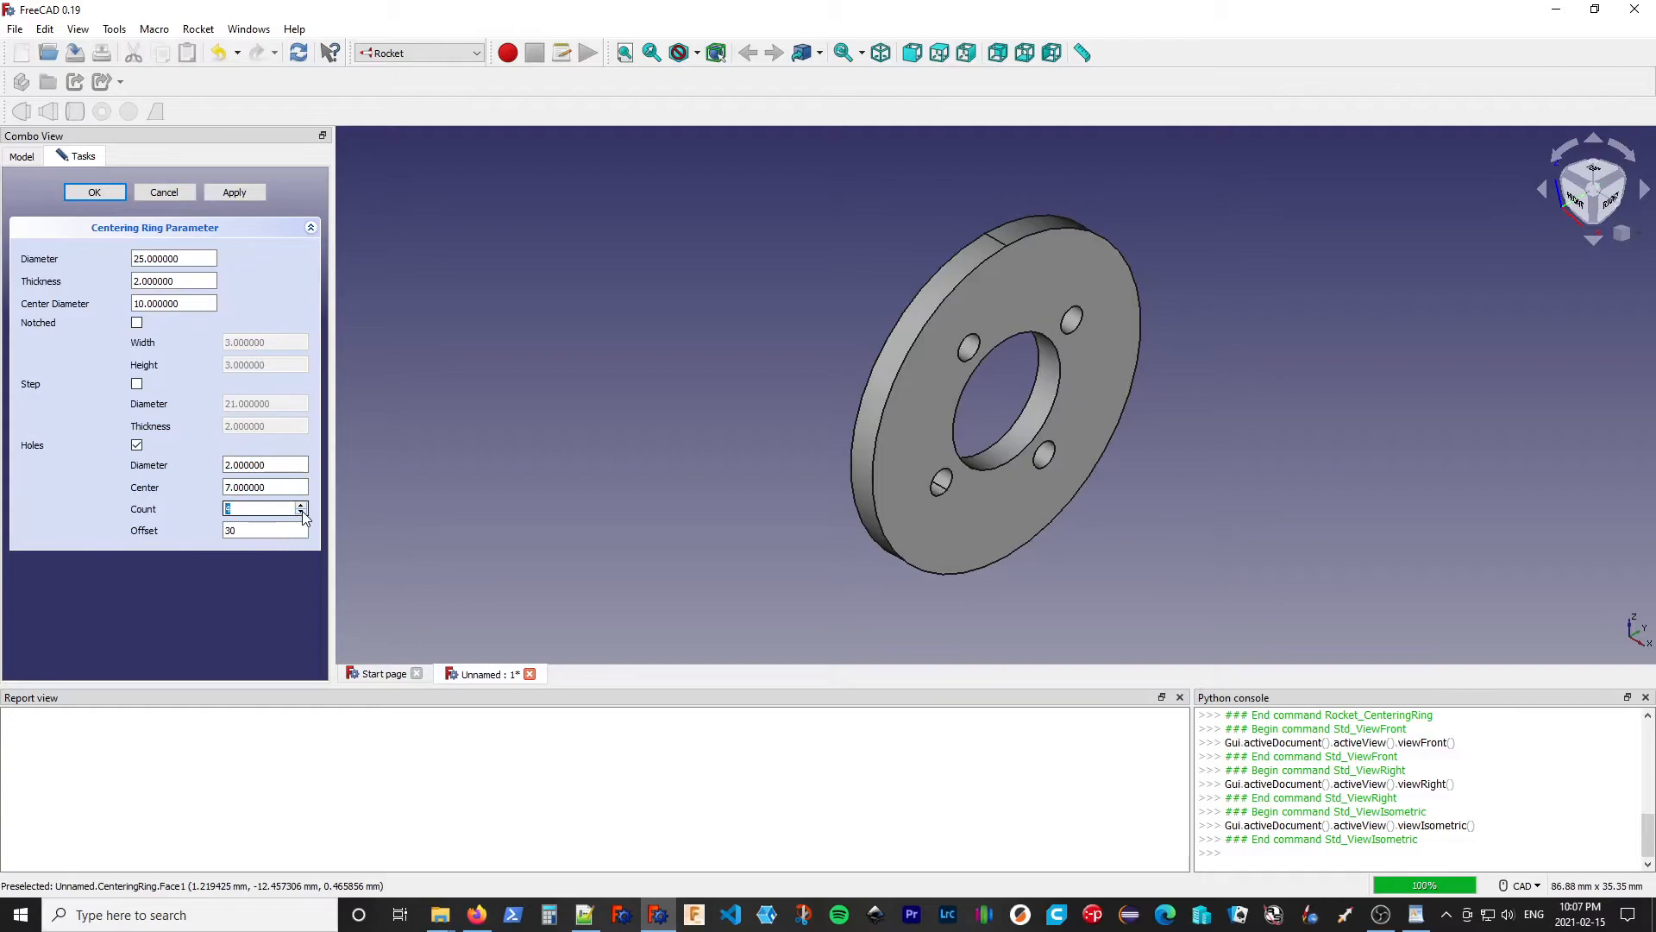
click(264, 465)
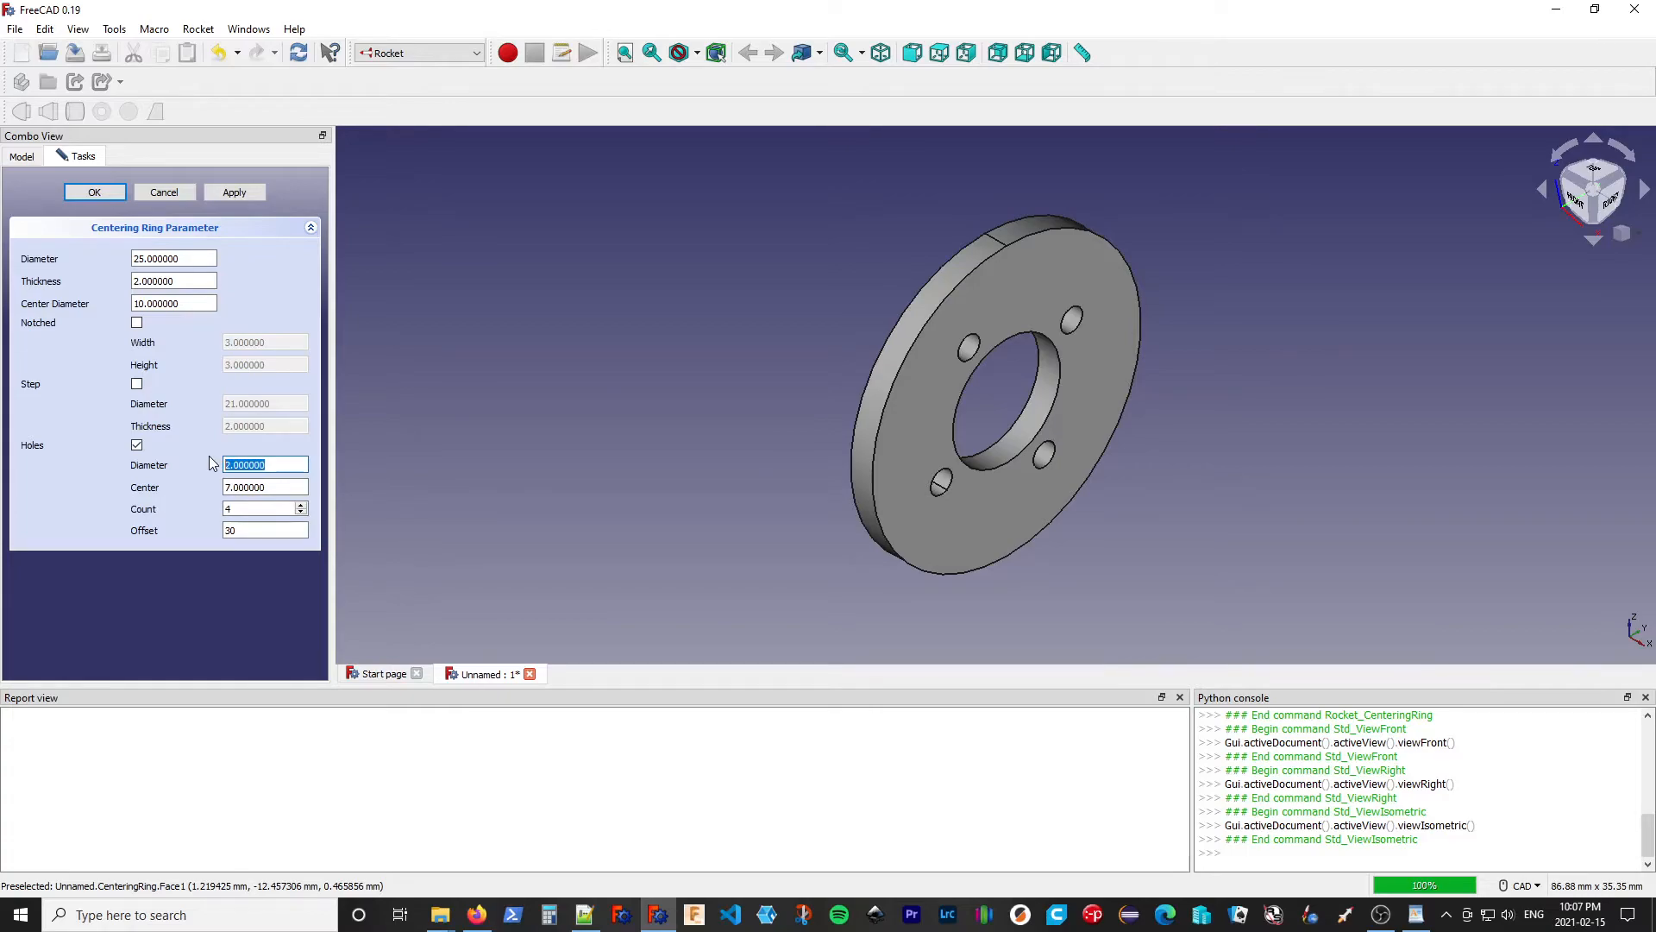
text(5)
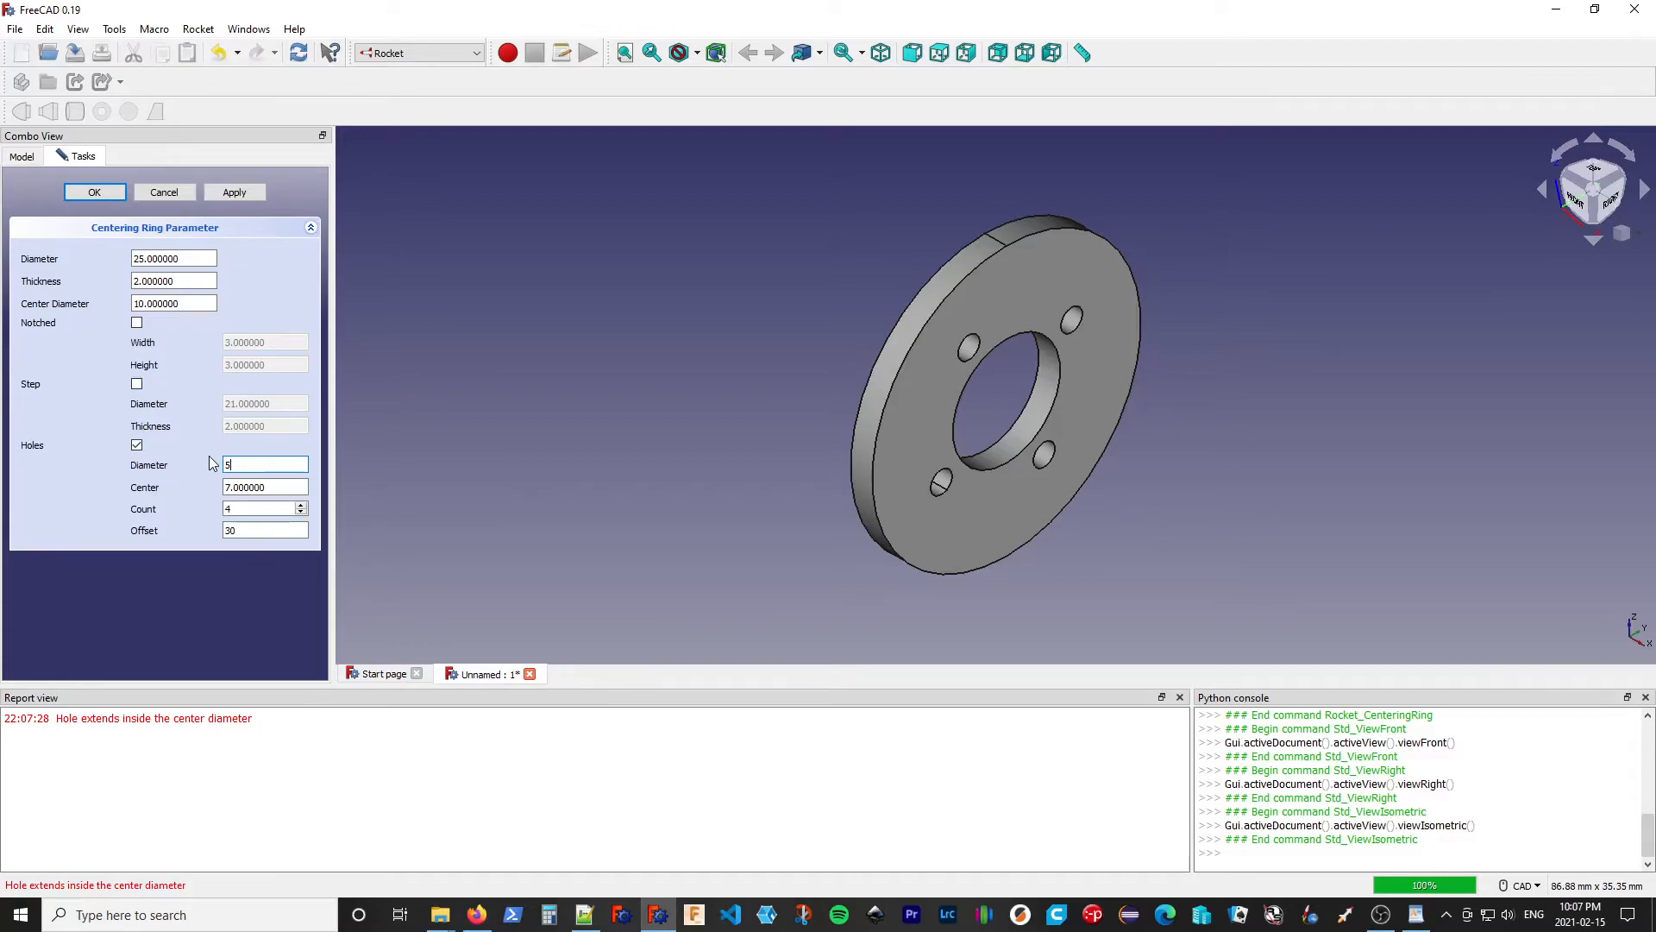
click(264, 487)
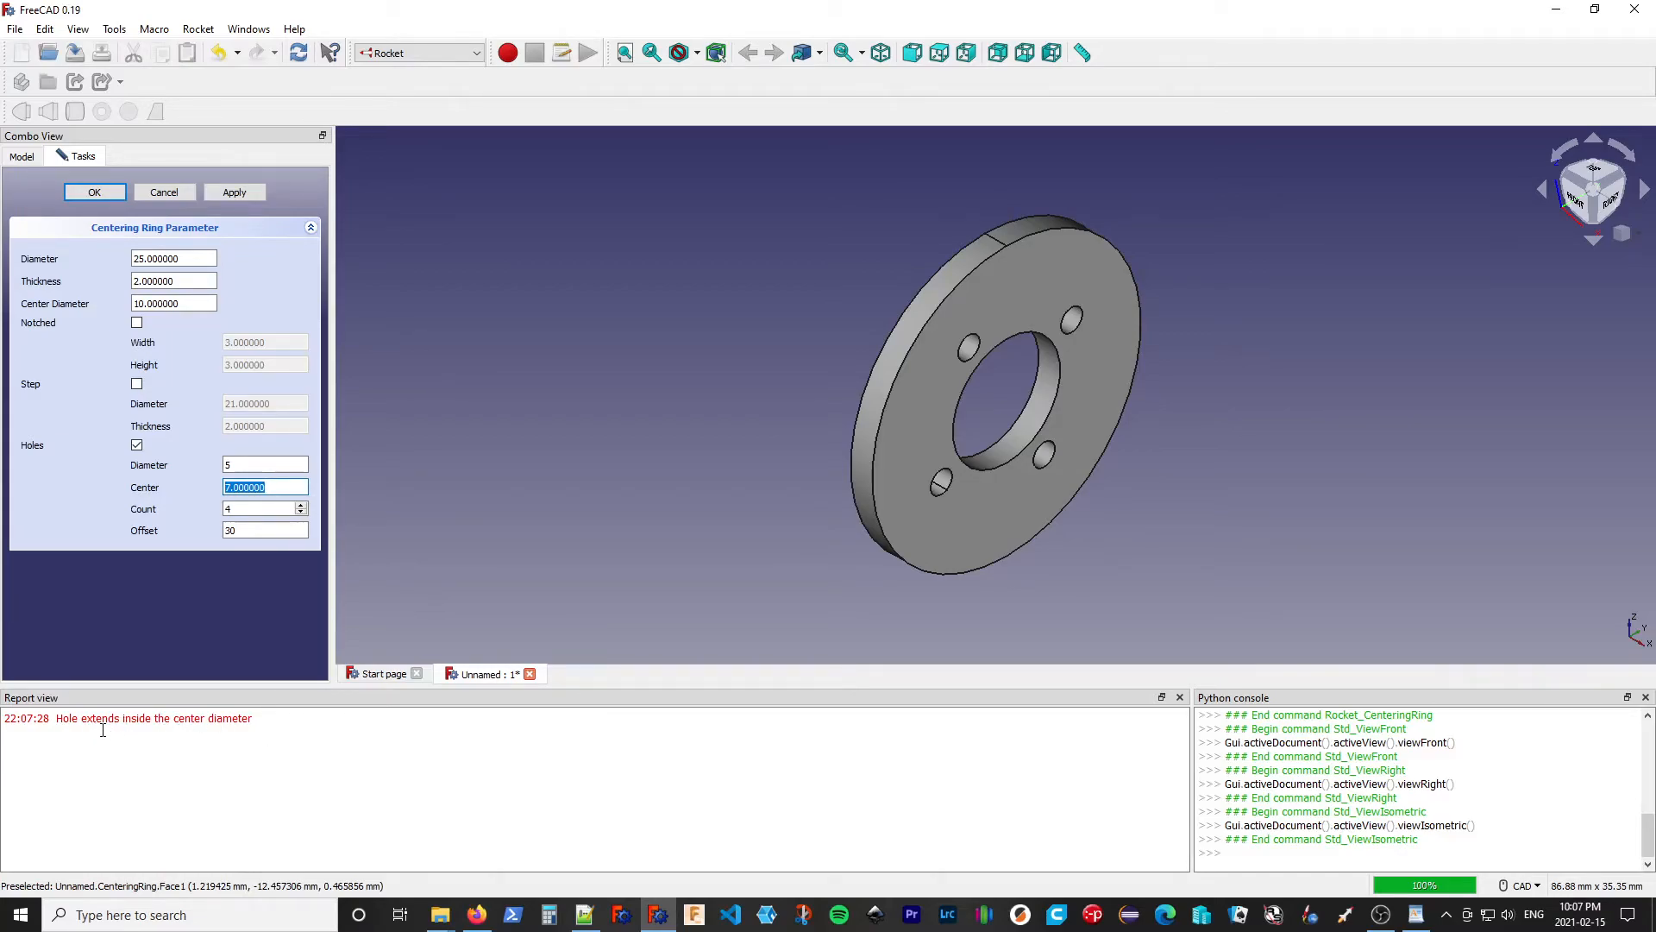
mouse_move(1040, 448)
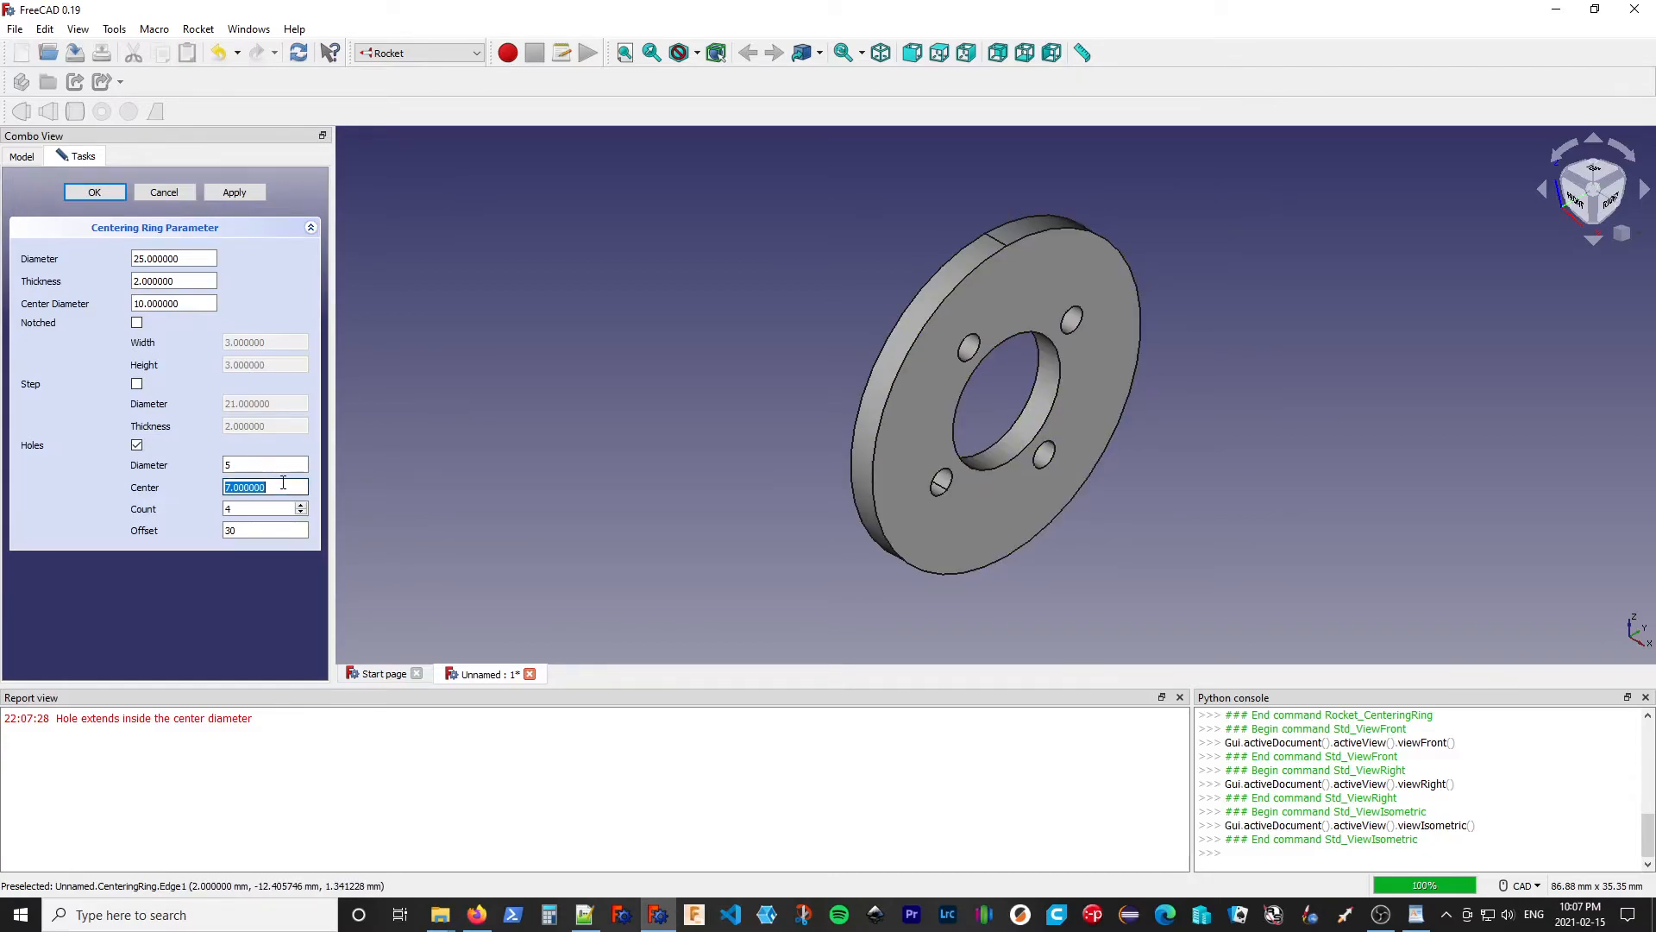
text(9)
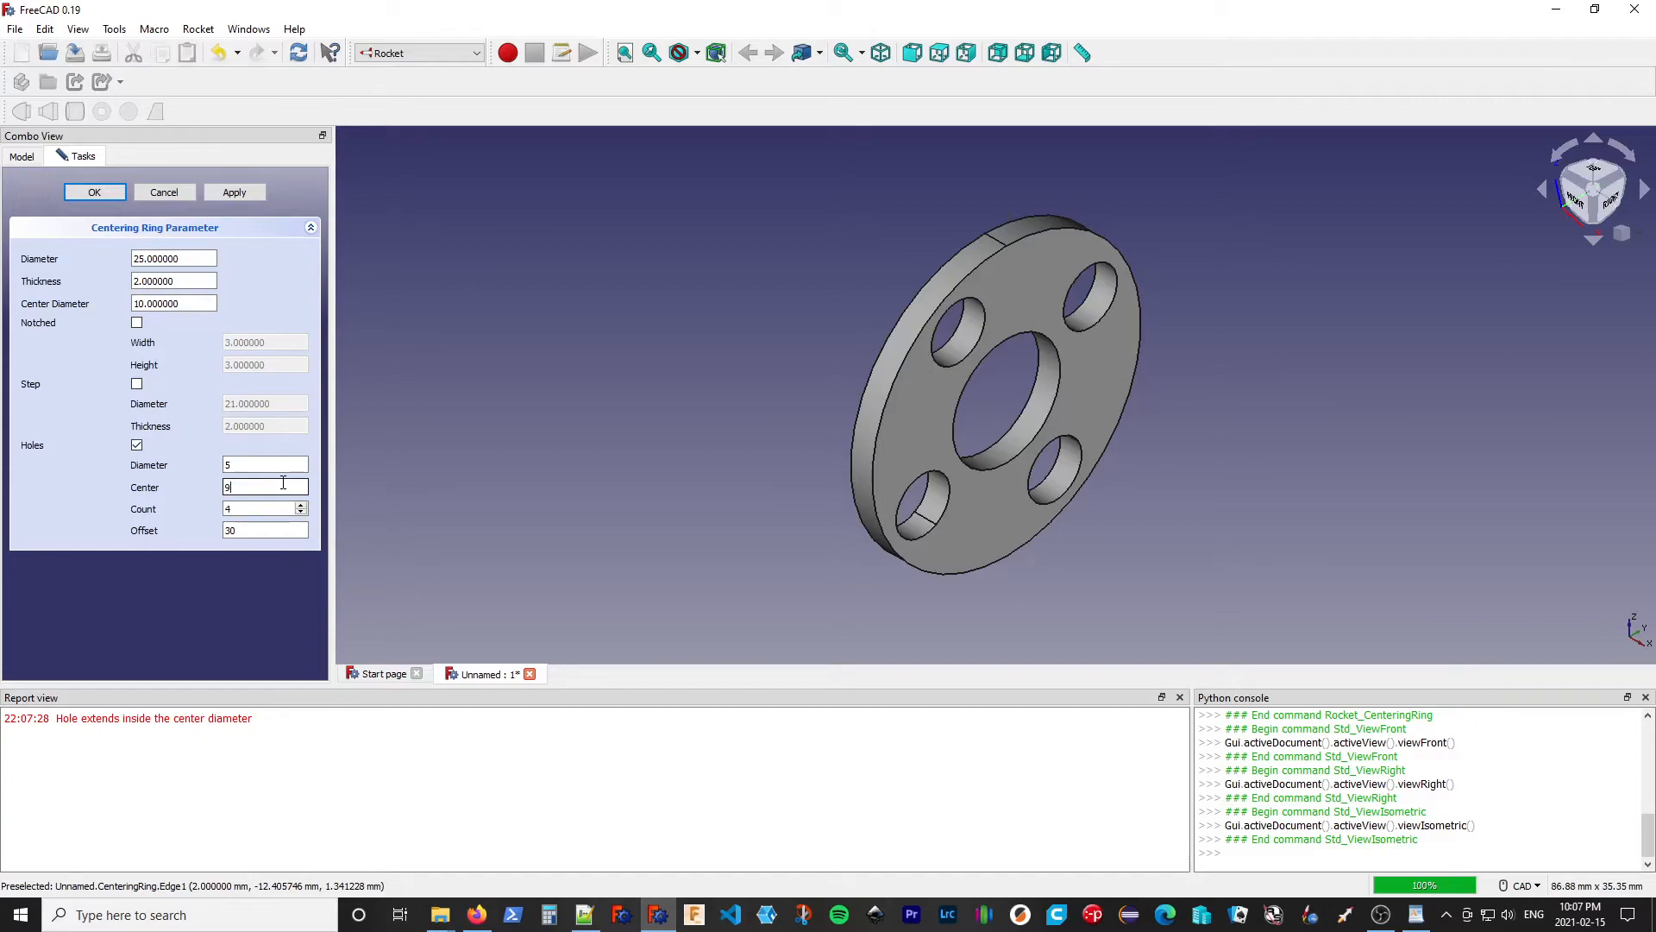
mouse_move(1159, 303)
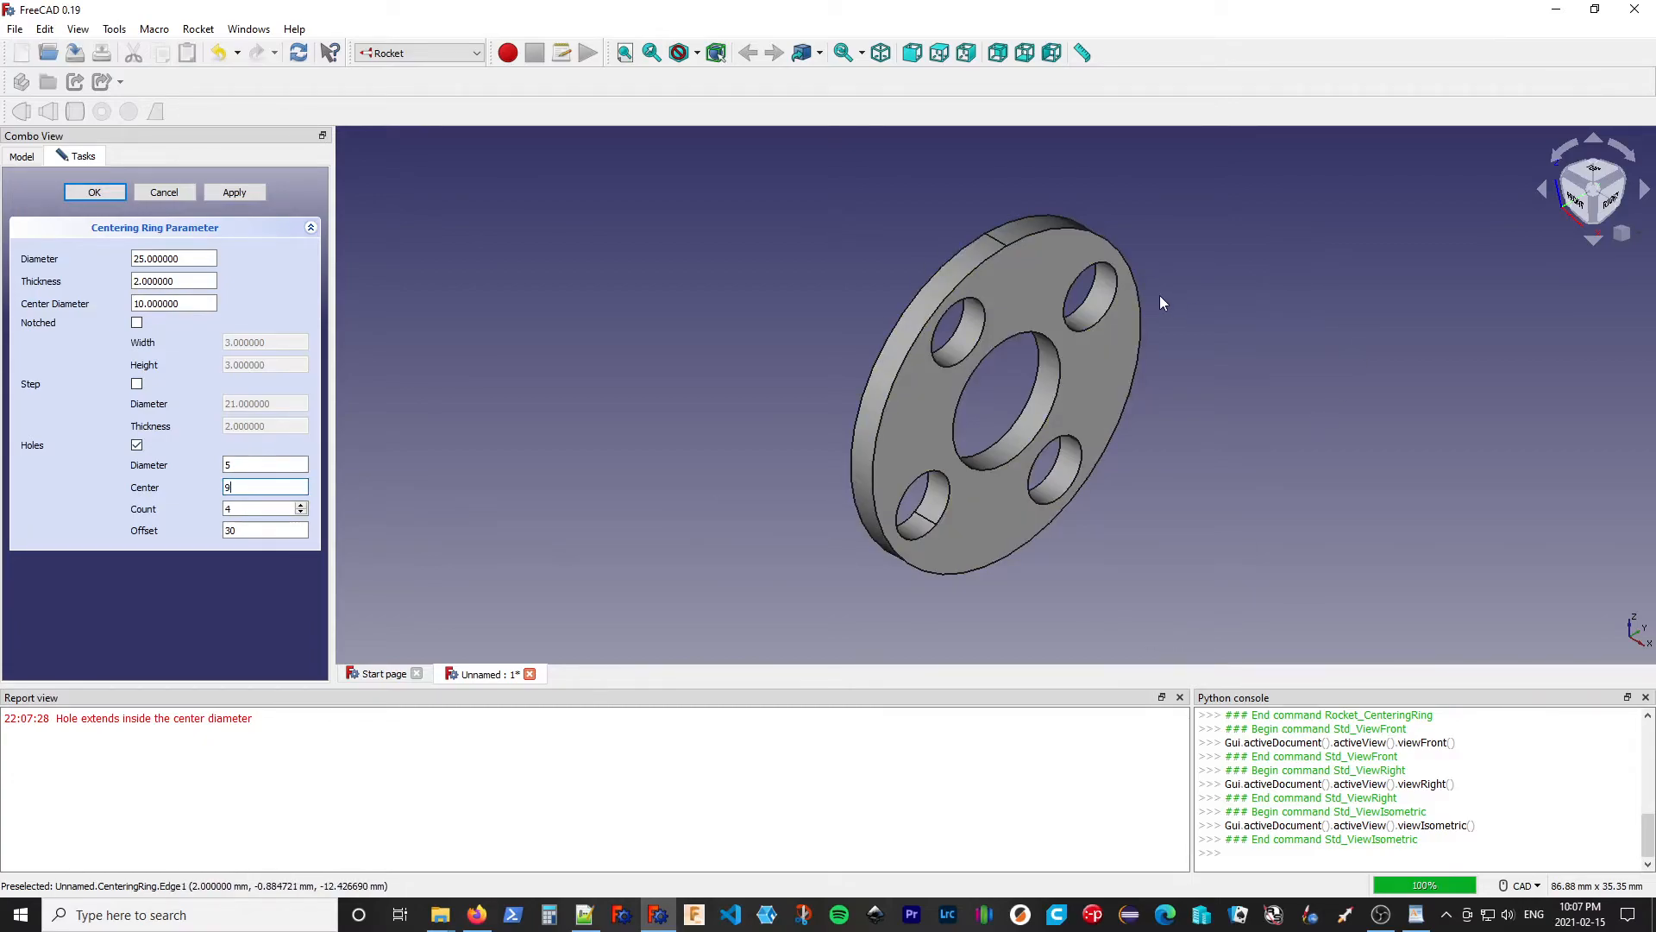
mouse_move(1067, 508)
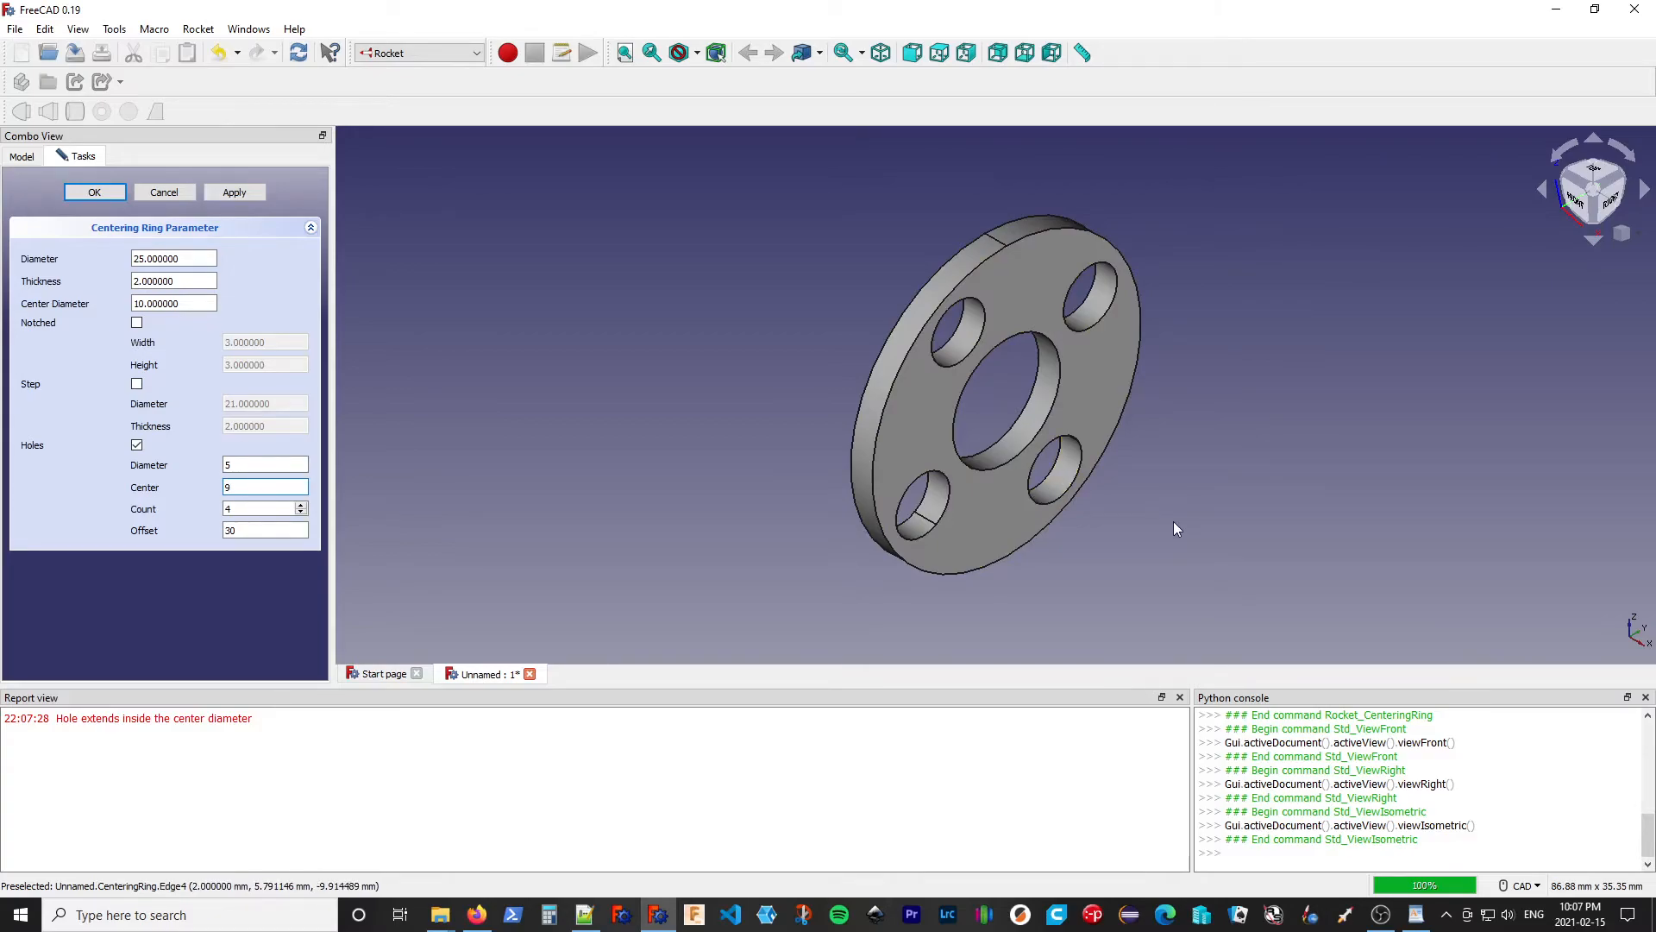
mouse_move(1139, 419)
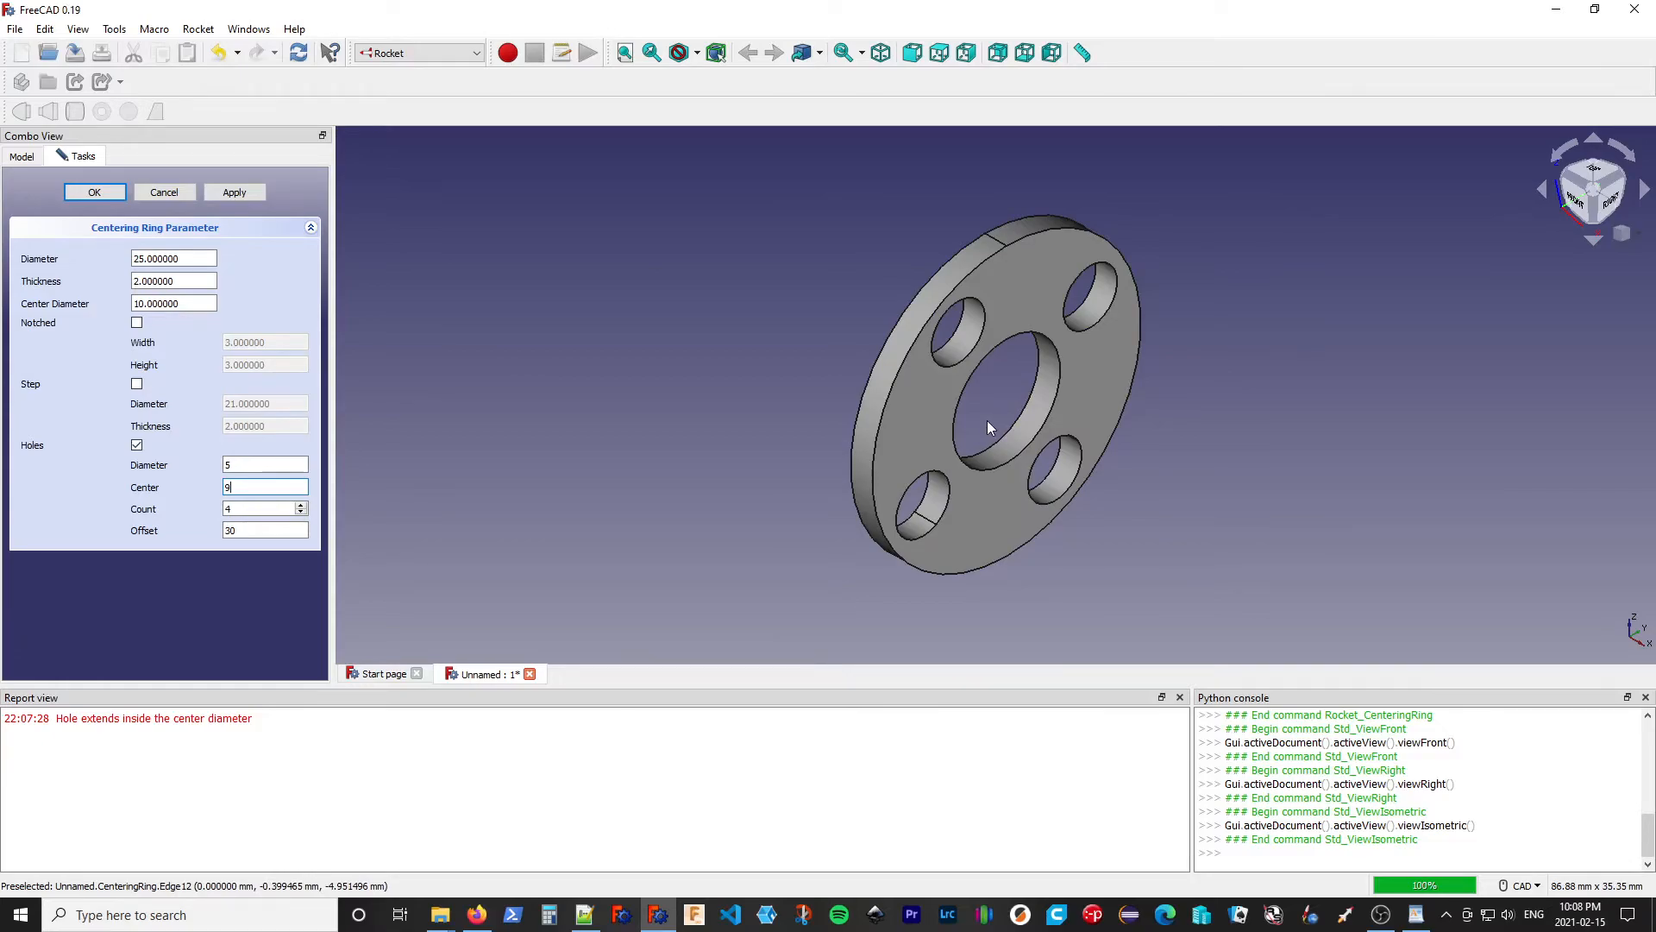
mouse_move(959, 344)
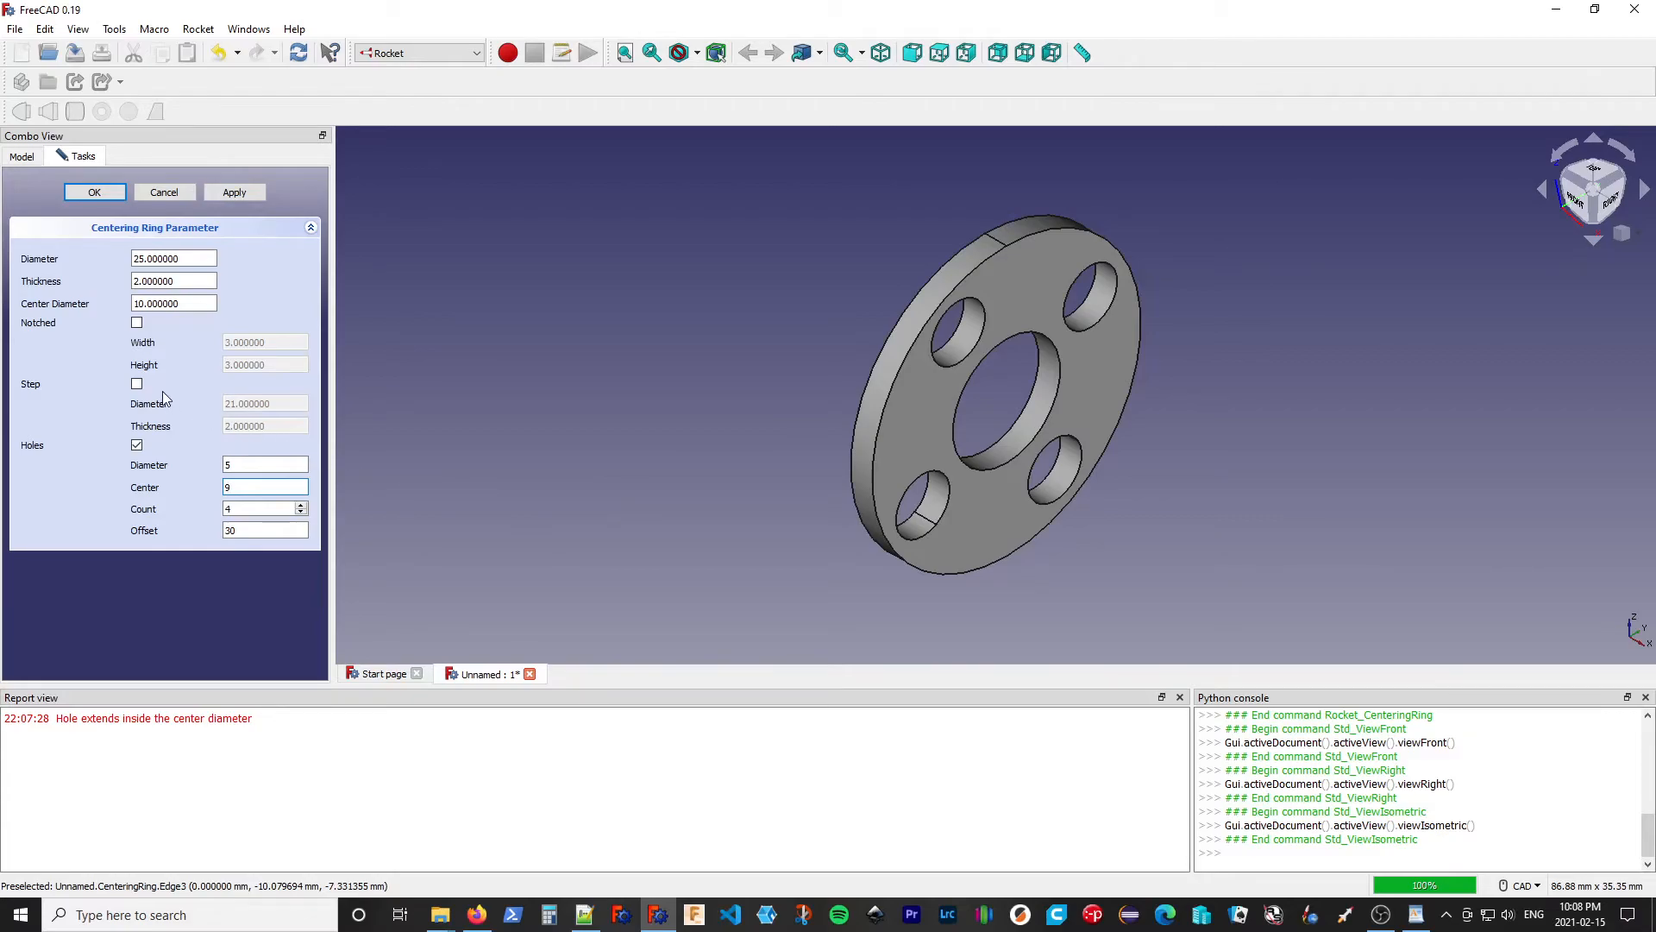
Add a 24 mm step to the centering ring and confirm the parameters
click(137, 383)
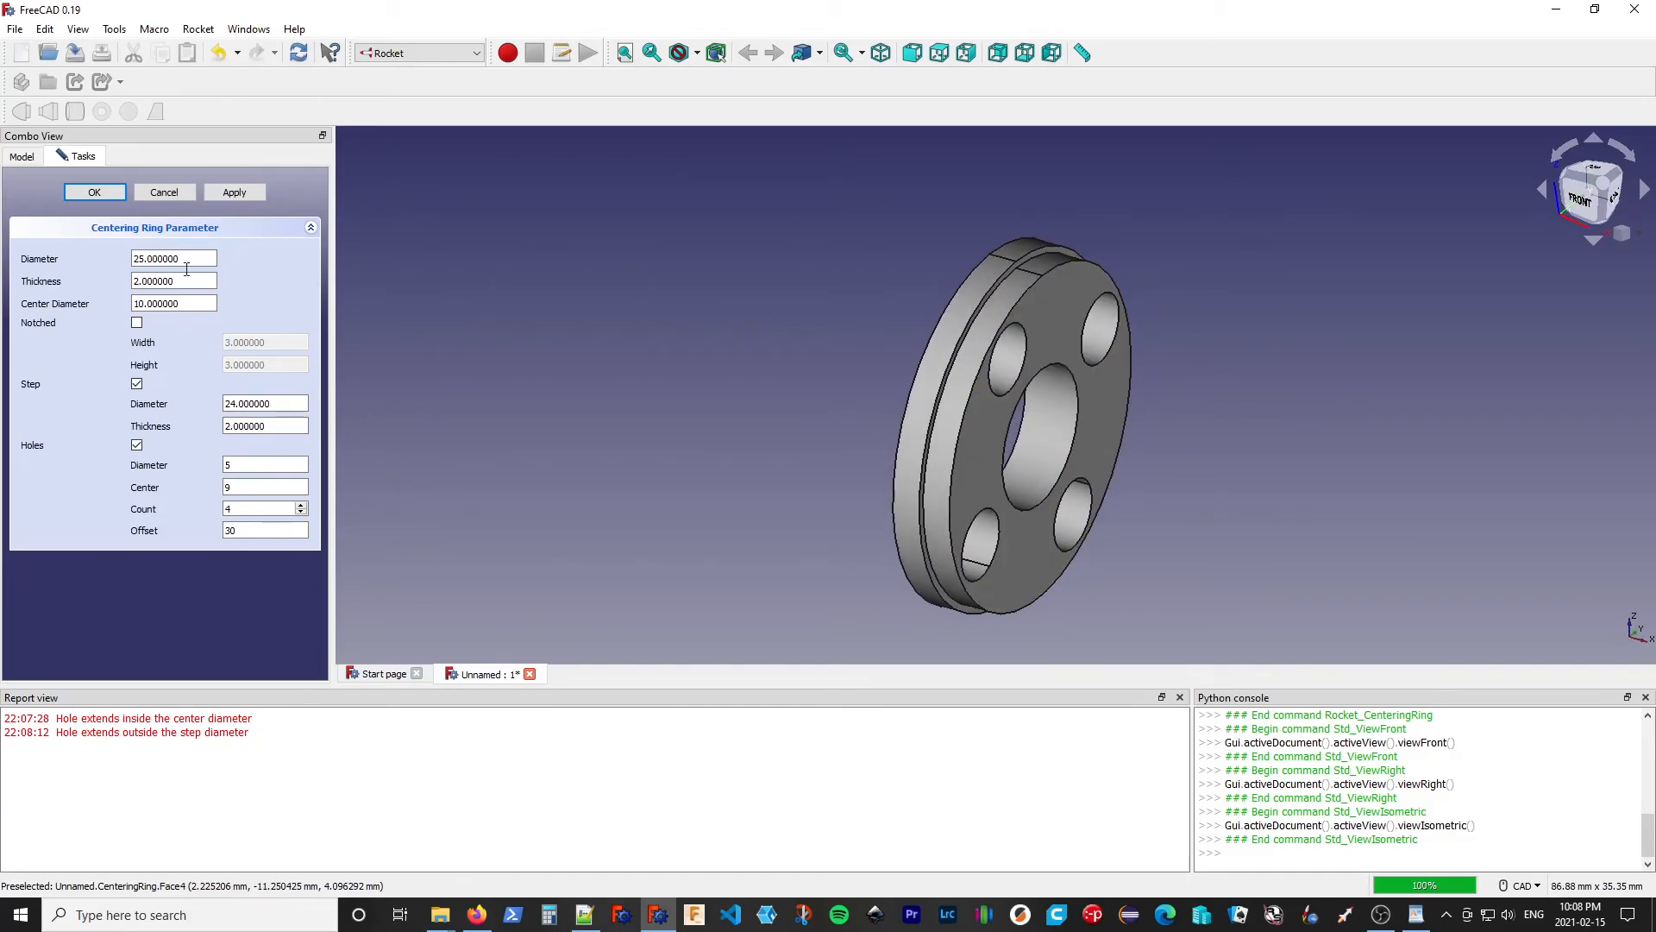
click(94, 191)
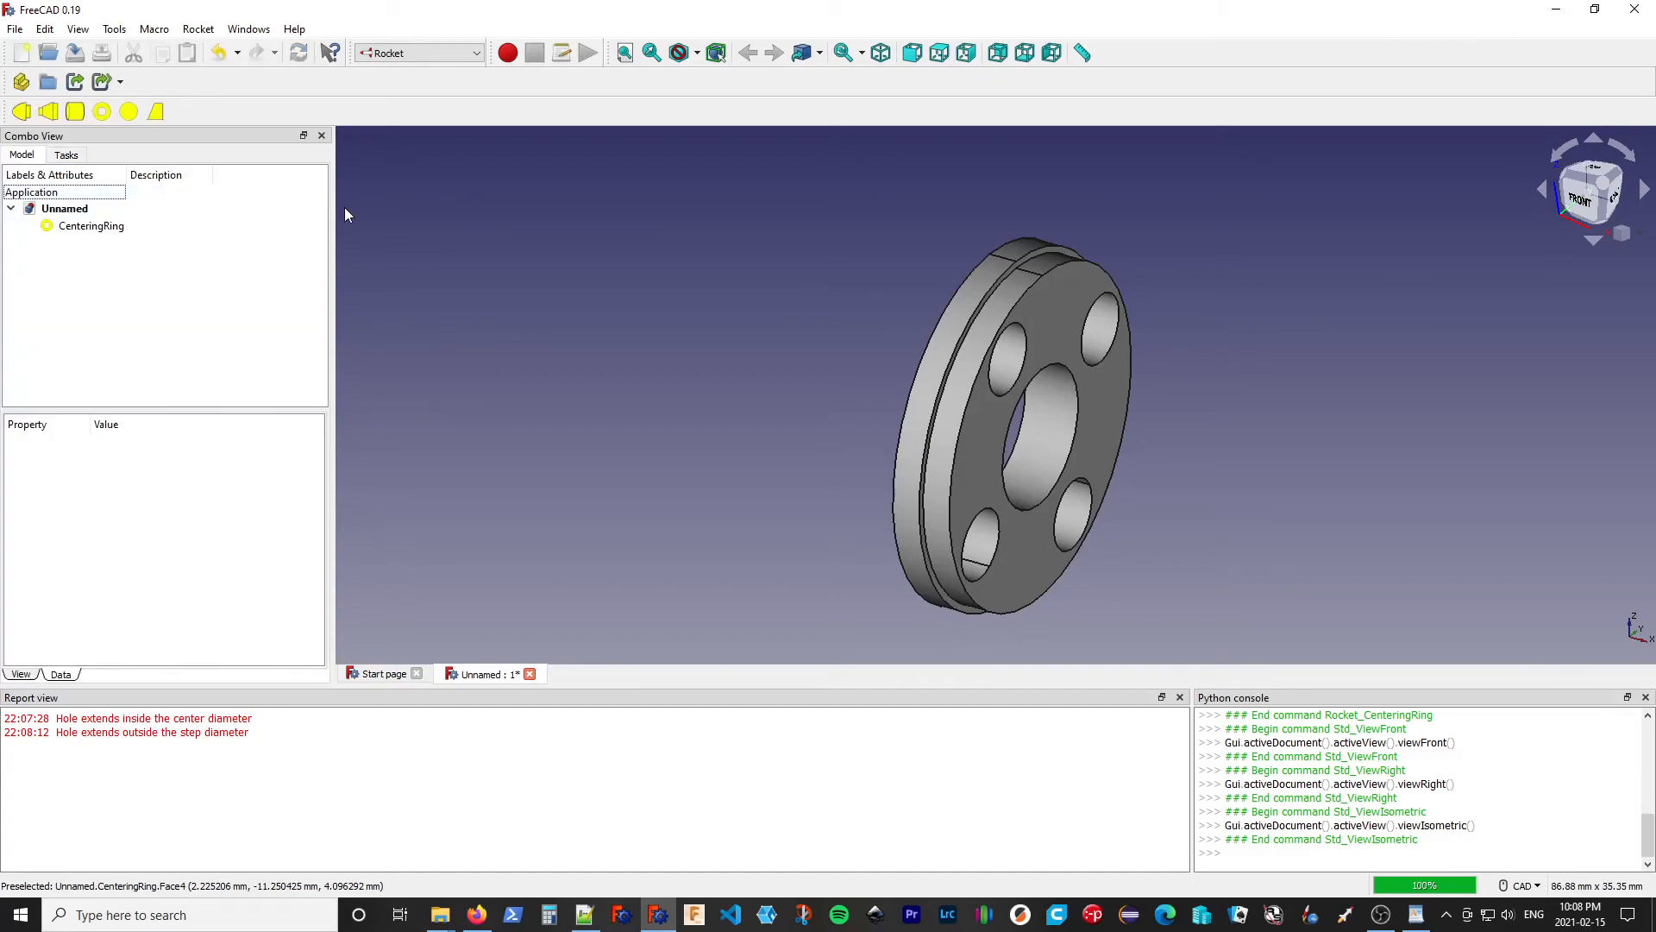
Add a 25×2 bulkhead with a 21 mm step and two 5 mm holes
click(90, 225)
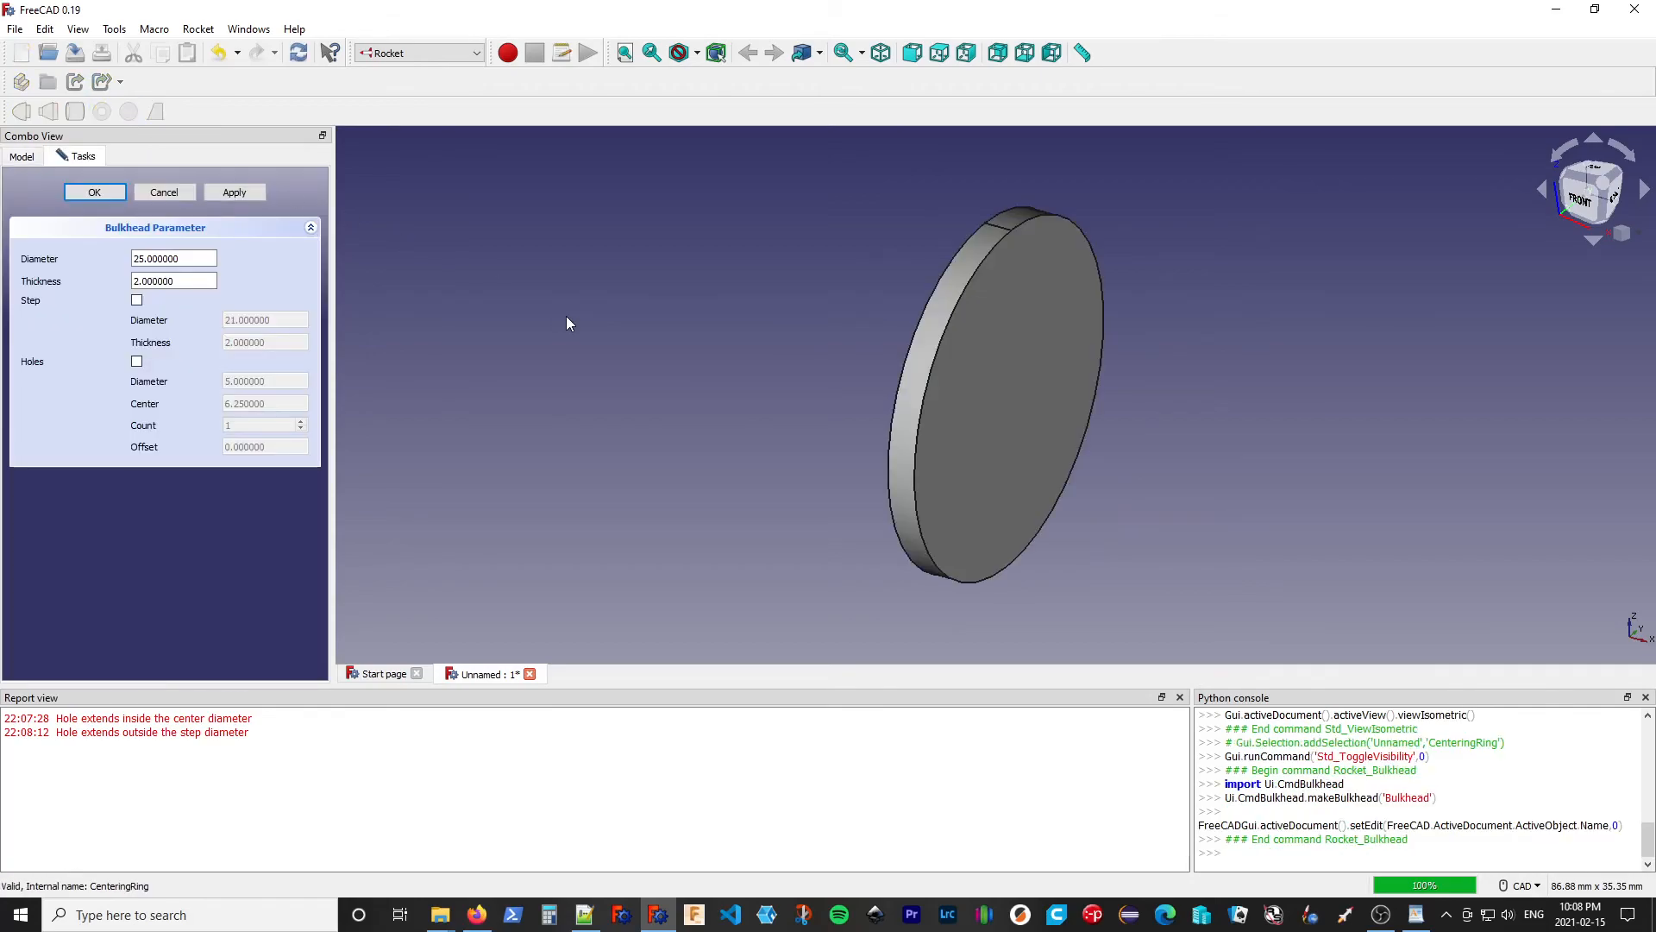
mouse_move(571, 315)
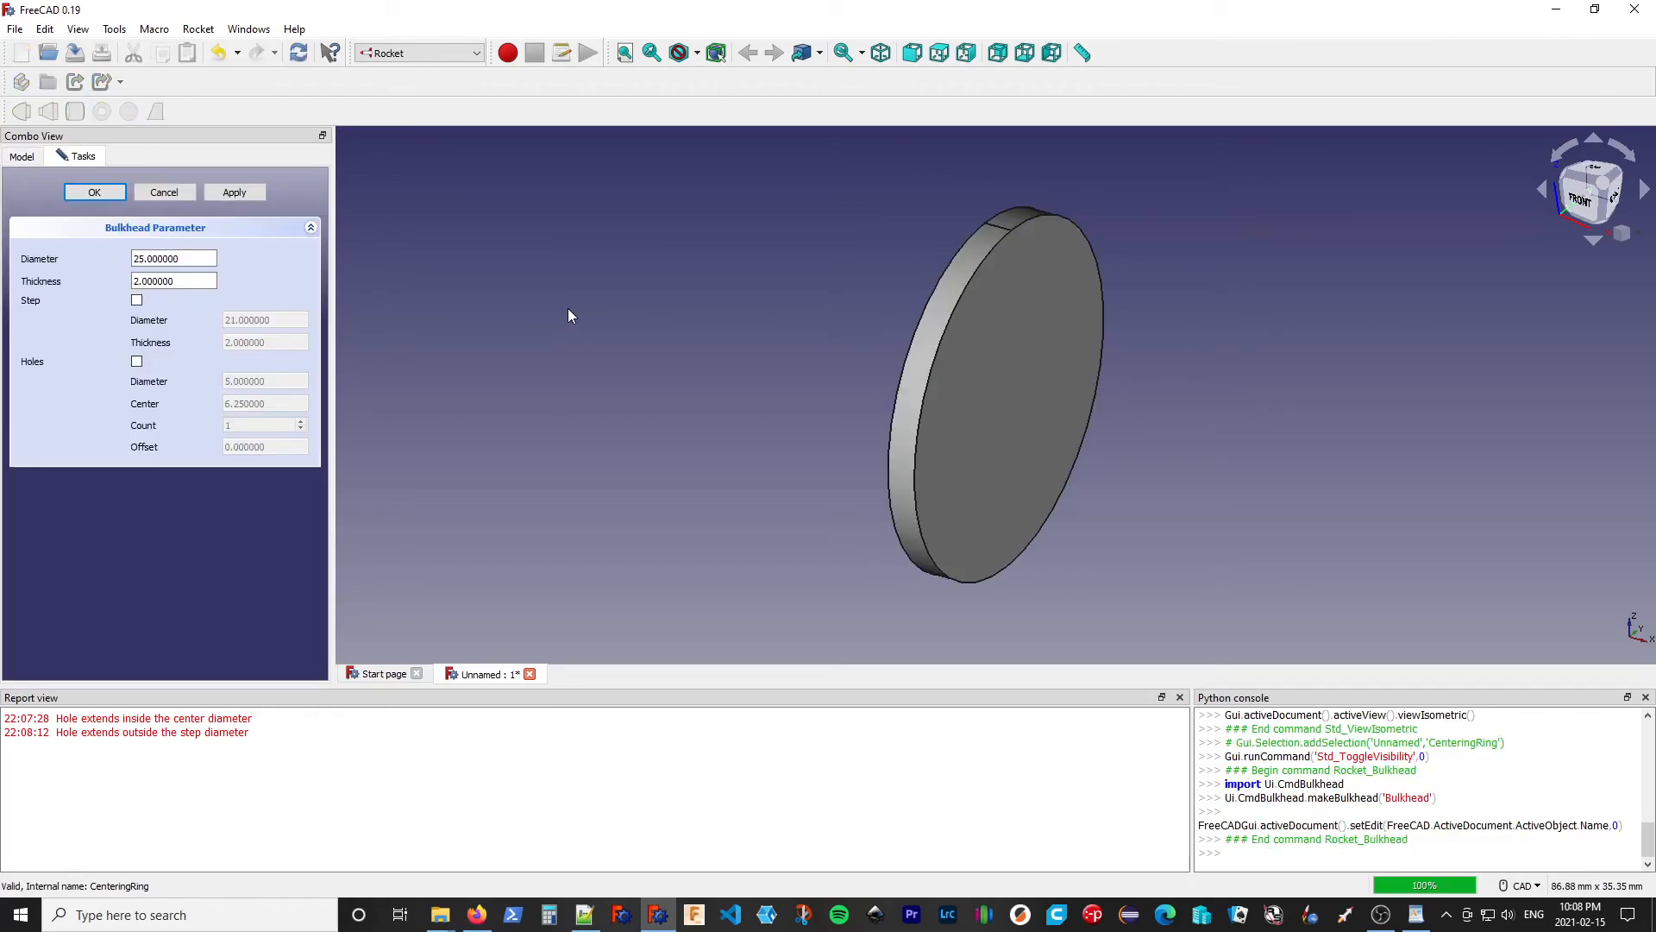
mouse_move(665, 396)
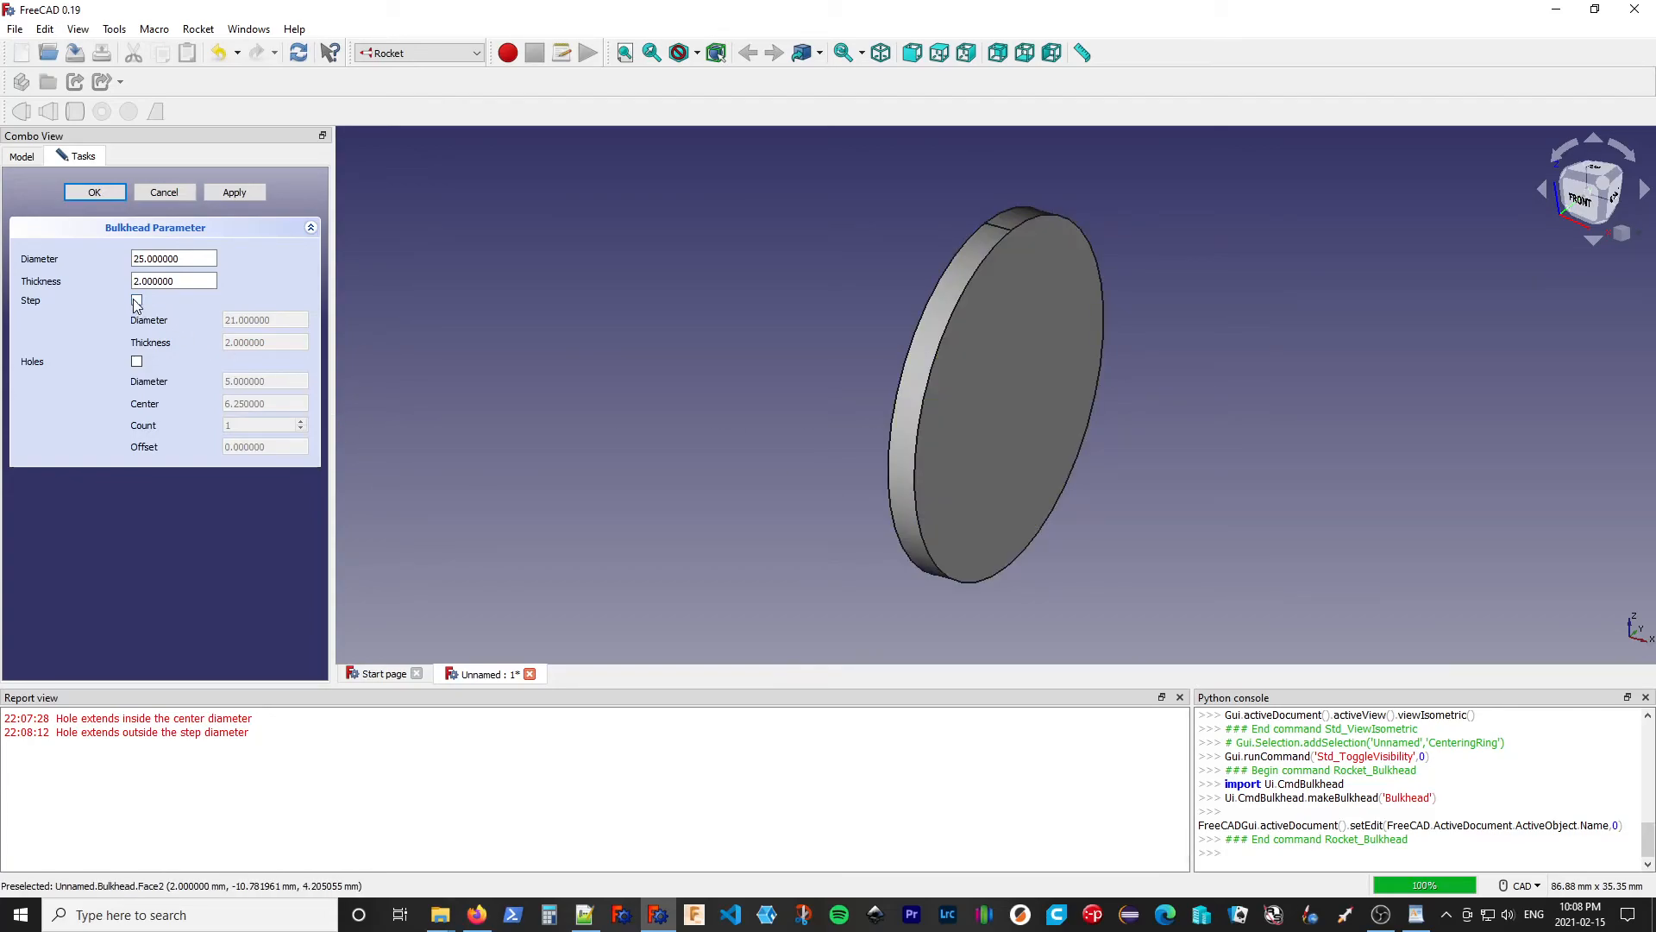
click(136, 300)
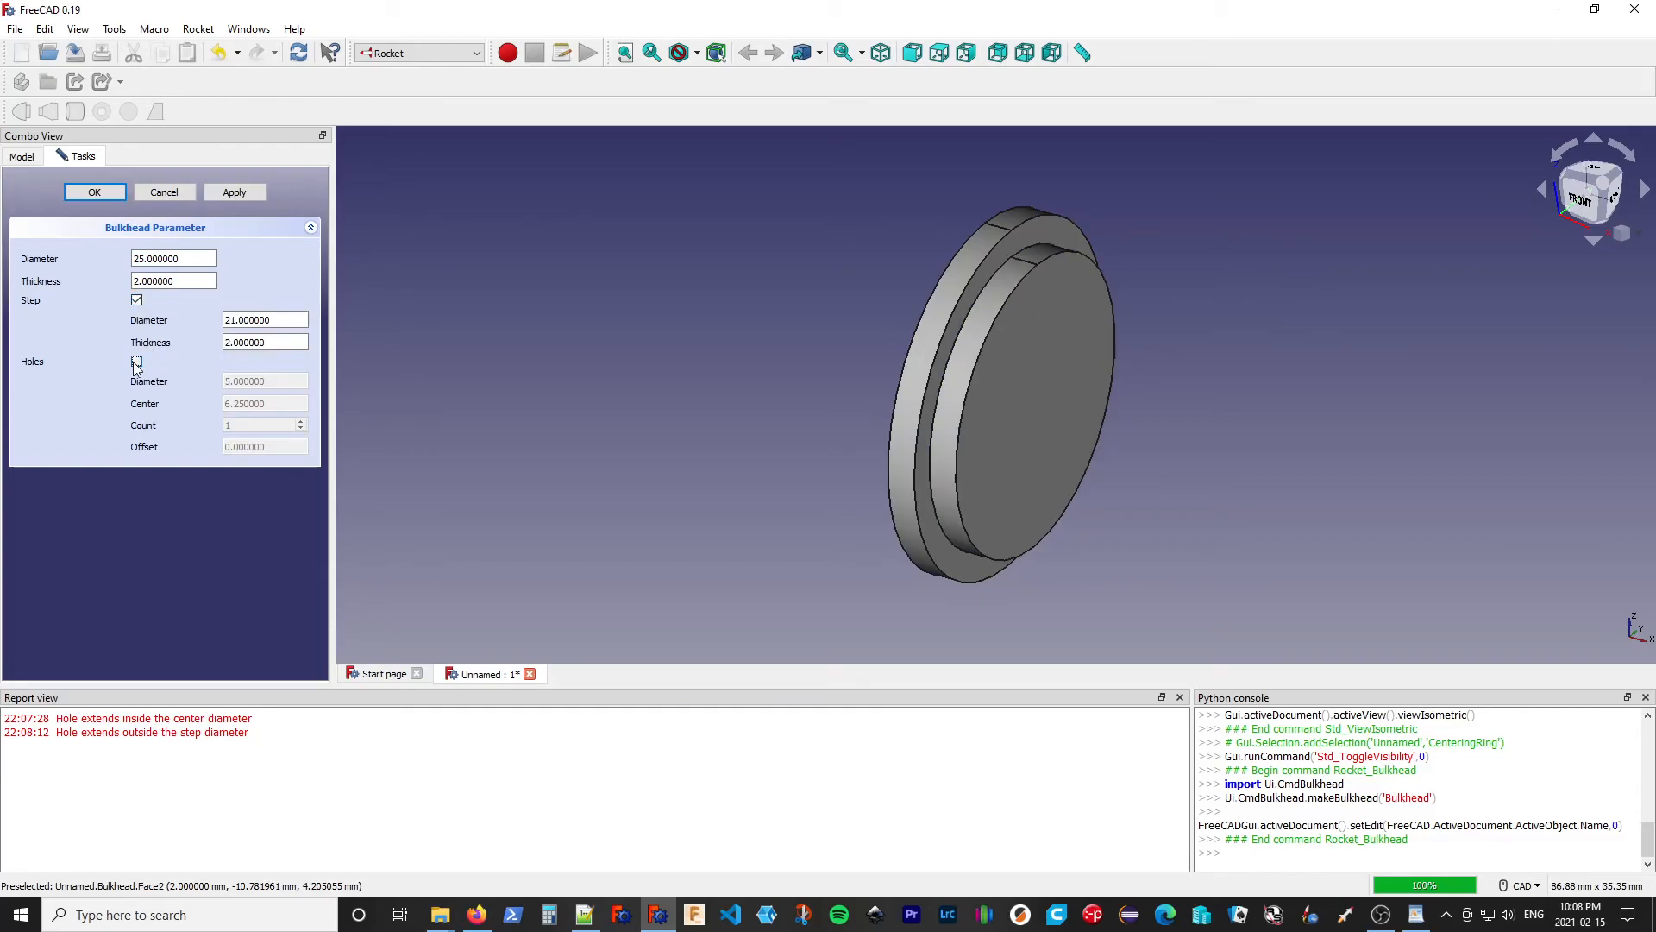
click(136, 361)
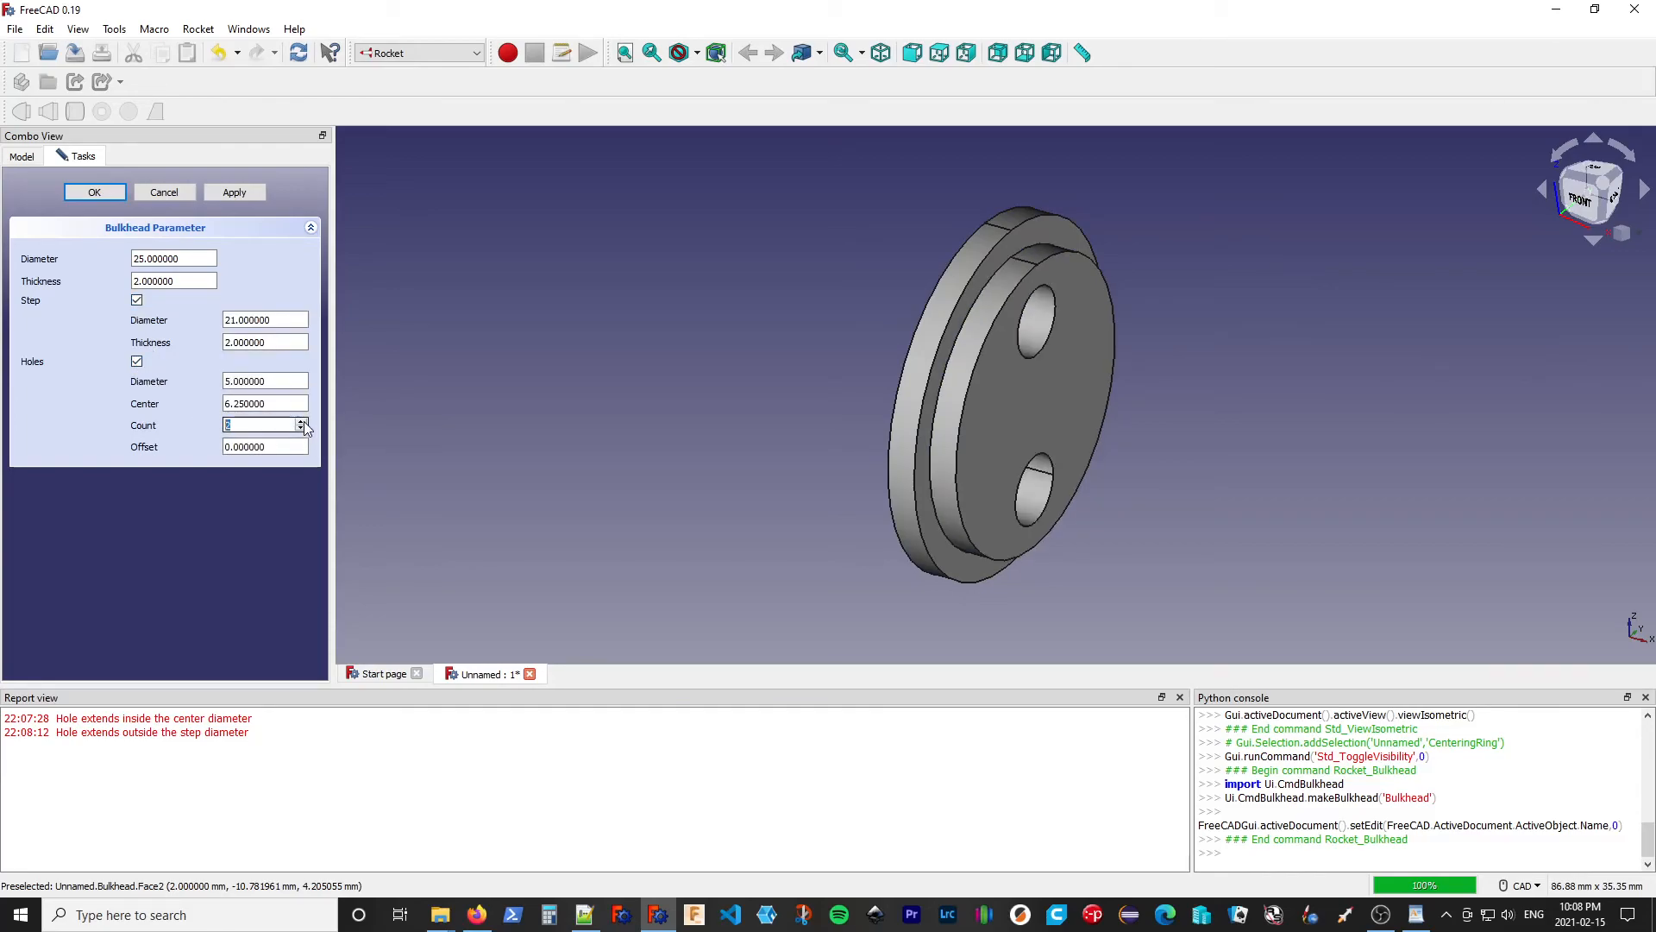